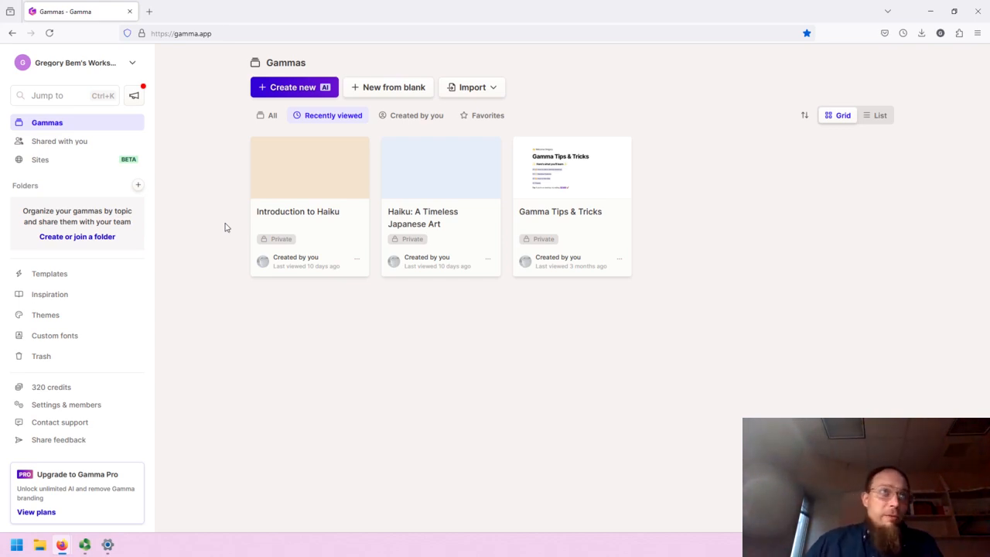
mouse_move(175, 107)
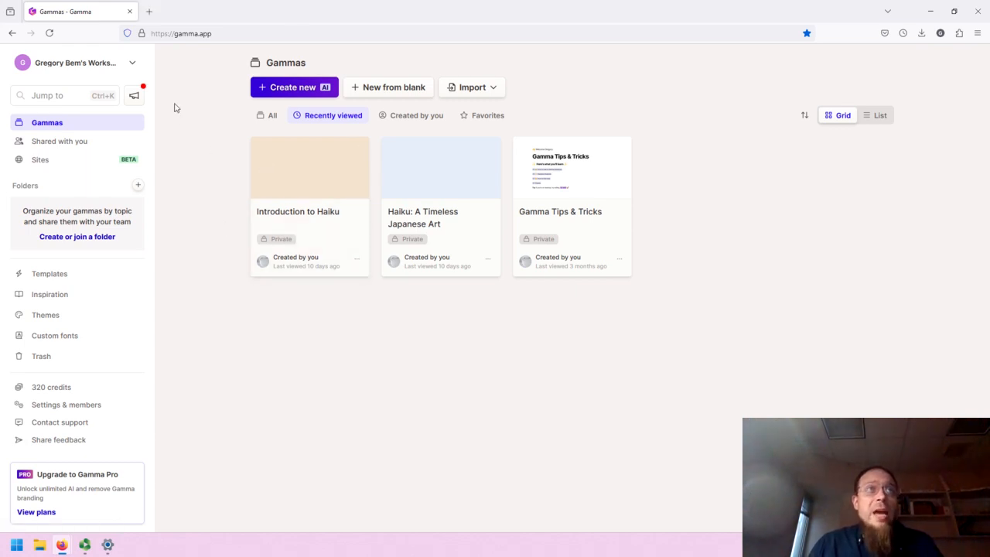
mouse_move(198, 48)
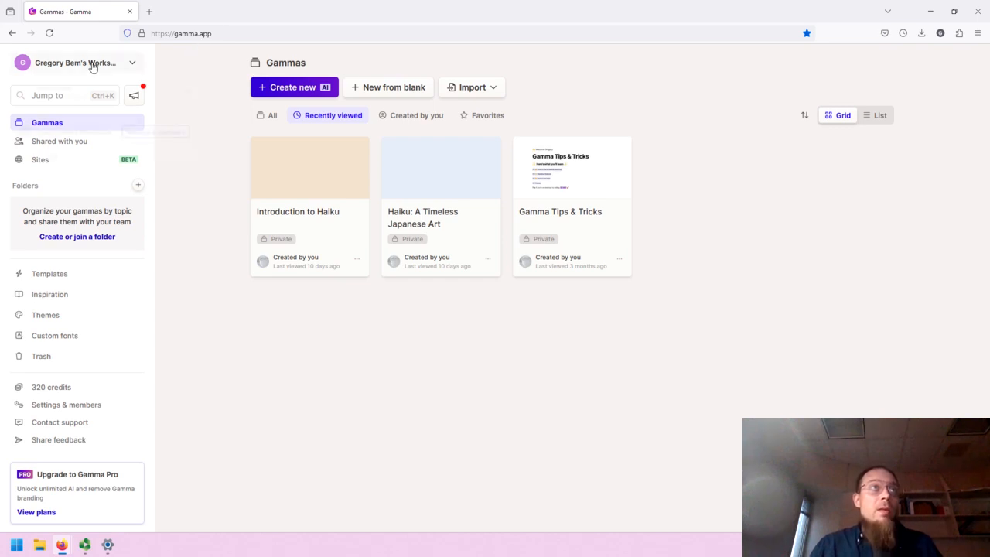
Step: Check account options and announcements, then view the empty Shared with you and Sites pages
click(75, 63)
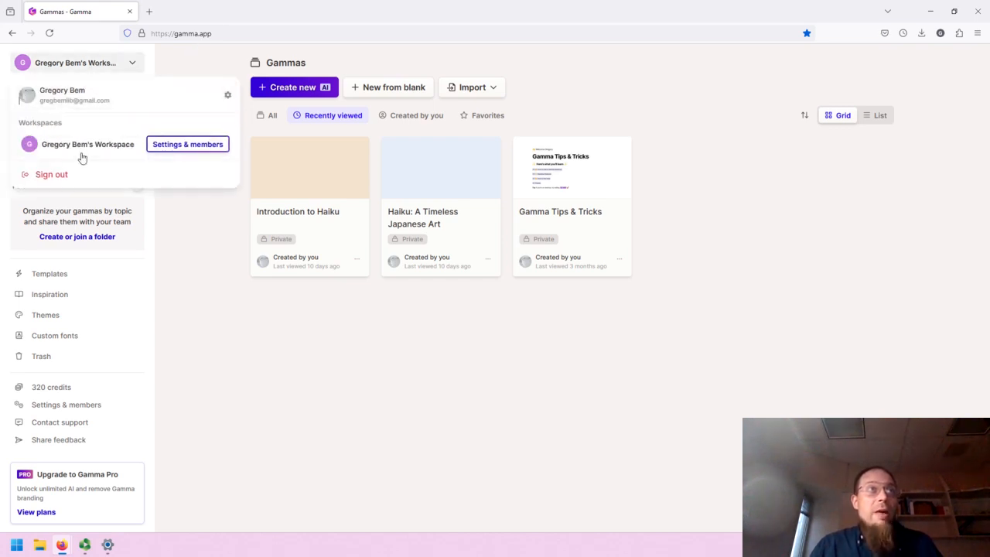
mouse_move(18, 104)
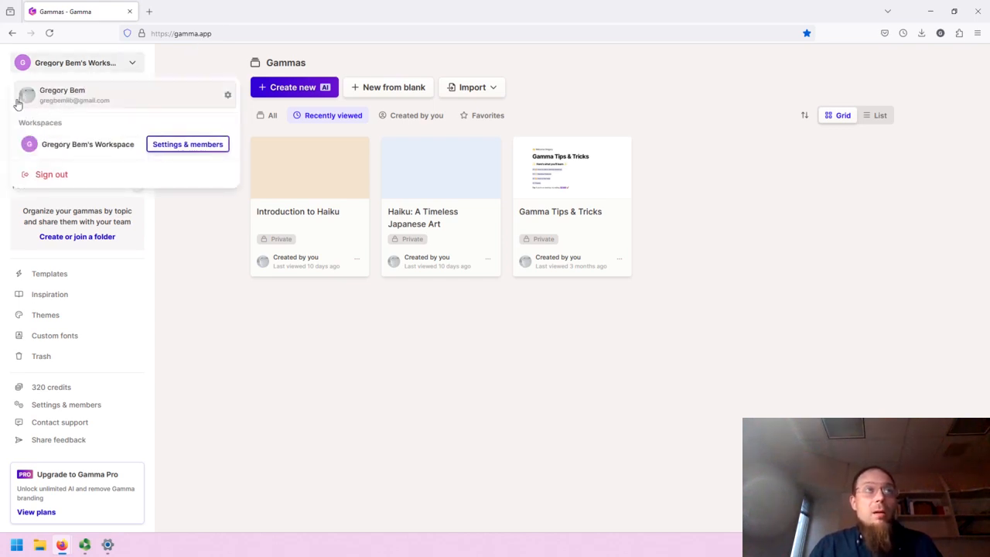
mouse_move(77, 100)
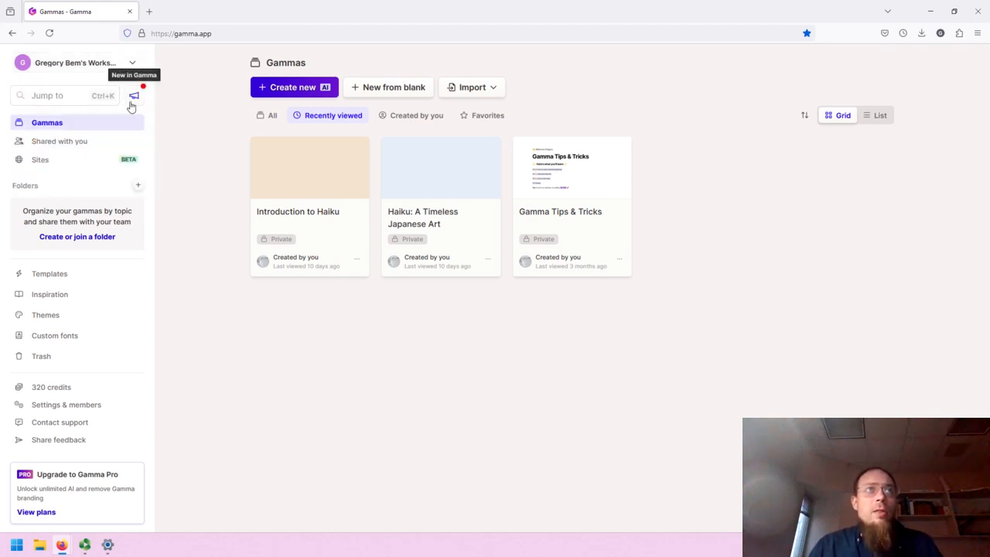
click(135, 96)
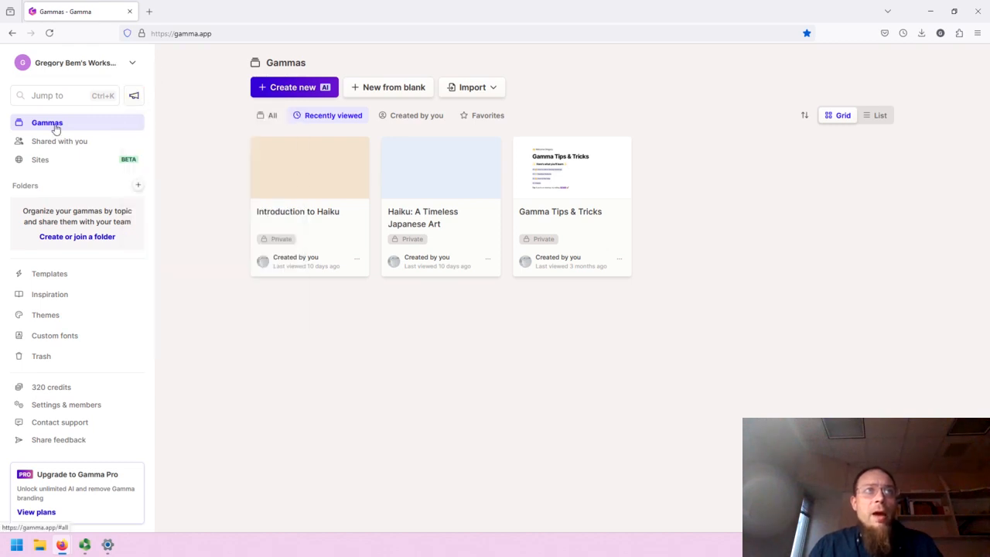
mouse_move(35, 131)
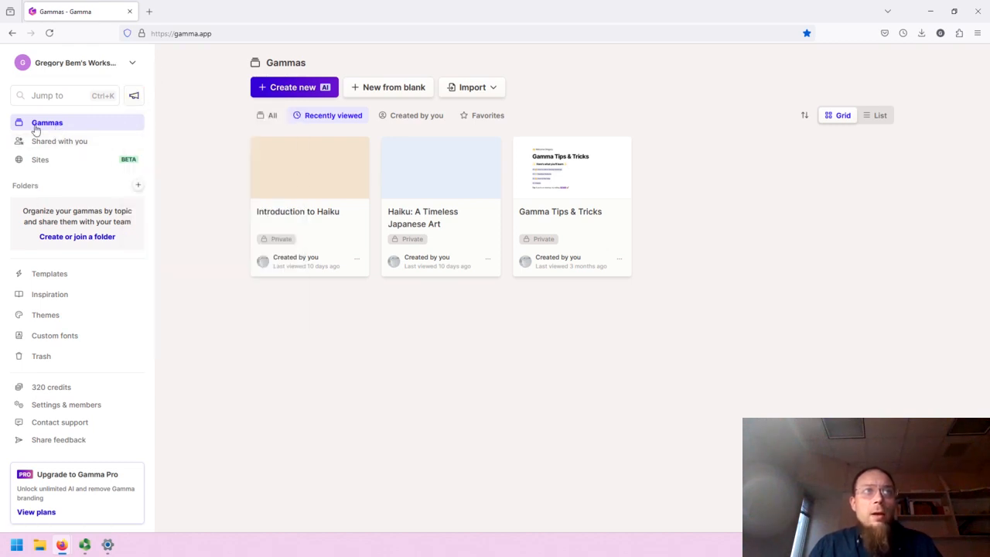
mouse_move(48, 132)
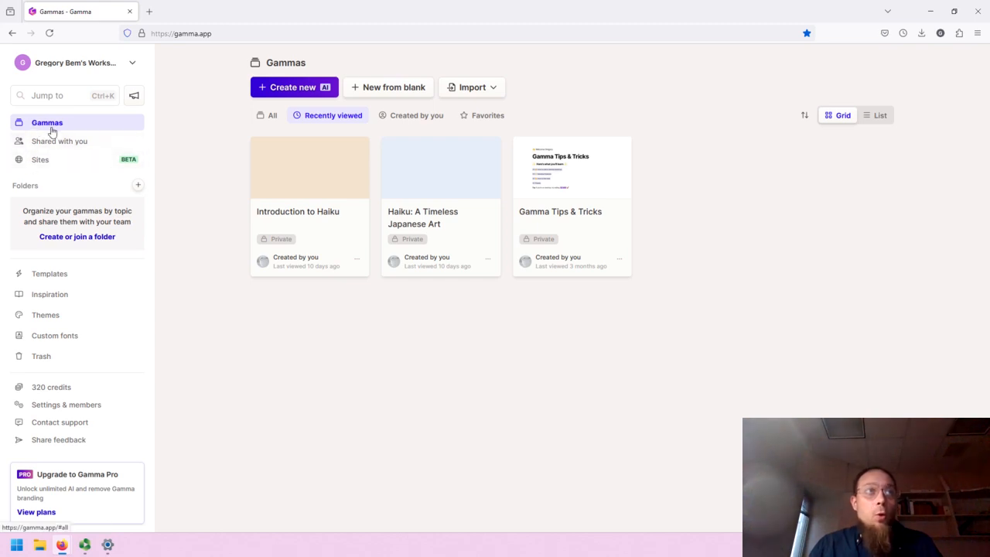
mouse_move(68, 126)
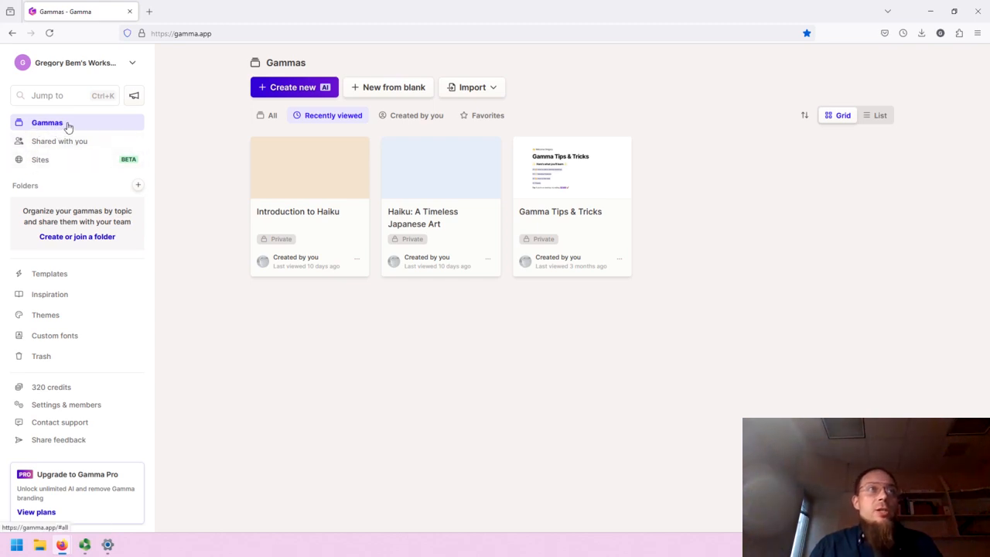
click(59, 141)
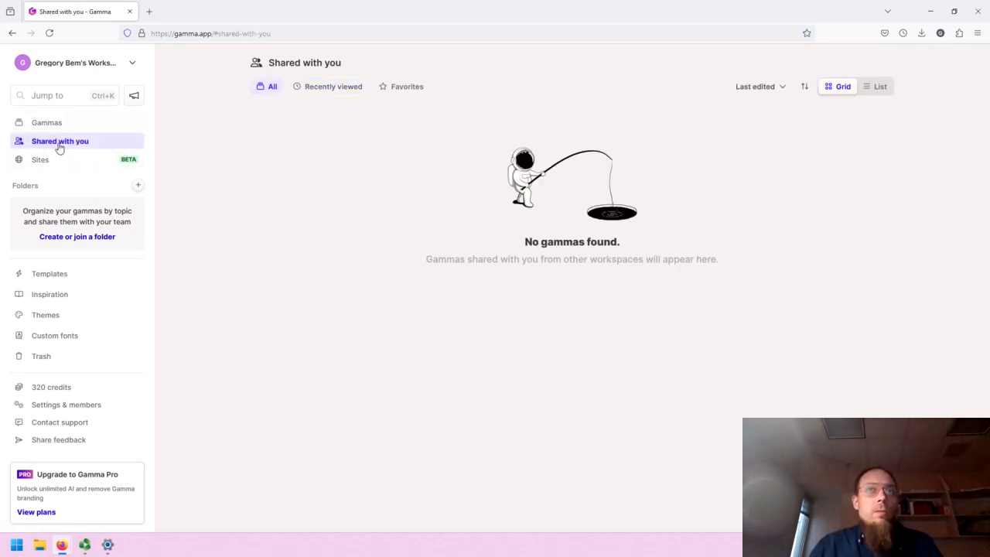
click(40, 159)
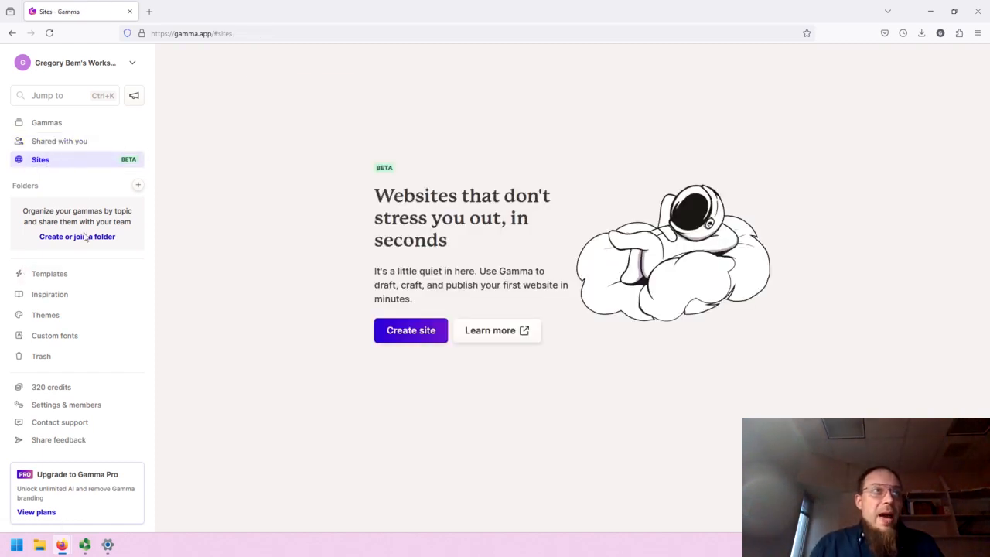
mouse_move(60, 274)
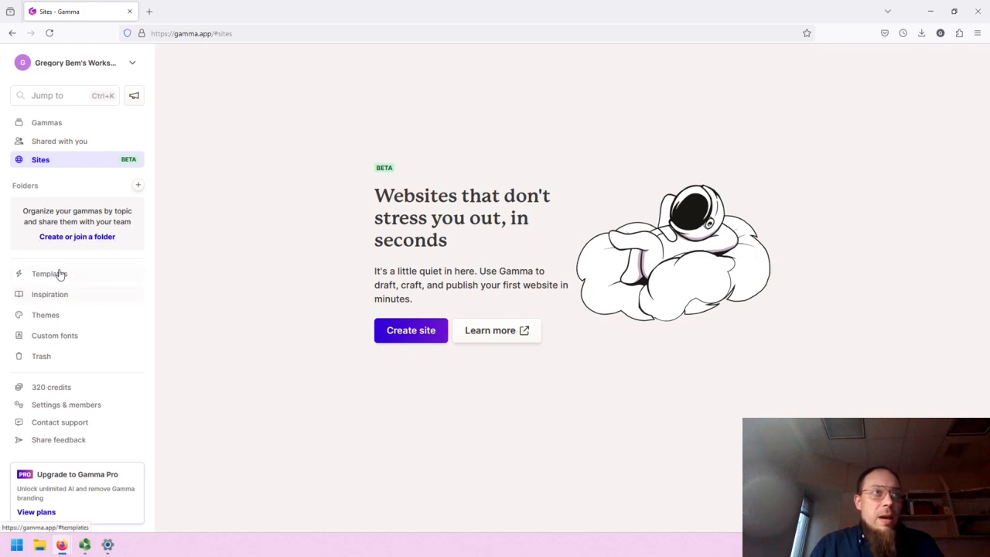
mouse_move(45, 315)
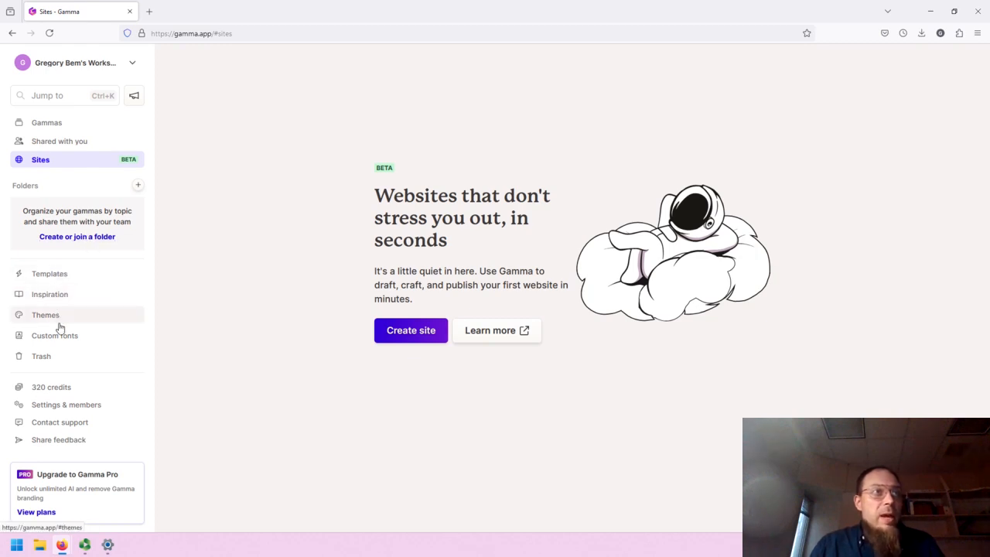
mouse_move(66, 363)
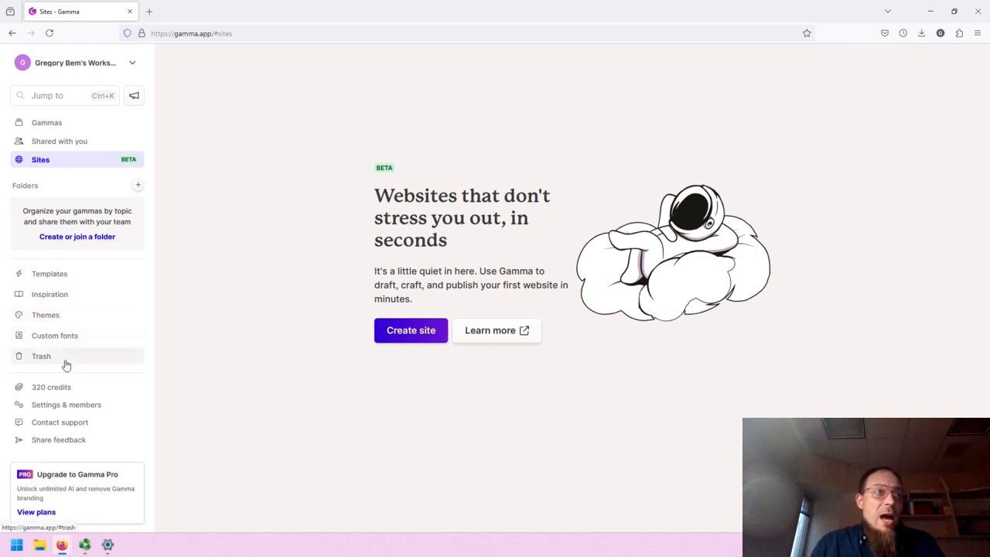
mouse_move(70, 405)
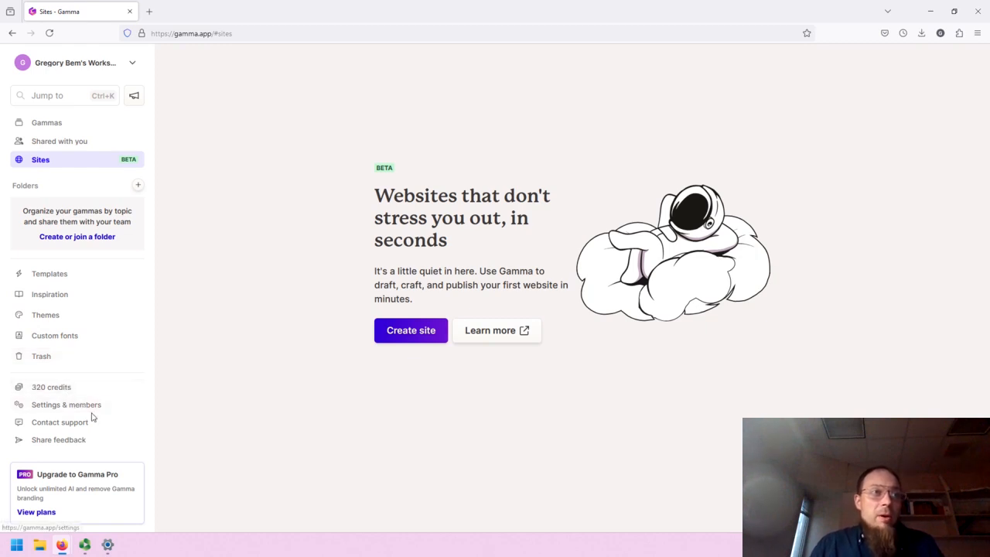
mouse_move(89, 432)
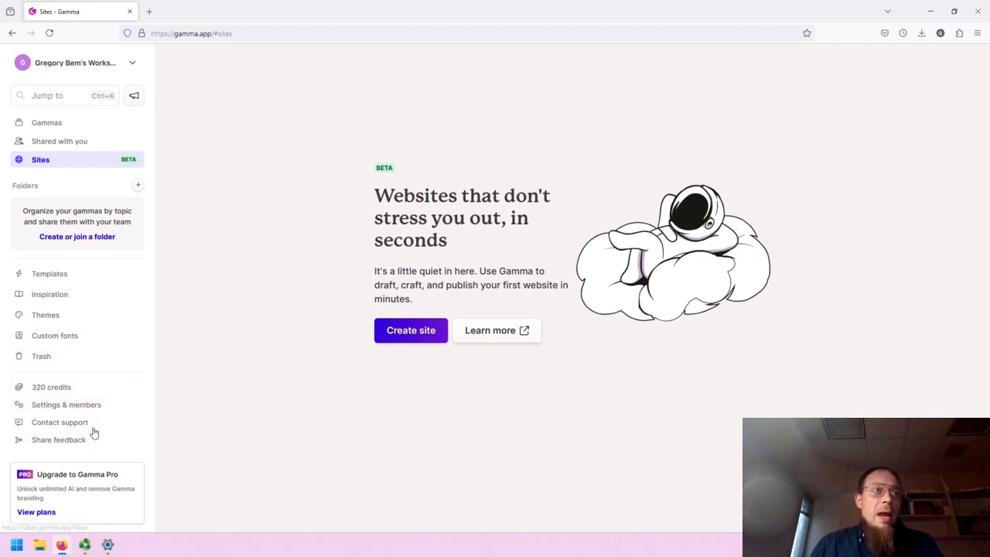
mouse_move(86, 448)
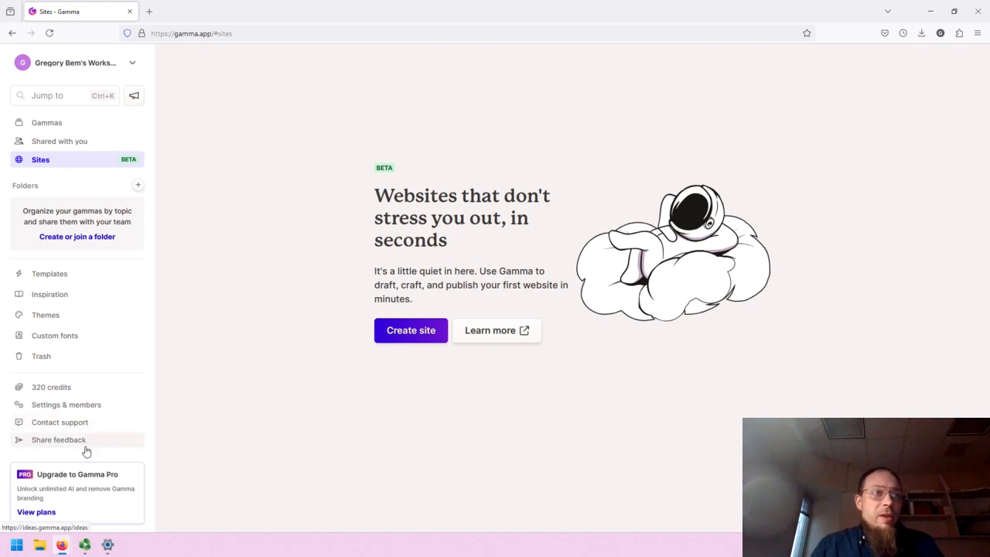
mouse_move(40, 315)
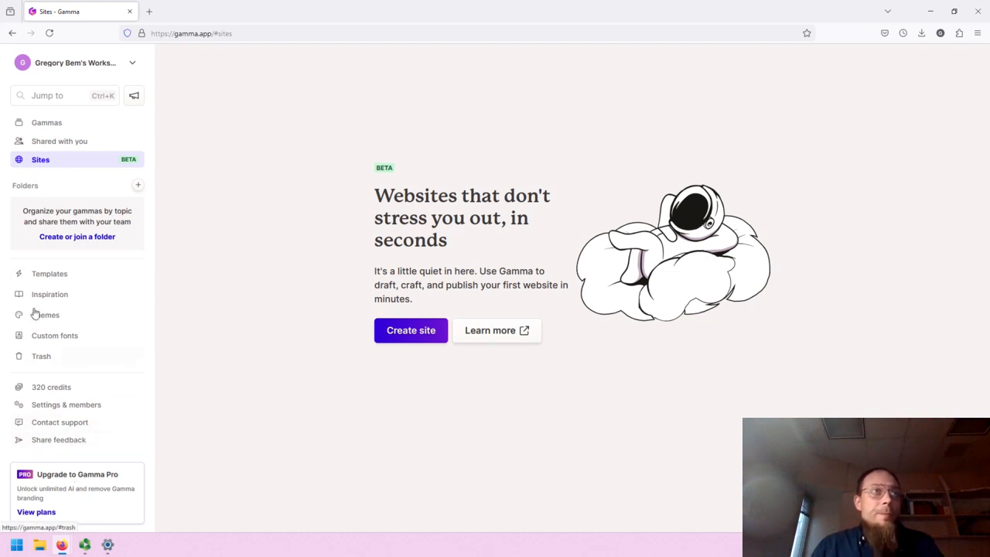
Step: Show the three recent gammas in List view, then switch back to Grid view
click(47, 123)
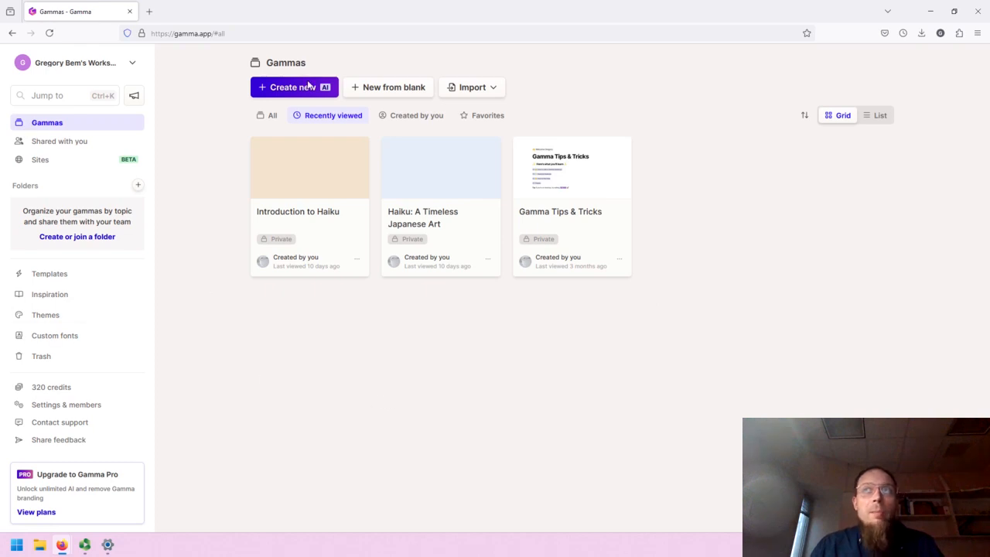
click(880, 114)
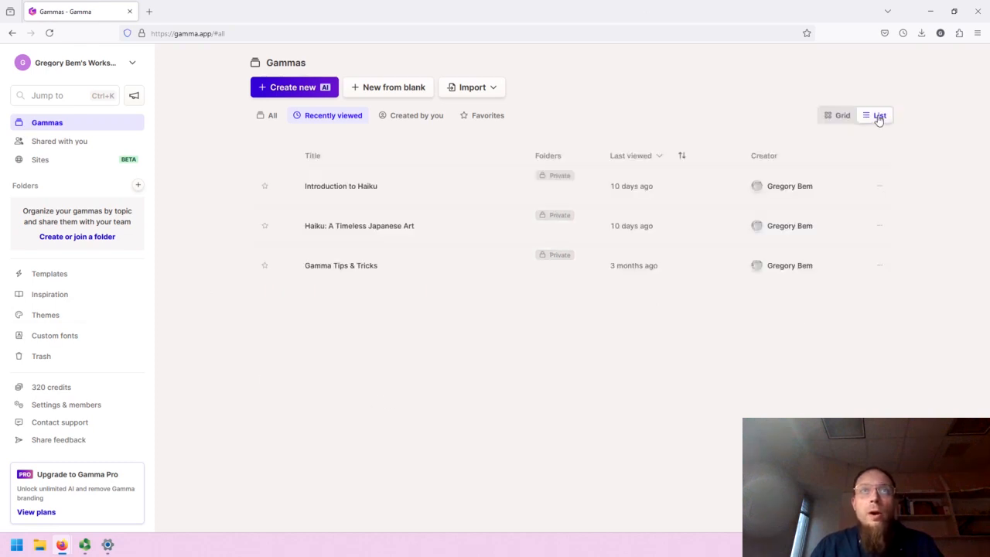
mouse_move(773, 103)
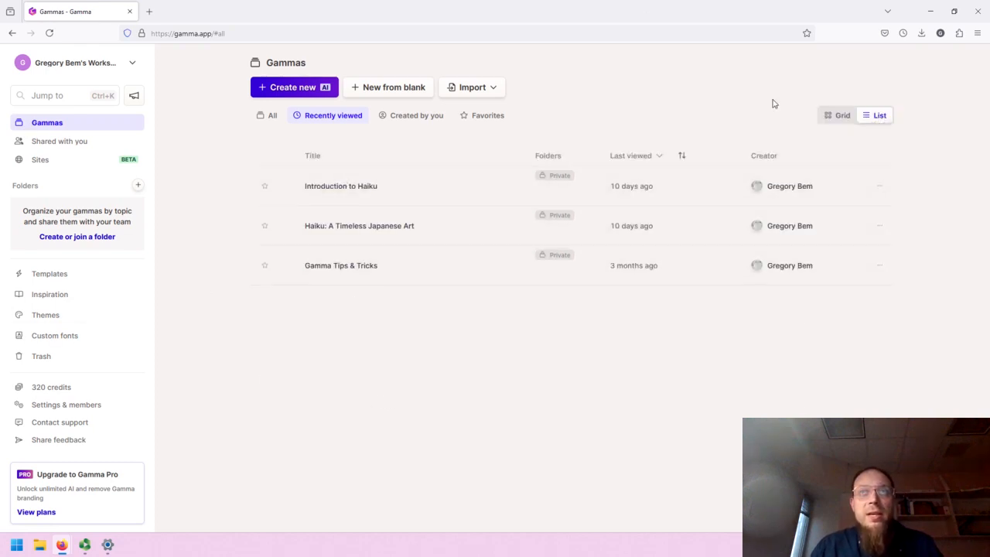
click(838, 115)
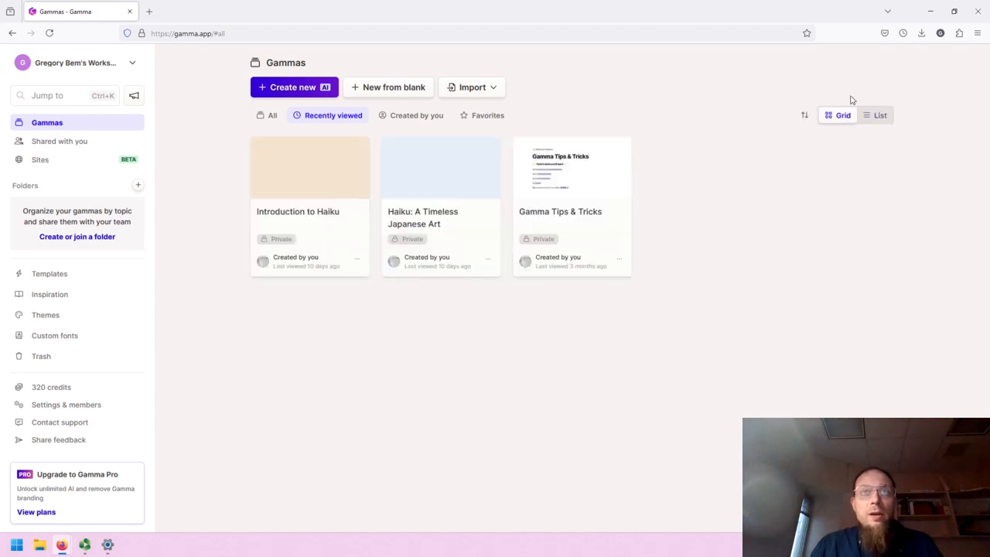
mouse_move(570, 171)
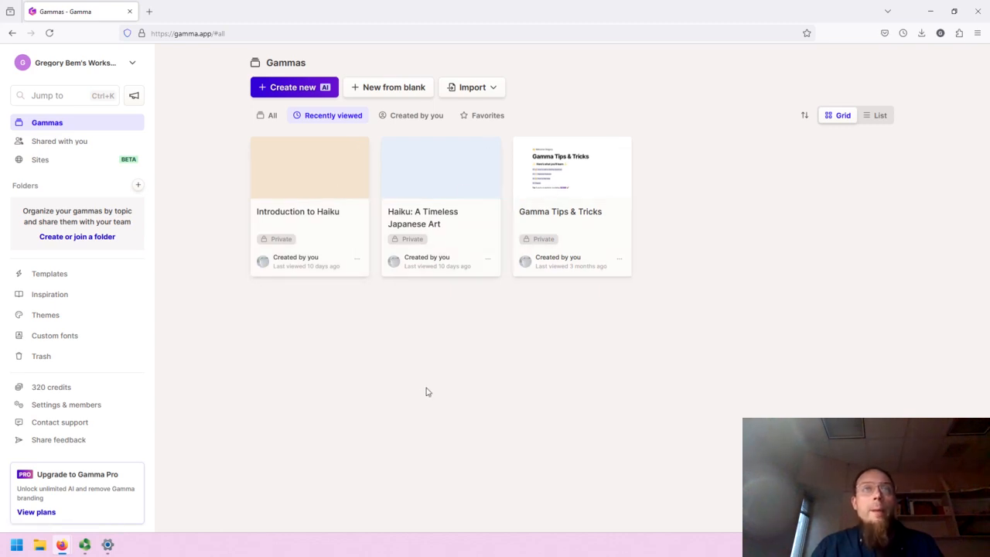
mouse_move(431, 204)
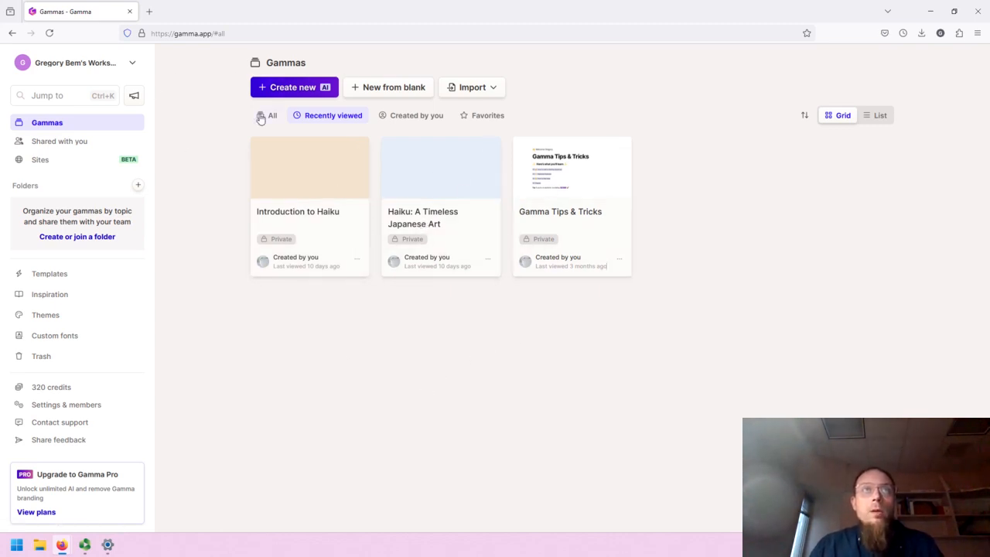
mouse_move(305, 93)
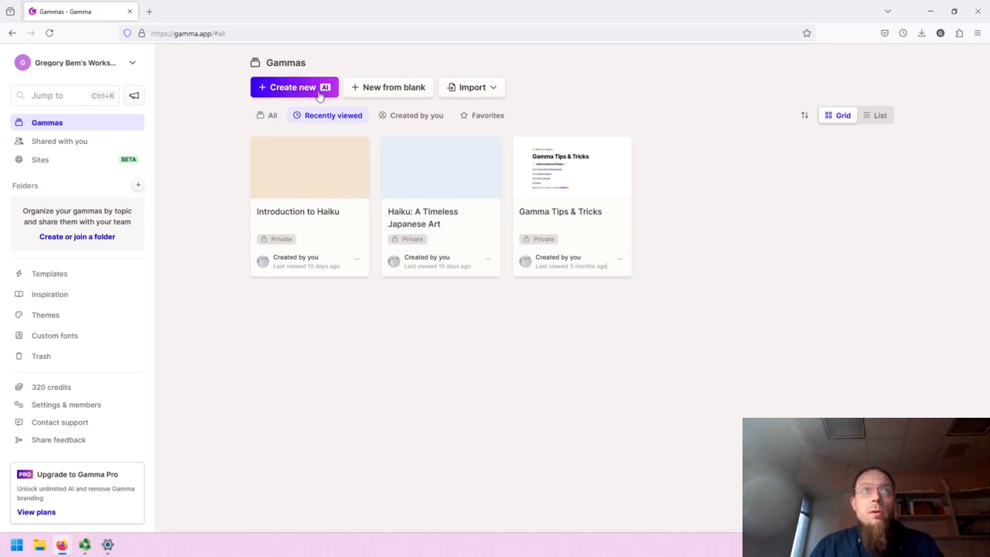
mouse_move(309, 93)
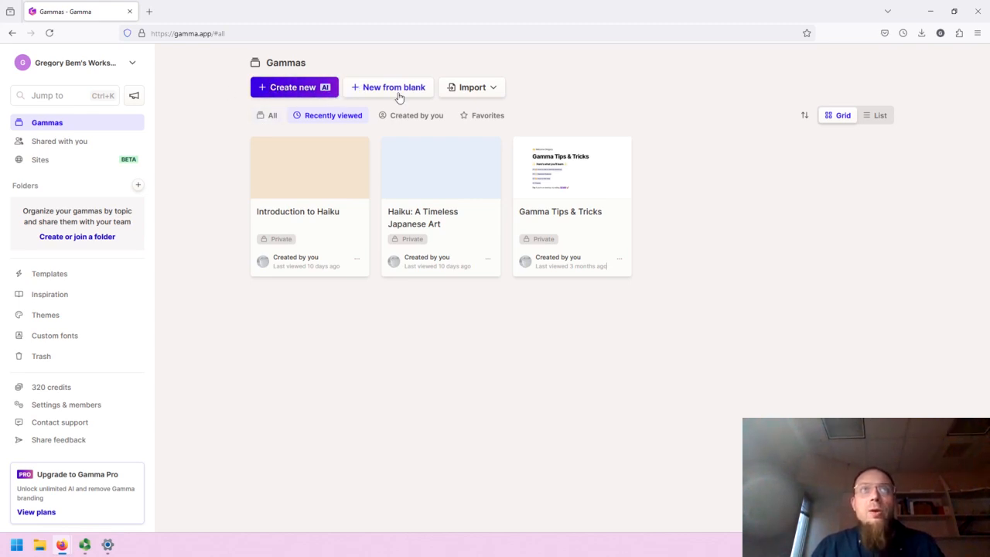
mouse_move(469, 79)
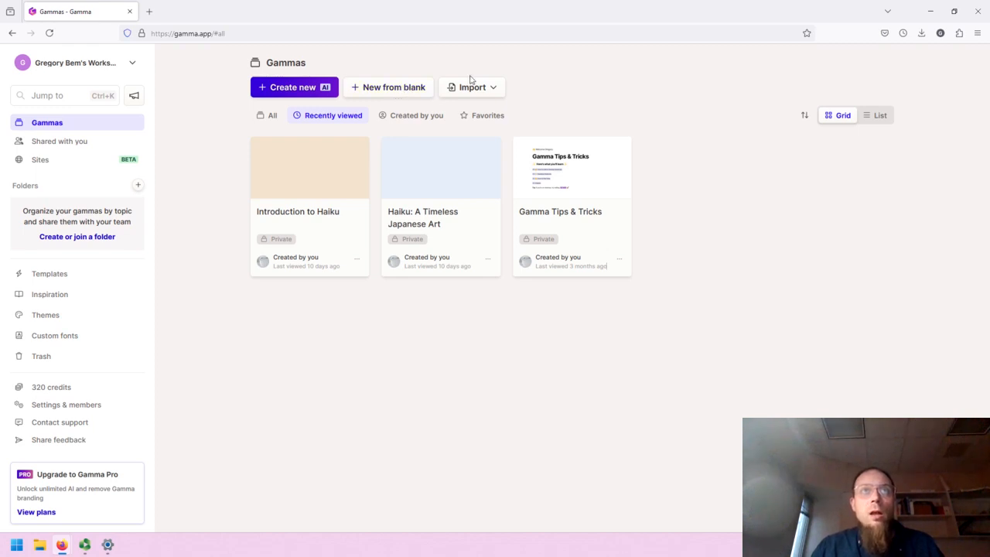
click(473, 86)
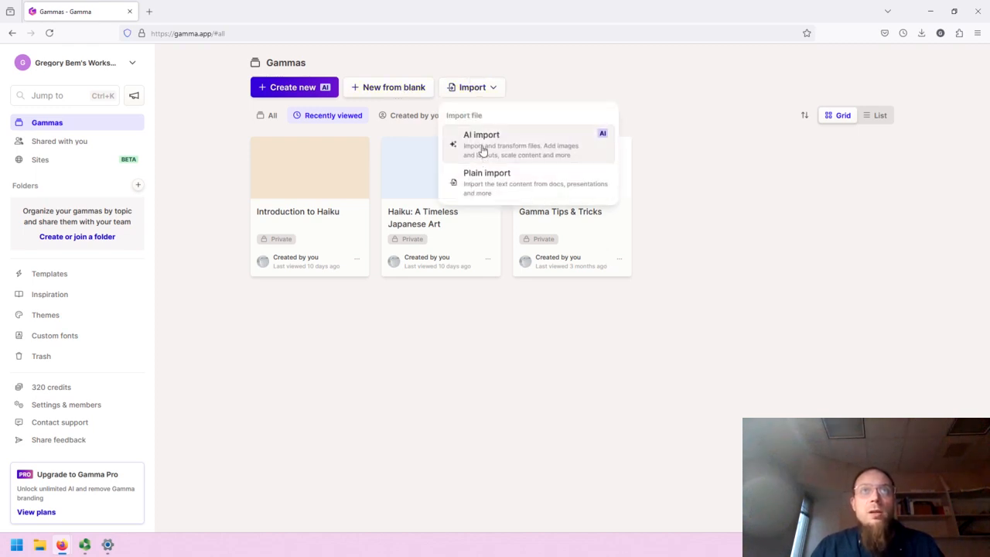
mouse_move(562, 156)
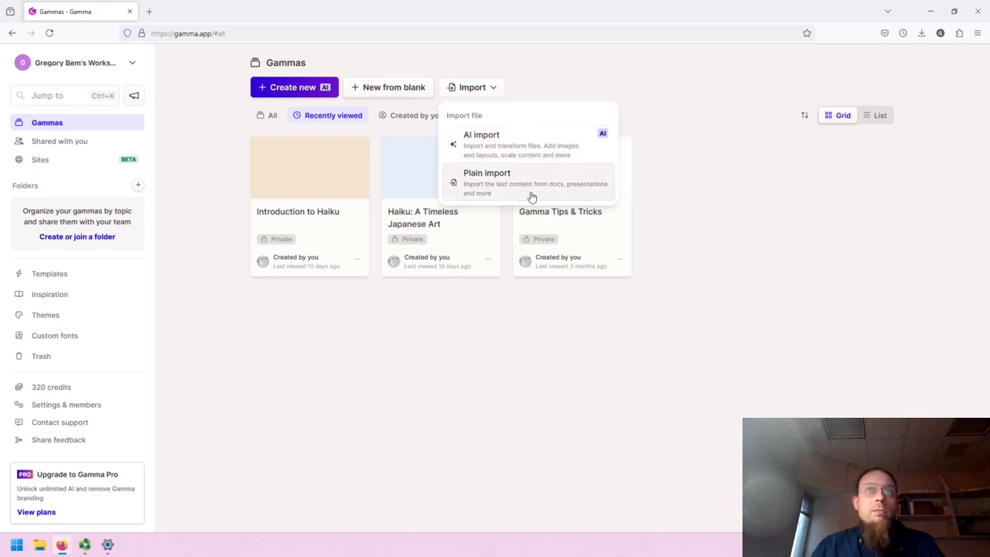
mouse_move(592, 147)
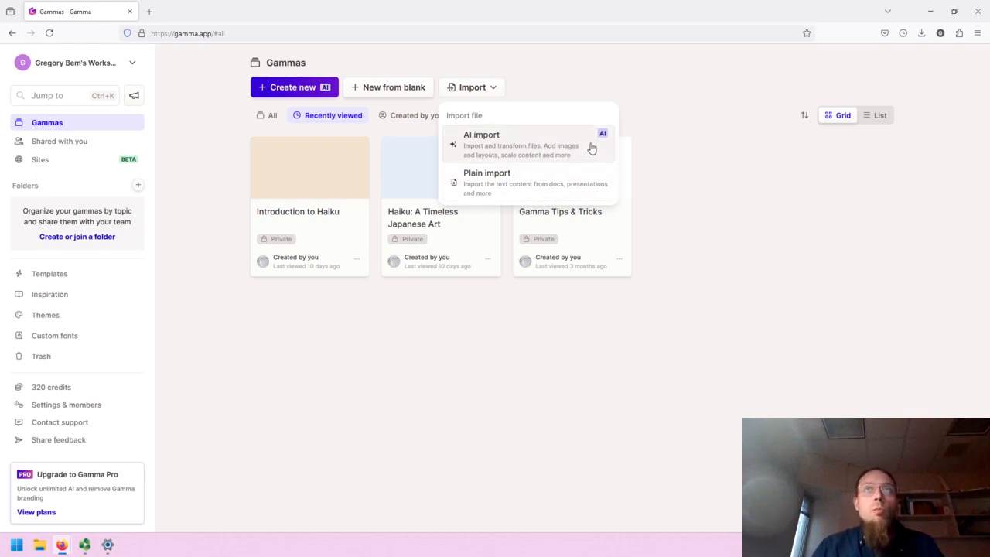
mouse_move(565, 346)
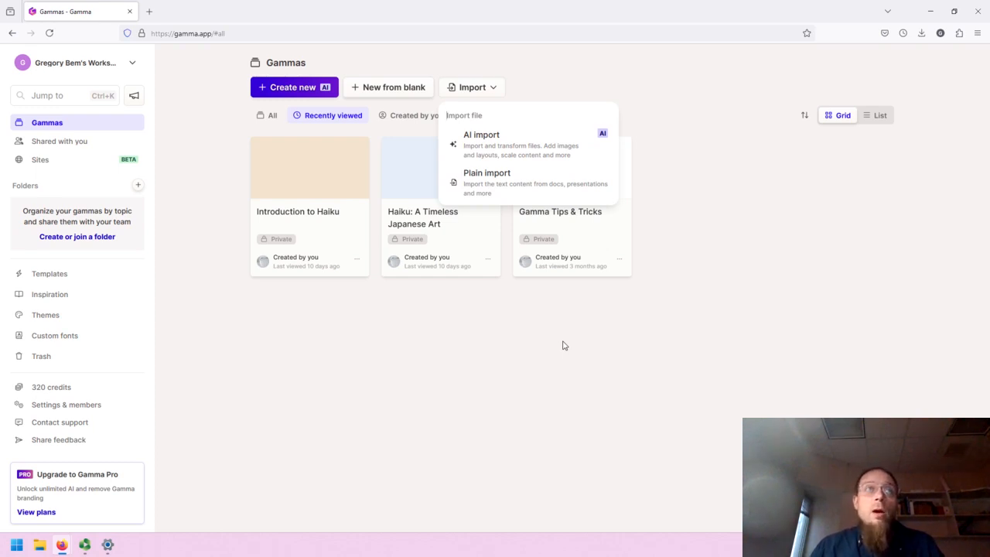
mouse_move(546, 328)
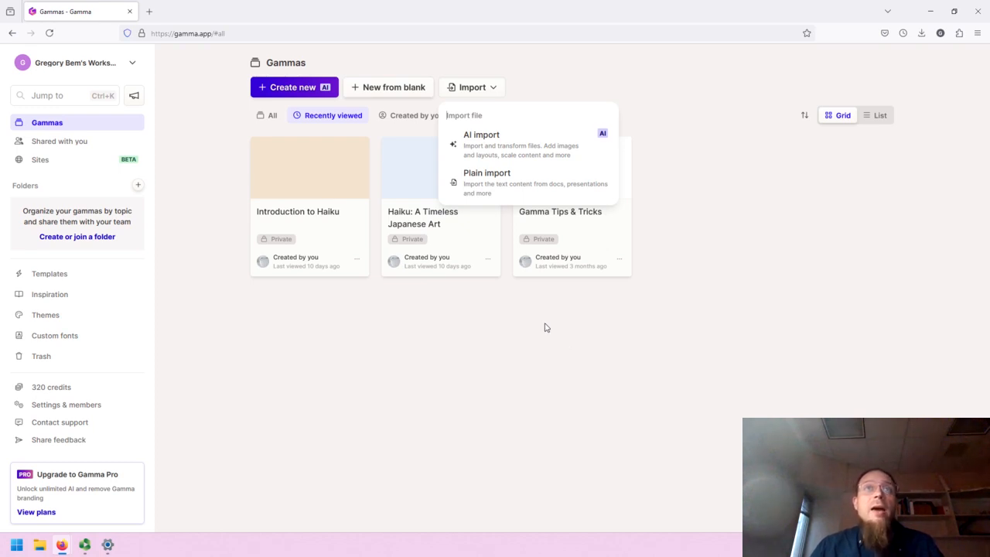
click(513, 284)
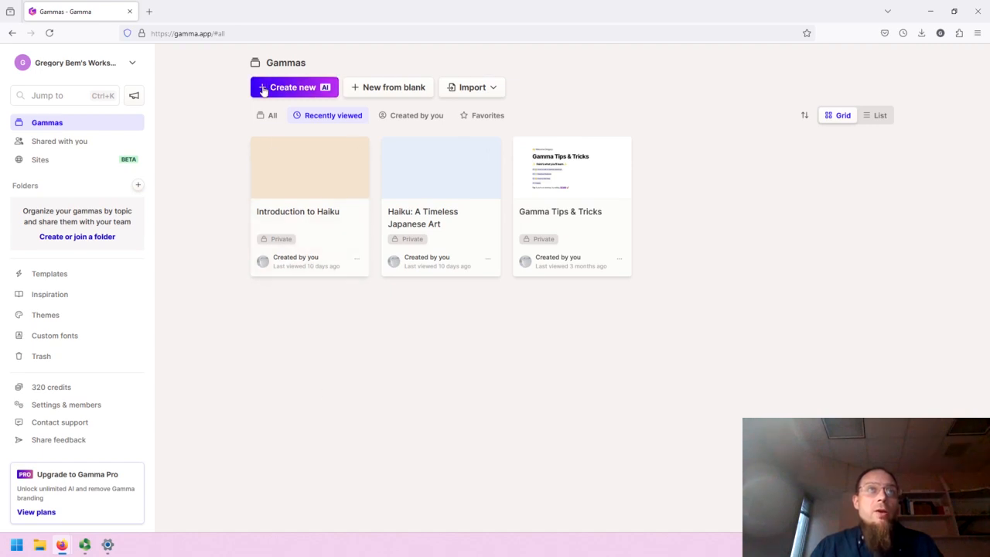
Step: Open the Create with AI page from the dashboard's Create new AI button
click(293, 86)
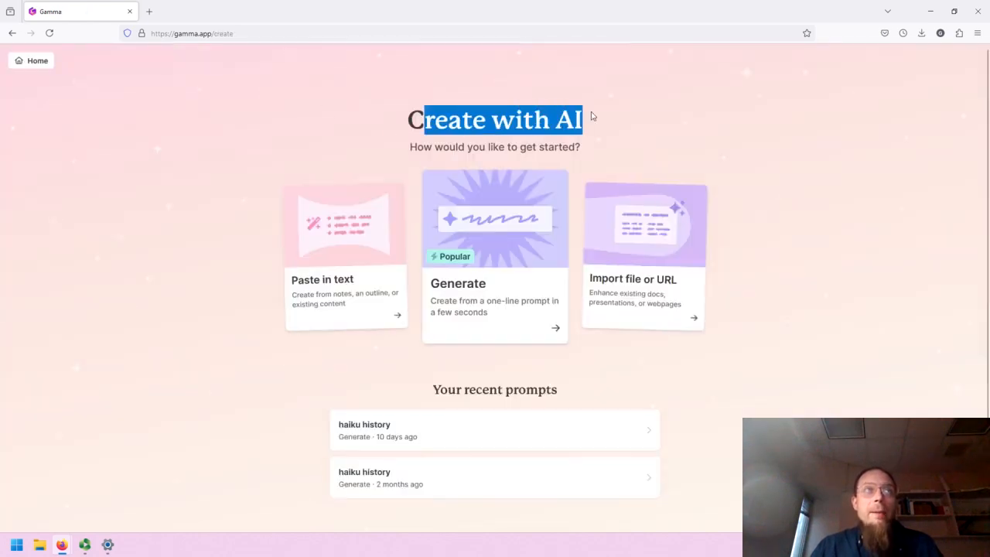
mouse_move(297, 306)
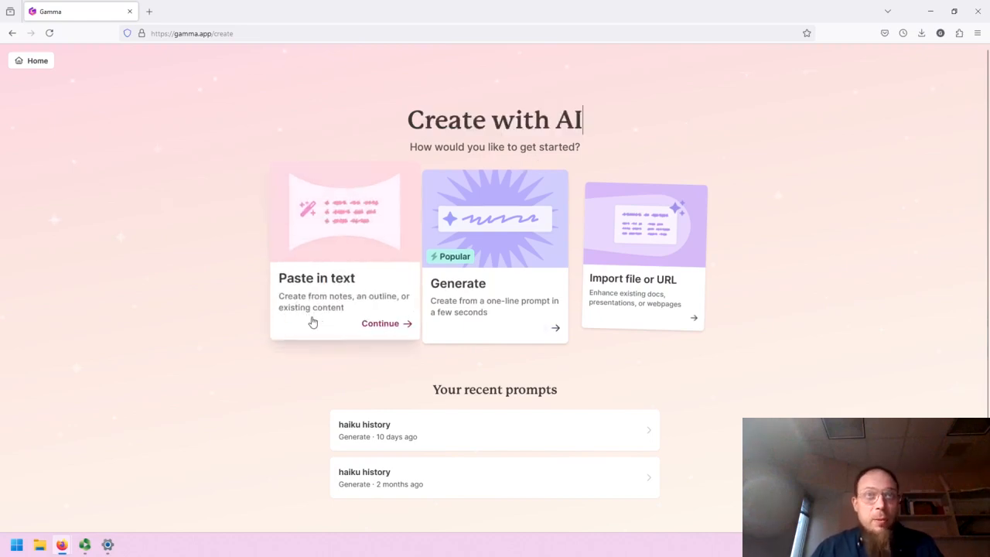
mouse_move(470, 321)
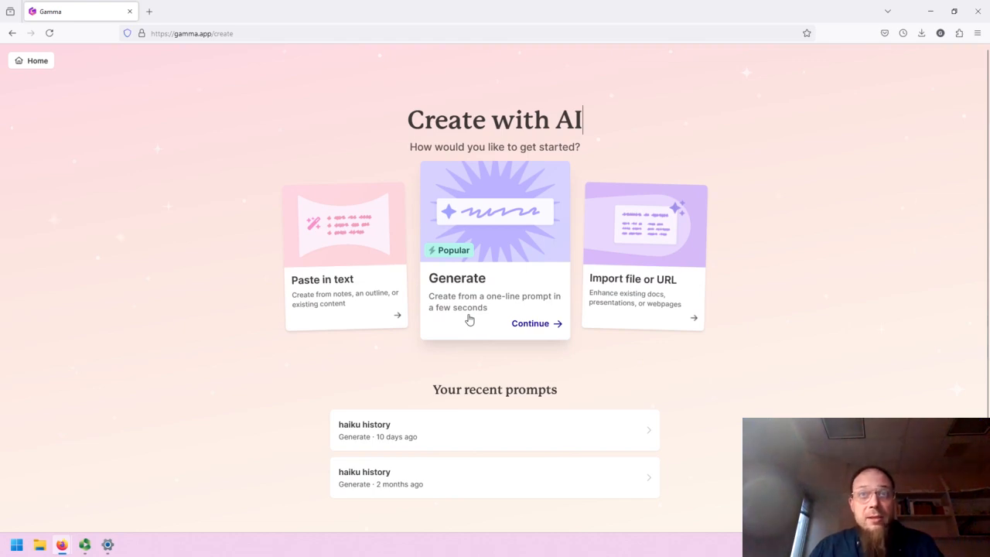
mouse_move(859, 394)
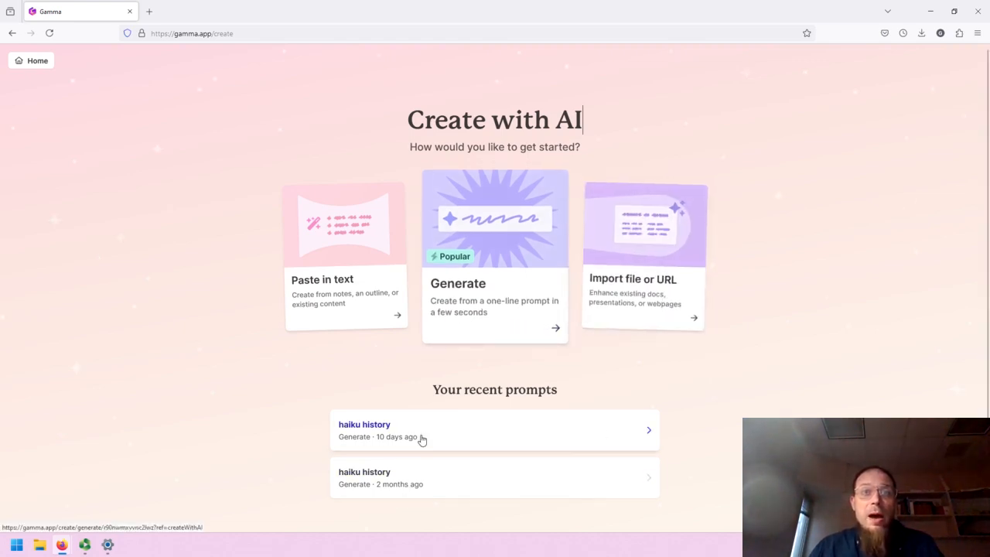
mouse_move(590, 501)
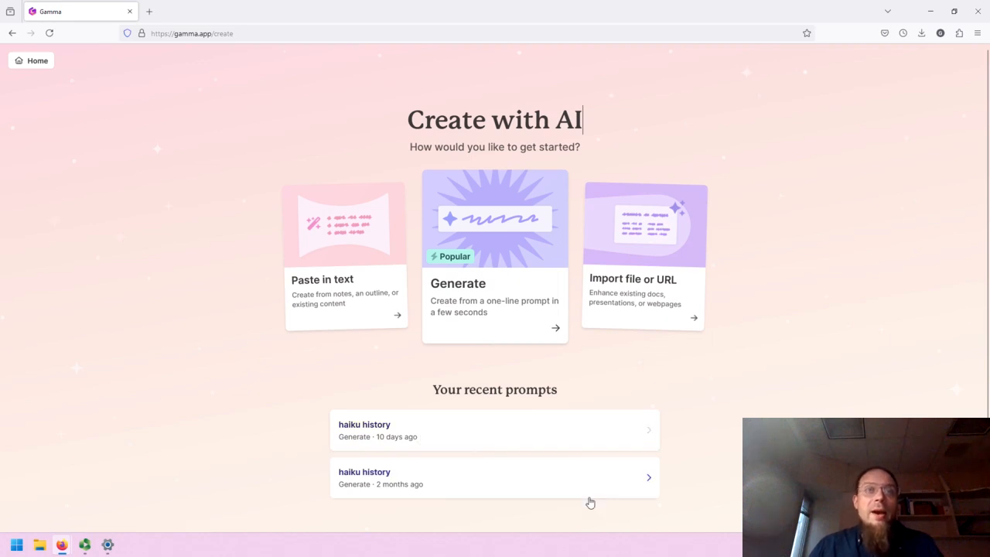
mouse_move(437, 444)
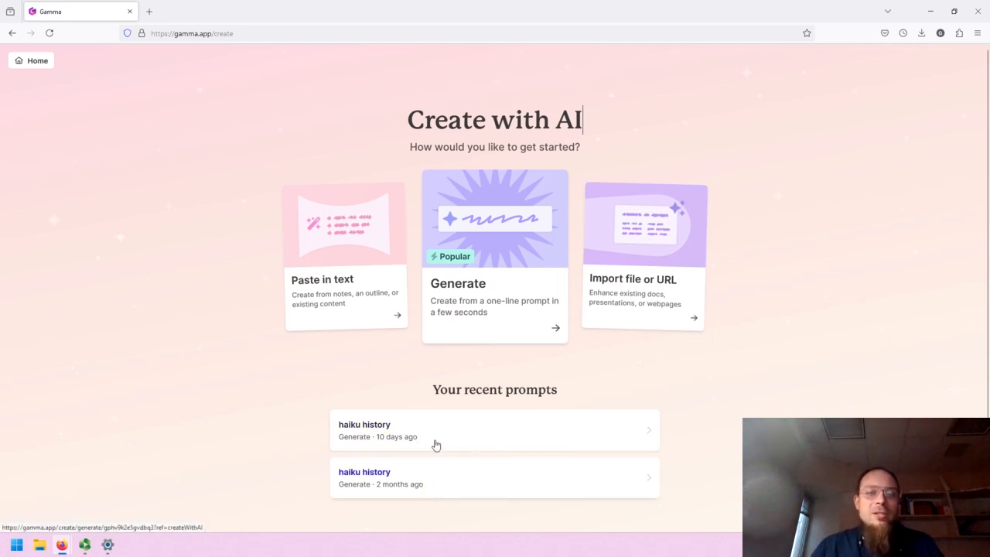
mouse_move(318, 480)
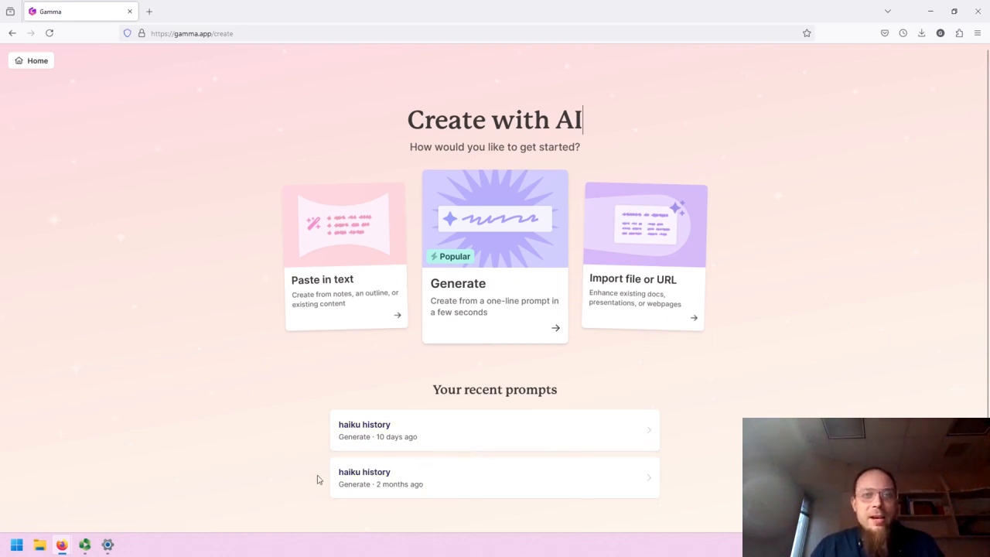
mouse_move(464, 323)
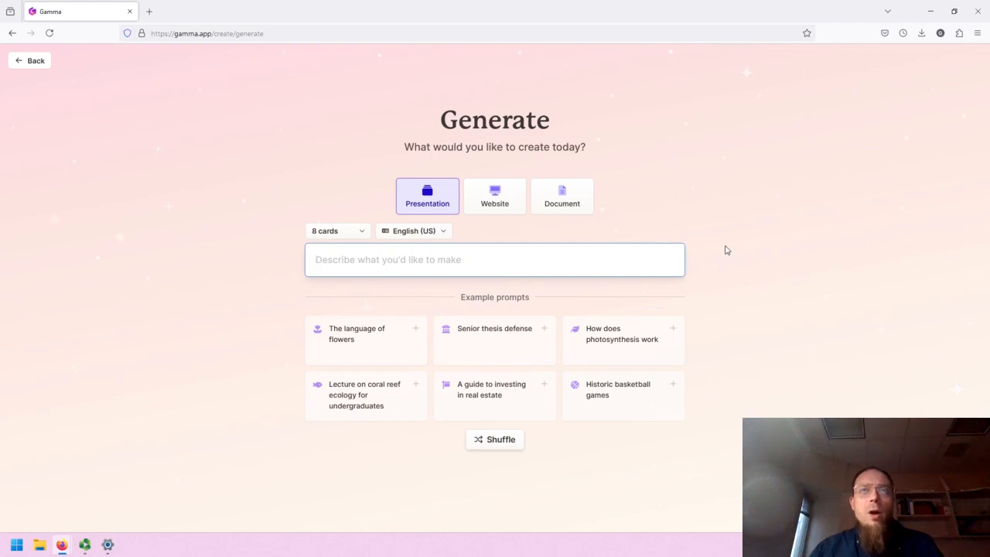
mouse_move(427, 210)
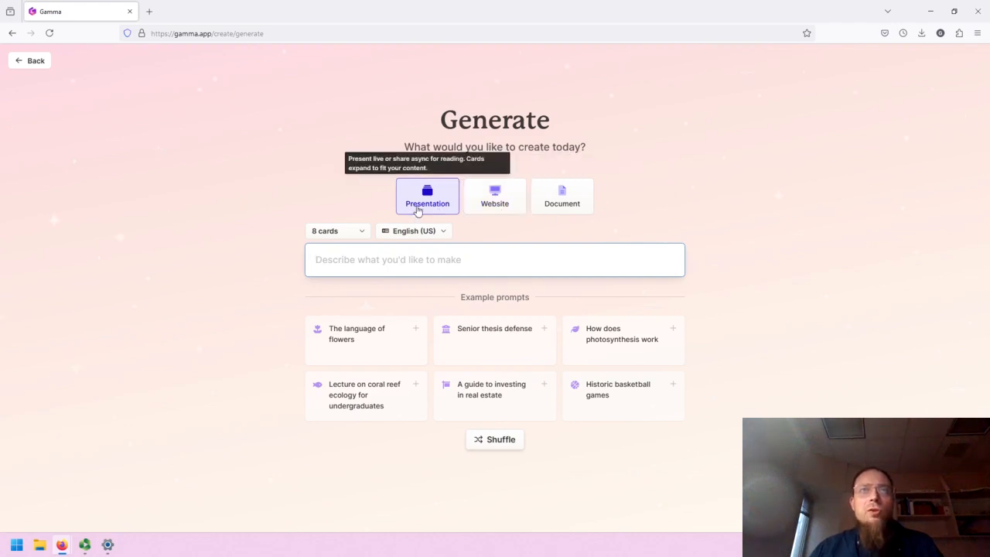
Step: Preview the Website and Document tabs, then return to Presentation, keeping 8 cards
click(494, 196)
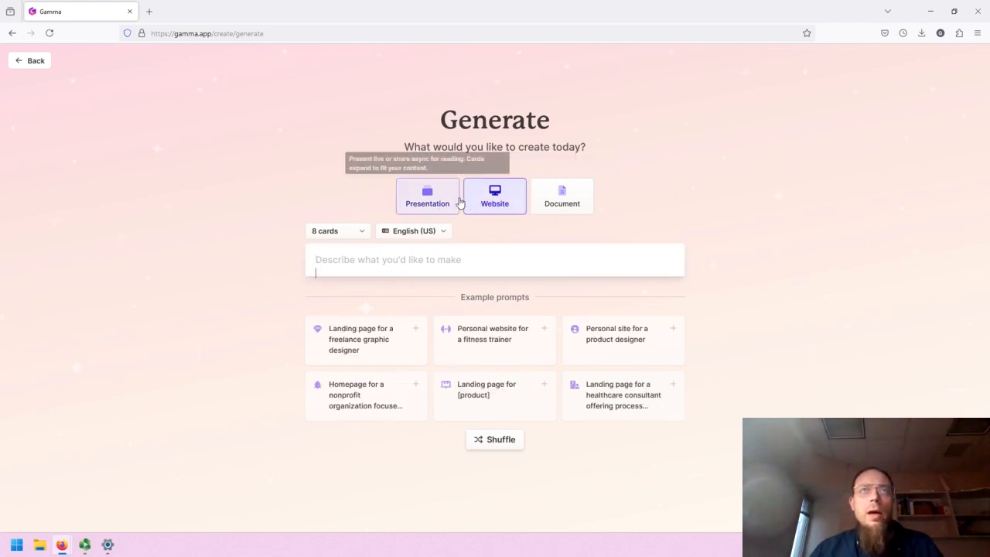
click(561, 196)
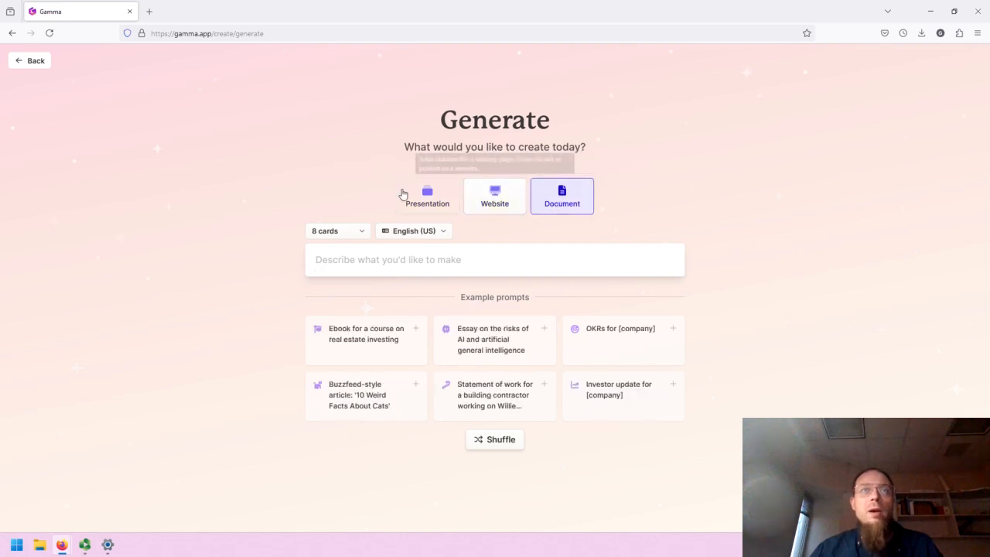
click(427, 196)
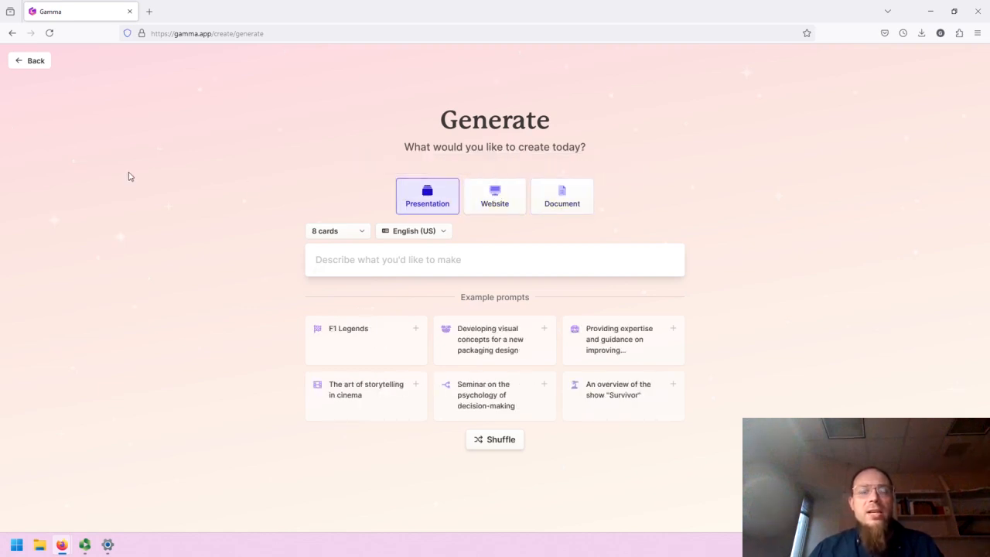
click(494, 259)
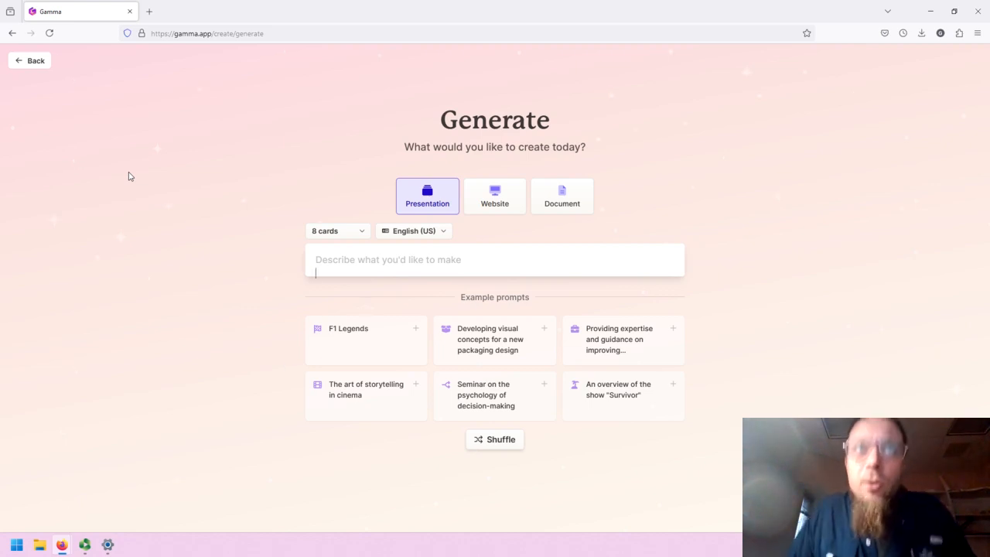
mouse_move(170, 175)
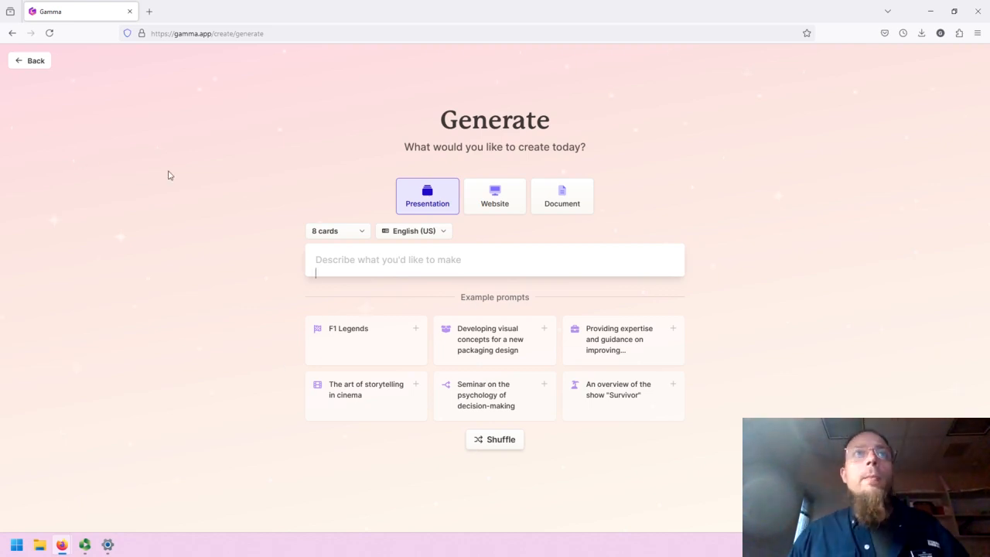
click(336, 230)
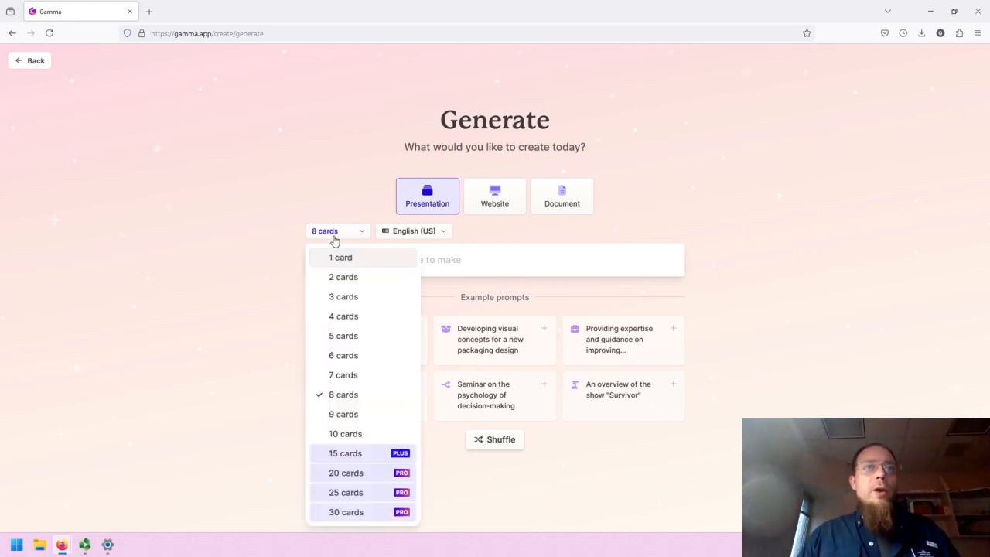
mouse_move(360, 233)
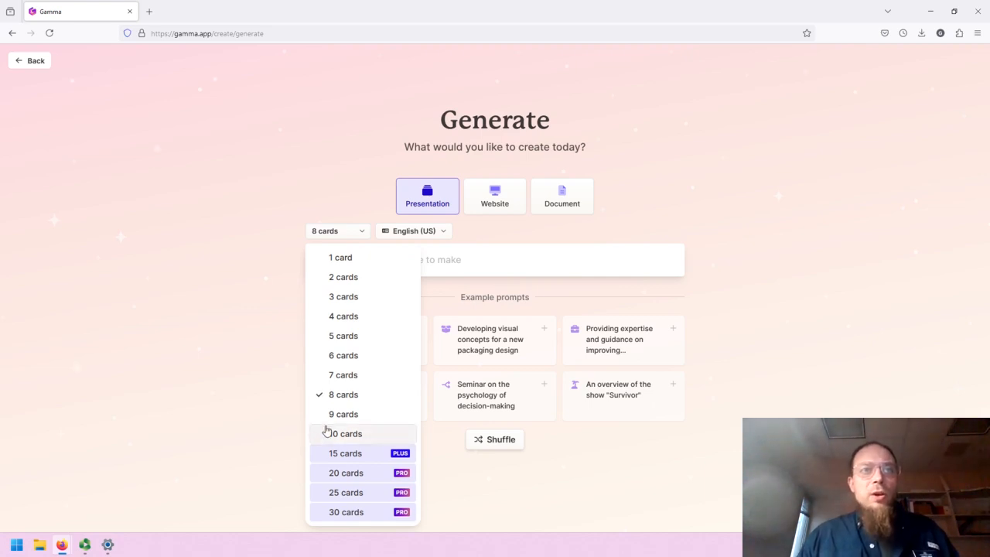
mouse_move(309, 278)
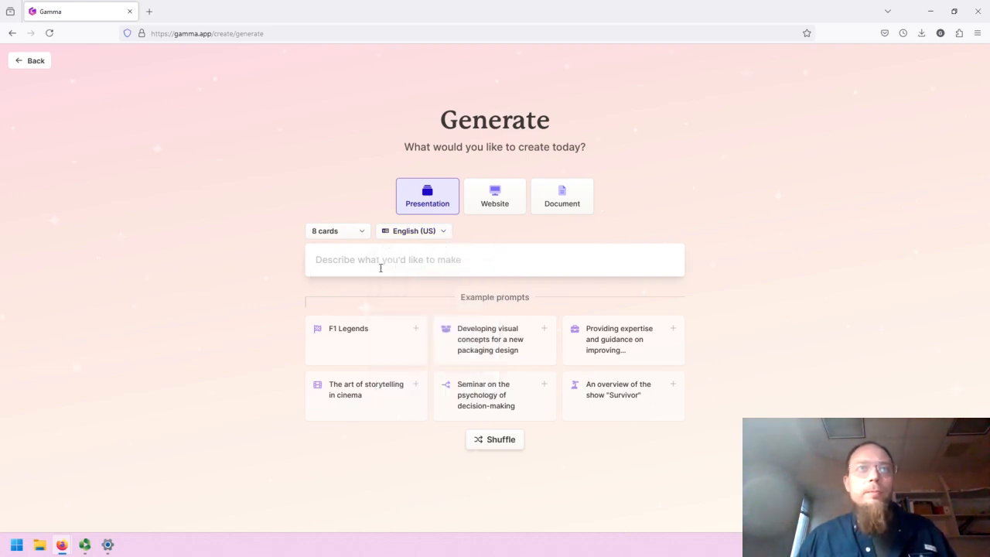
click(494, 260)
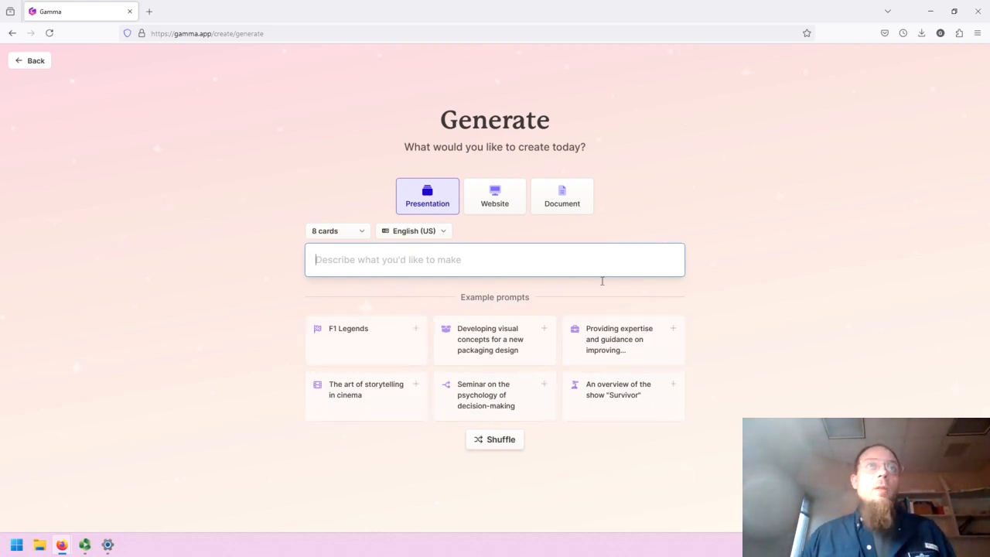
Step: Enter the prompt 'A recent history of Spokane, Washington' and generate the outline
text(A recent)
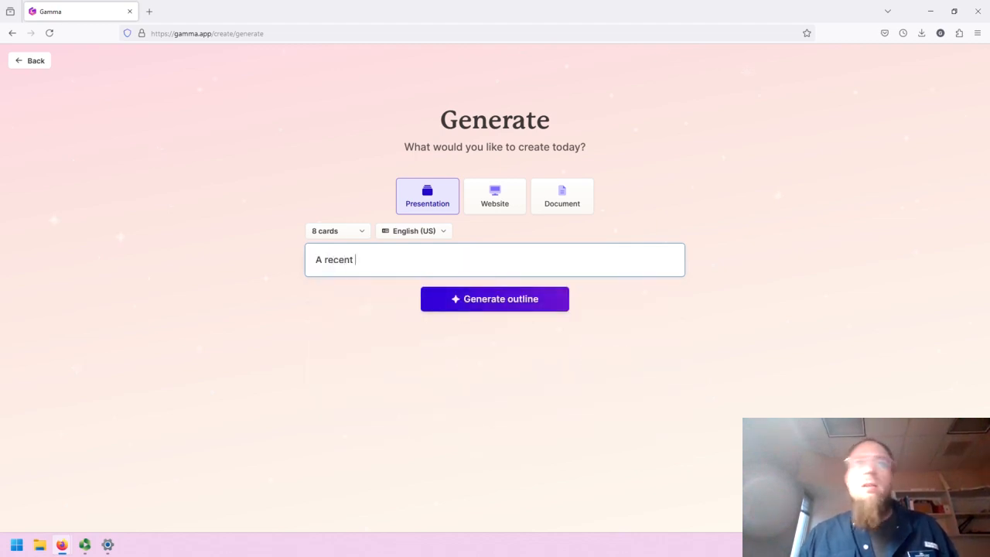
text(history of Spokane)
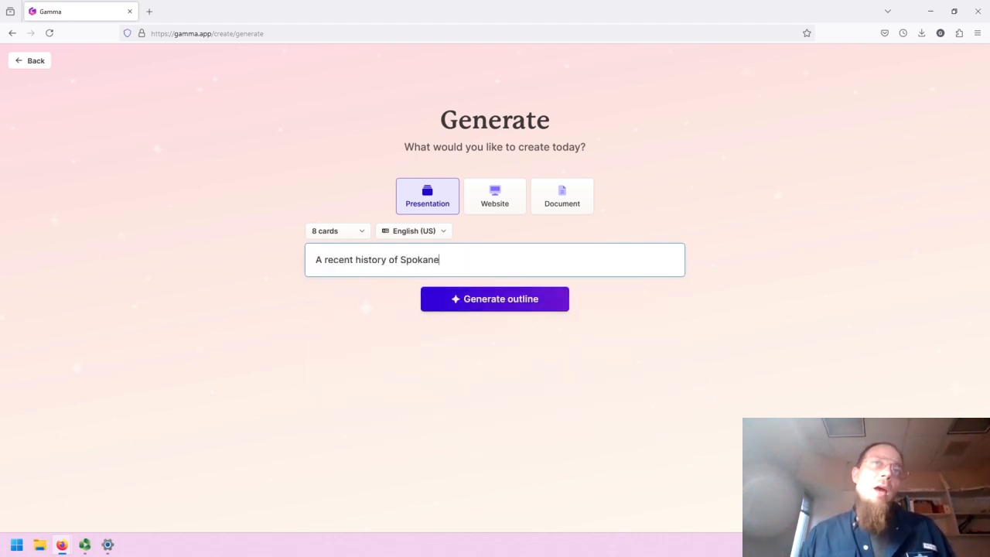
text(, Washington)
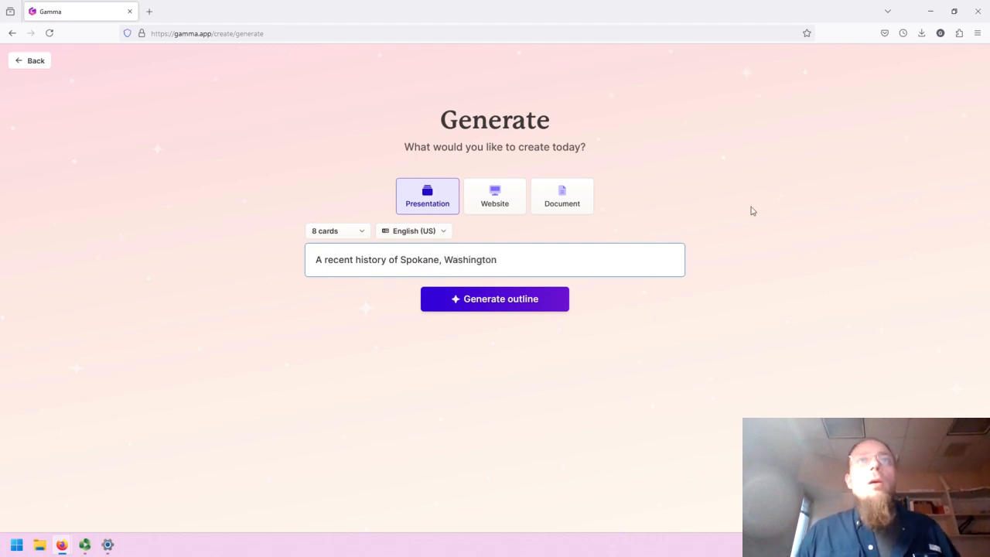
click(494, 299)
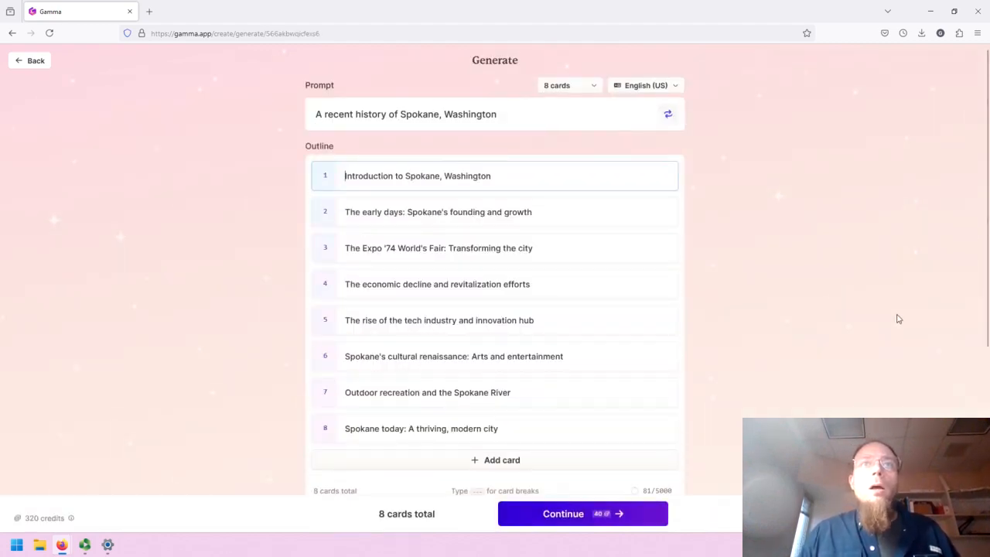
mouse_move(885, 312)
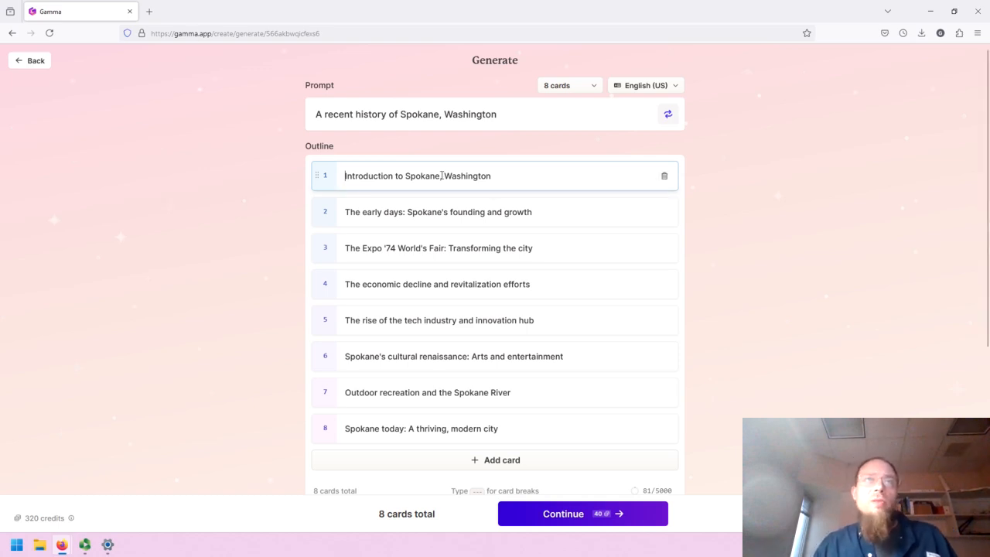
mouse_move(449, 257)
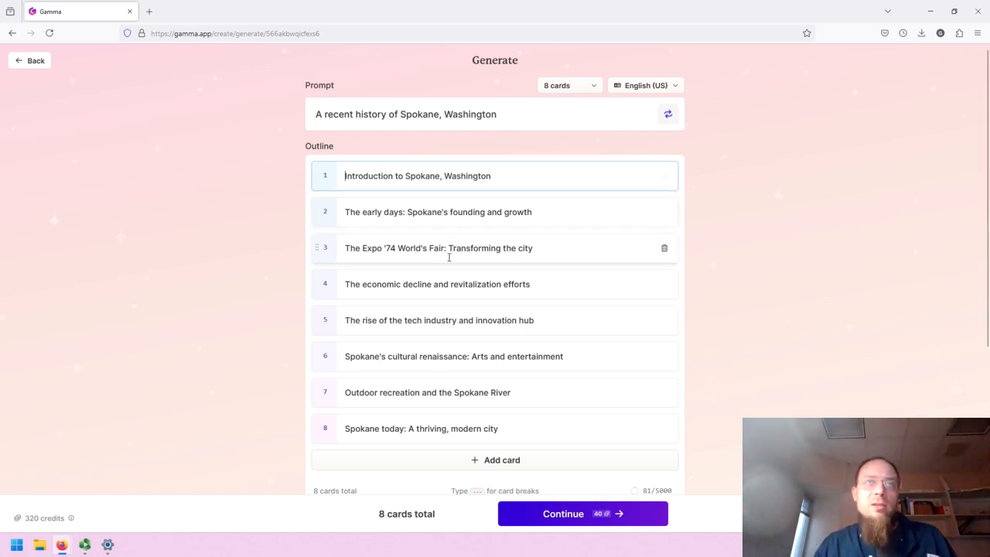
scroll(down, 3)
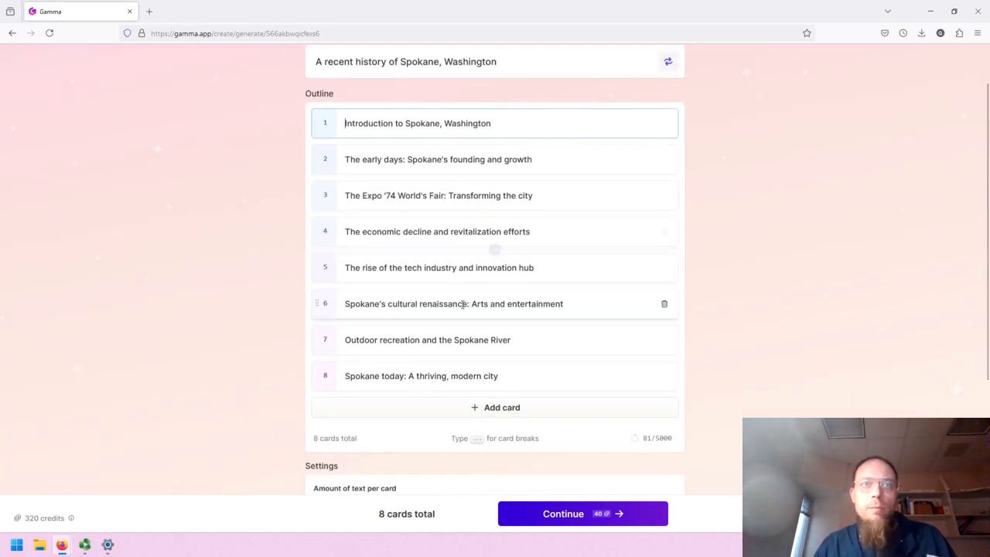
scroll(down, 3)
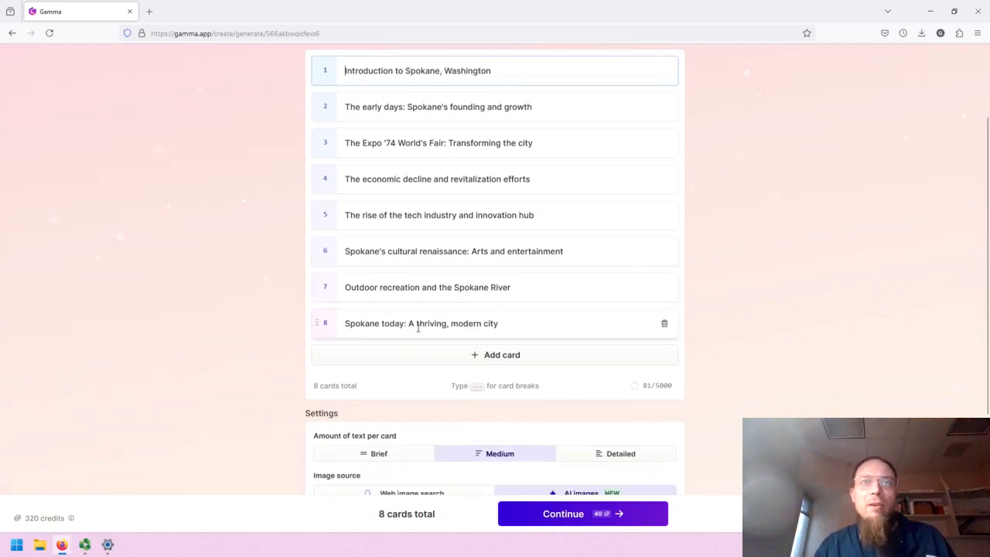
mouse_move(421, 360)
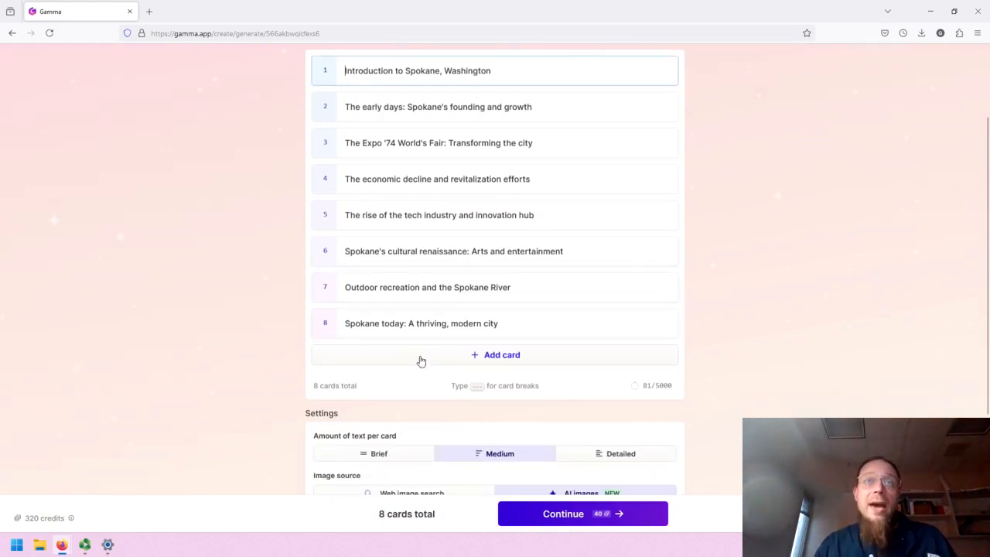
mouse_move(393, 361)
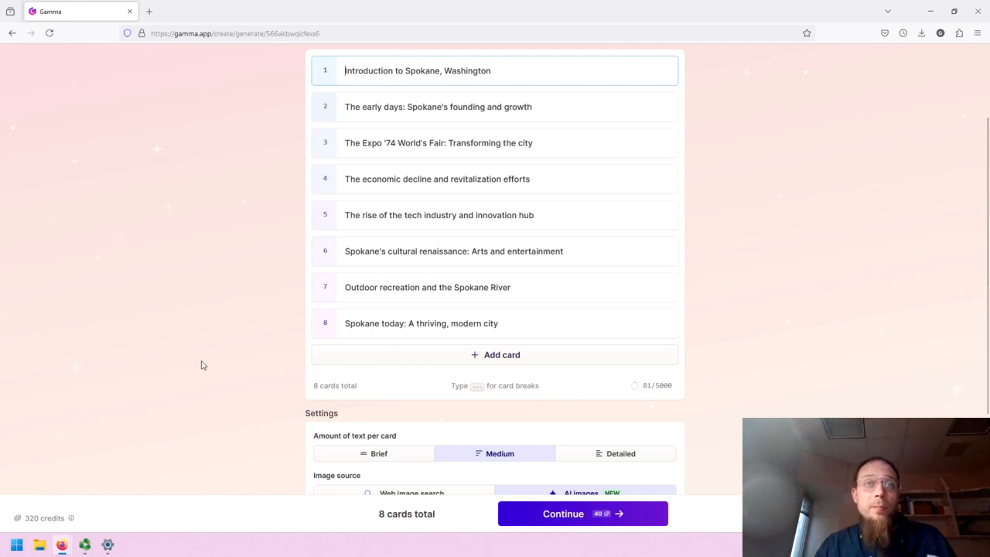
mouse_move(687, 386)
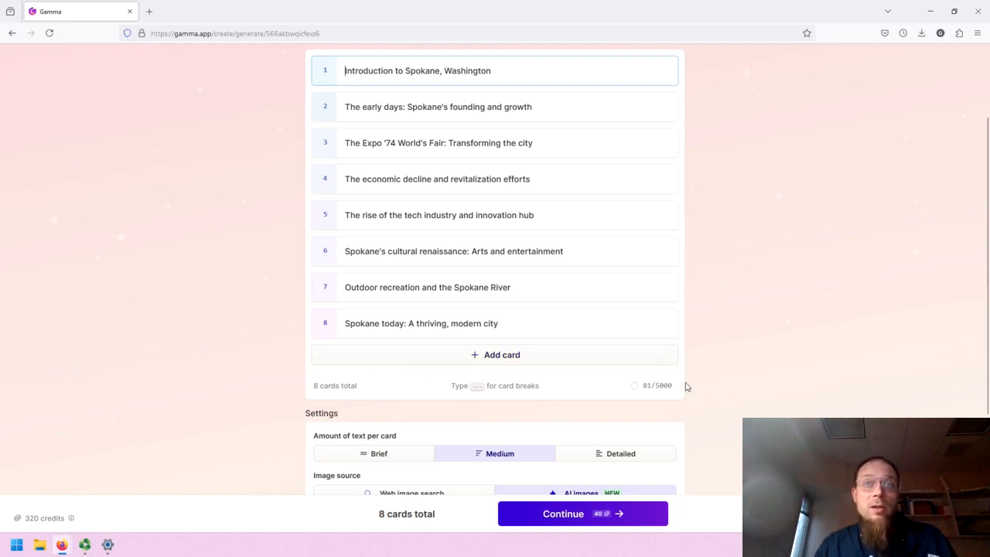
mouse_move(664, 387)
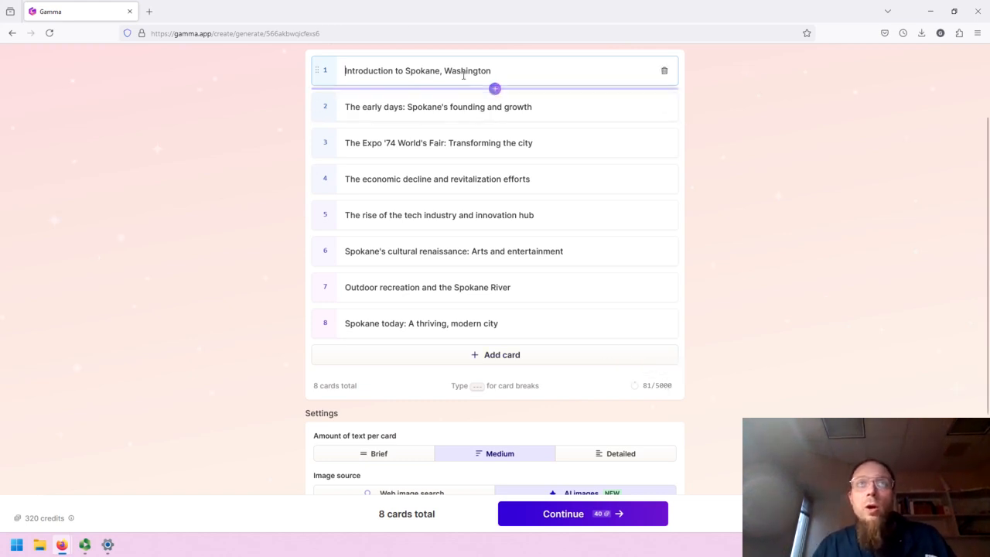
mouse_move(374, 270)
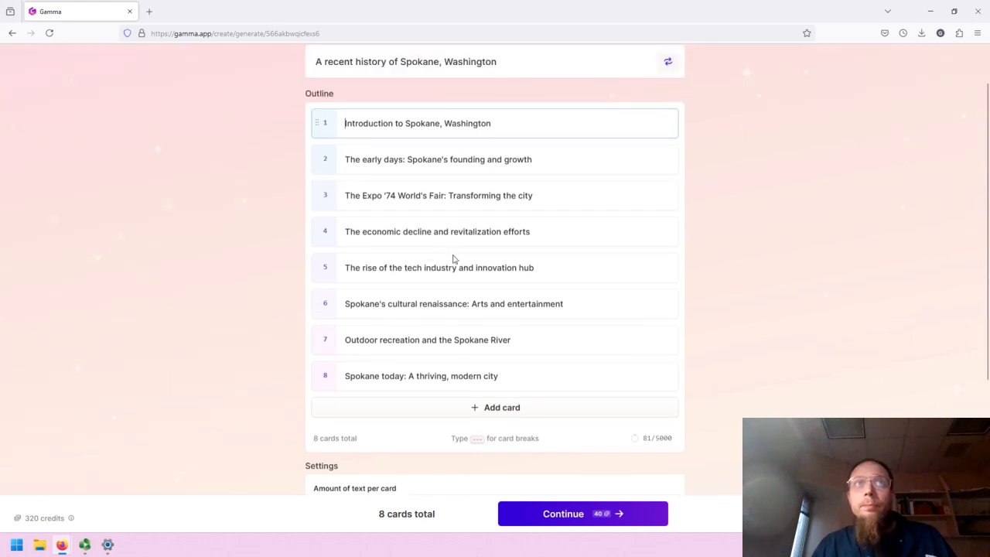
mouse_move(77, 239)
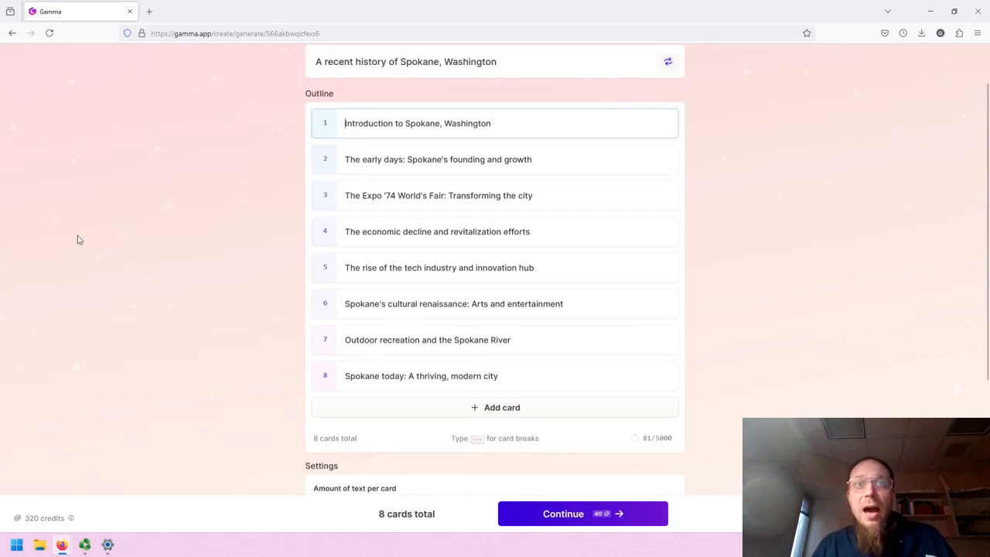
scroll(down, 3)
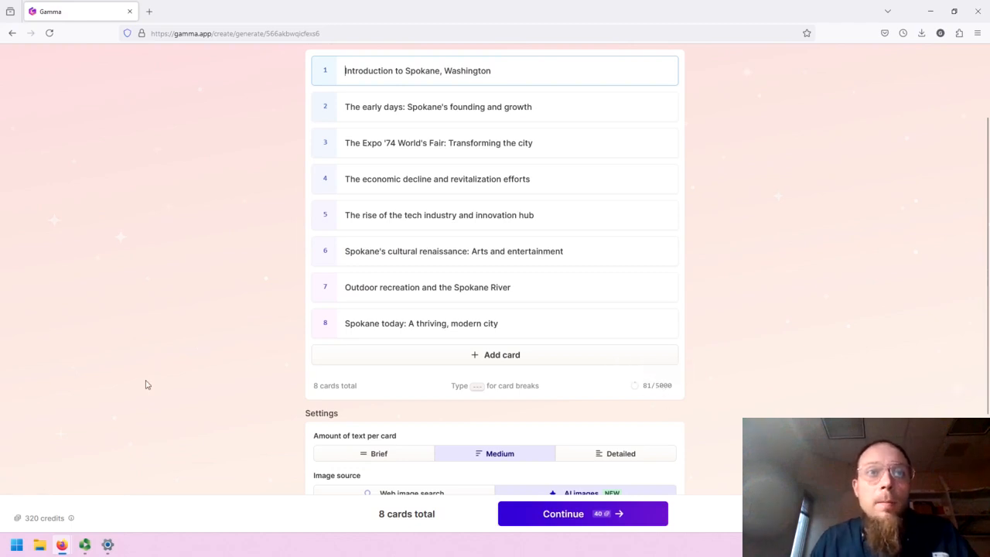
Step: Set image style to 'Black and white watercolor', keep Playground 2.5, and enter Advanced mode
scroll(down, 3)
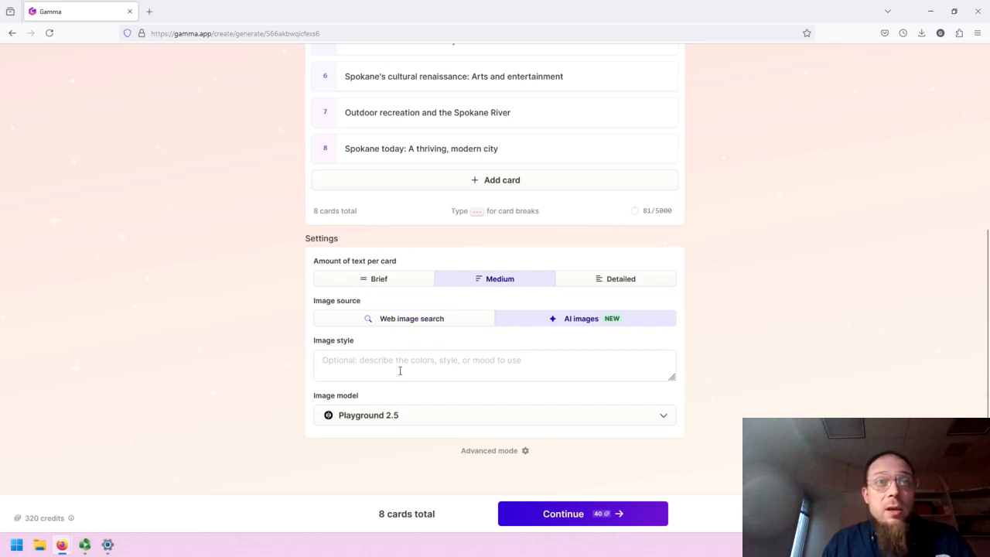
click(494, 366)
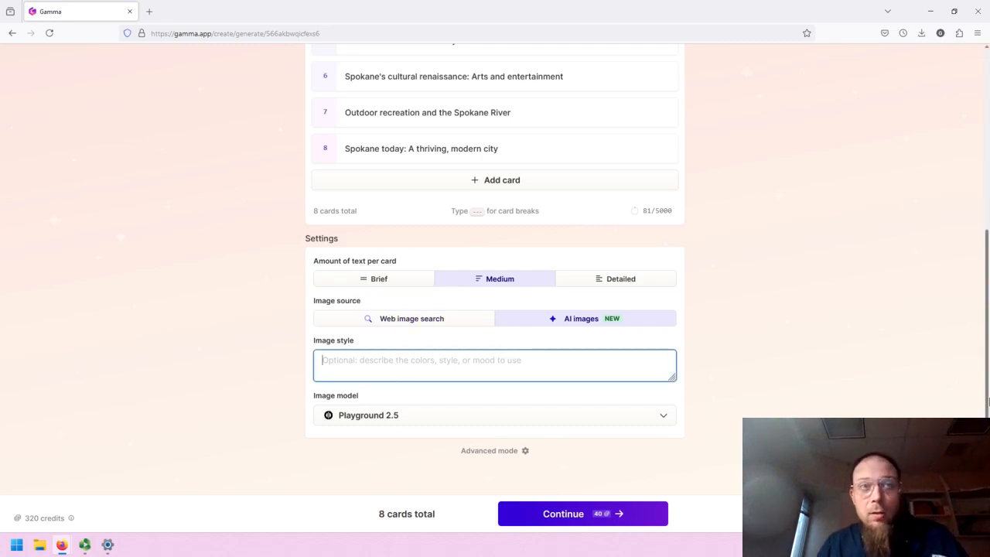
text(Black and white watercolor)
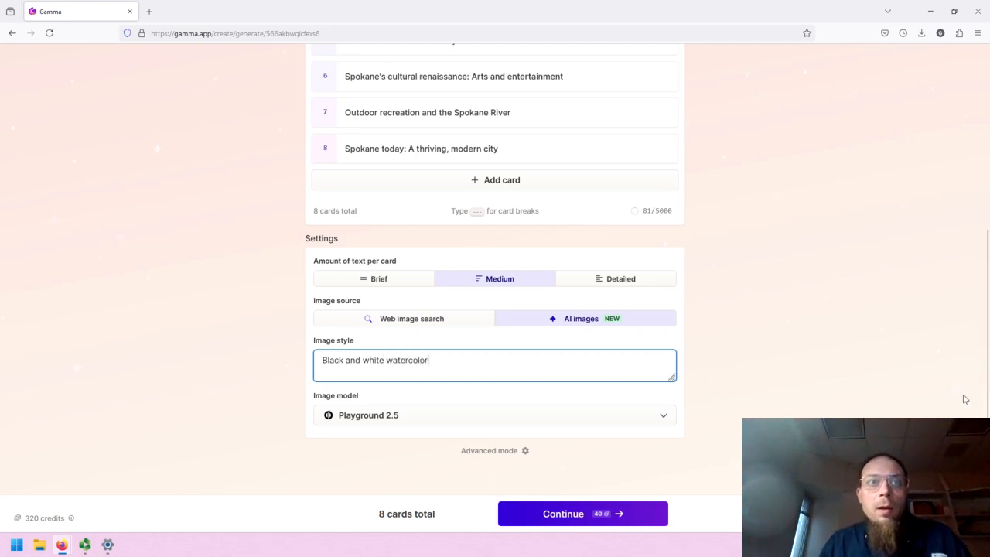
click(495, 416)
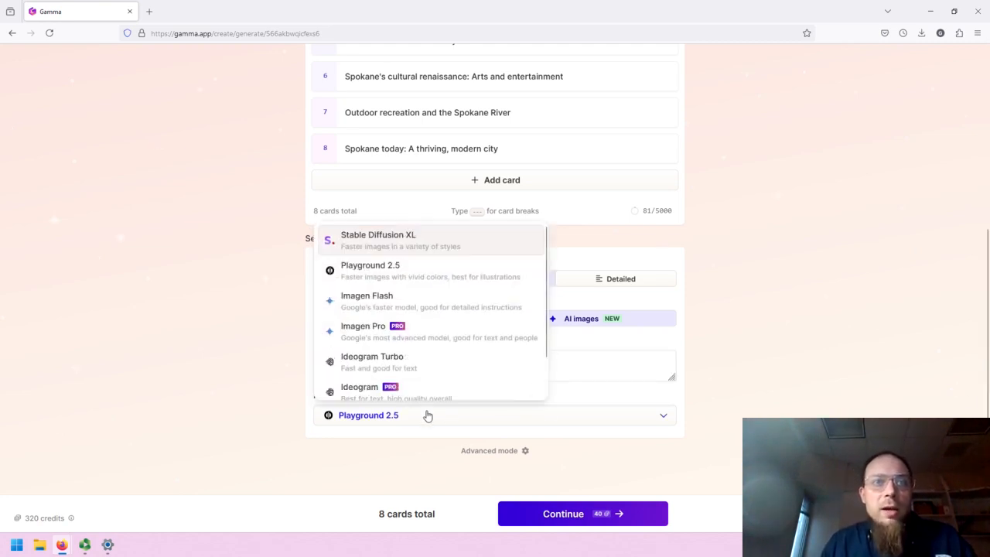
scroll(down, 3)
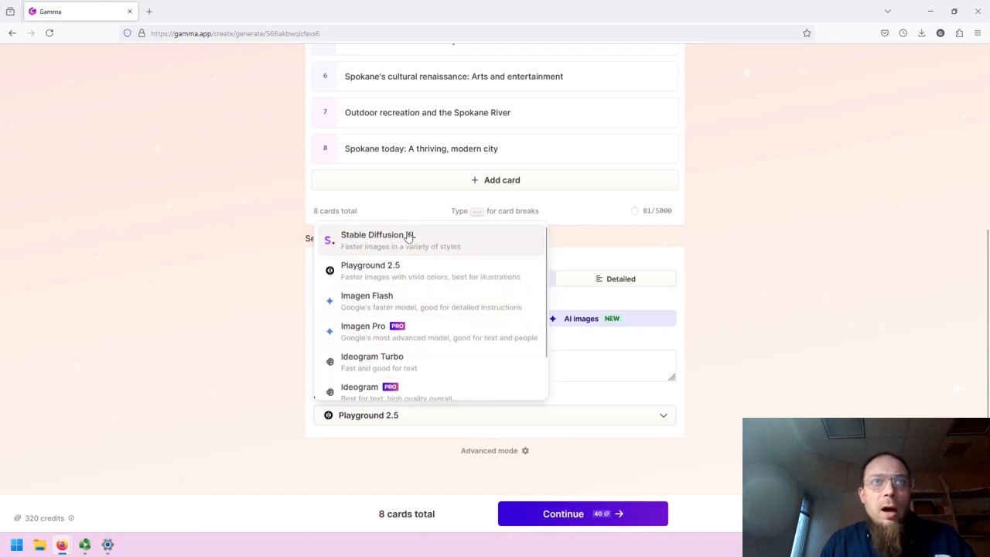
scroll(down, 3)
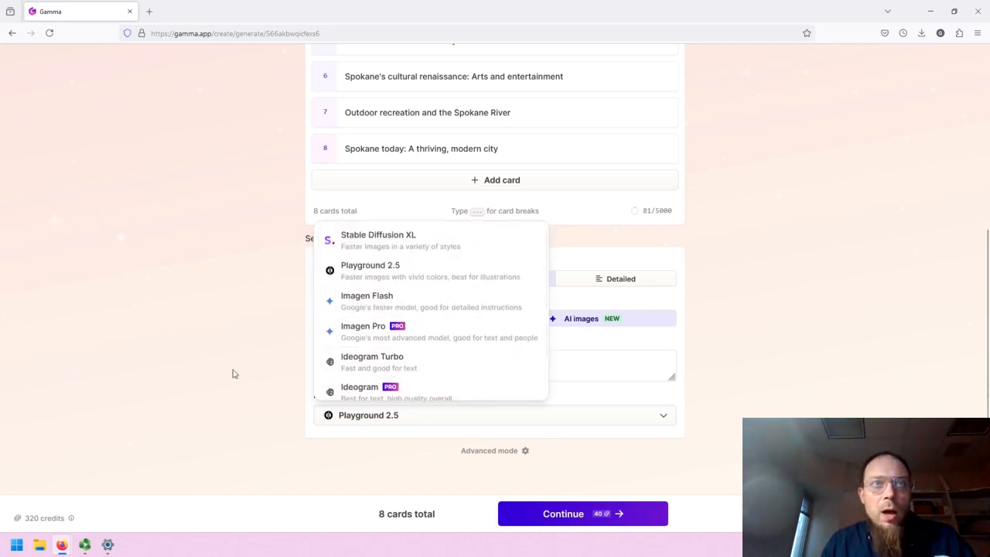
mouse_move(123, 368)
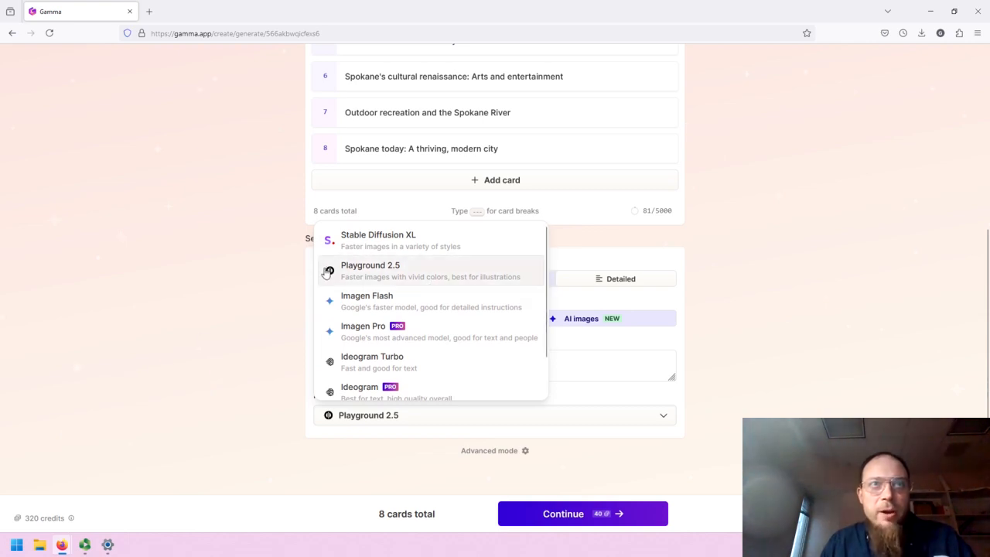
click(370, 271)
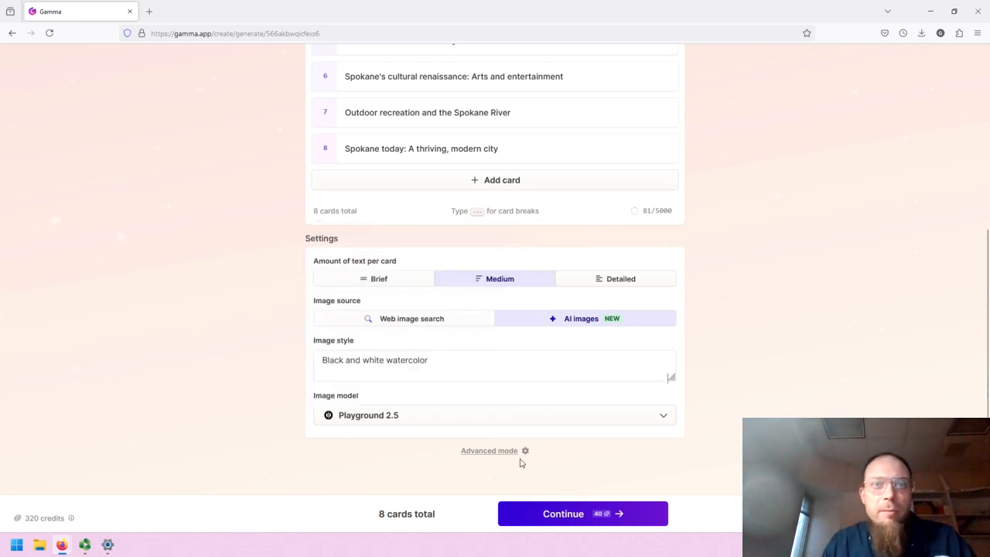
click(582, 514)
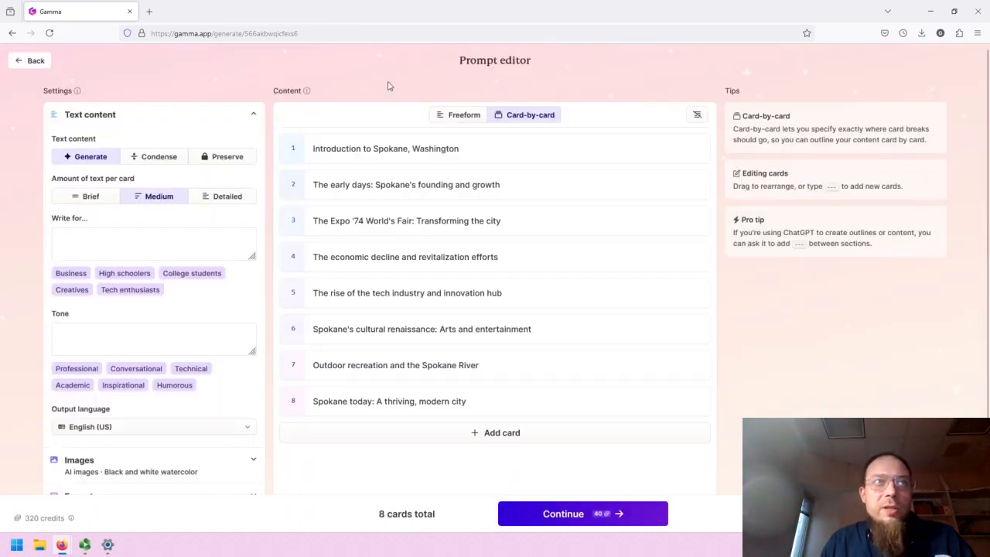
Step: Exit the Prompt editor and reopen the 'A recent history of Spokane, Washington' recent prompt
scroll(down, 3)
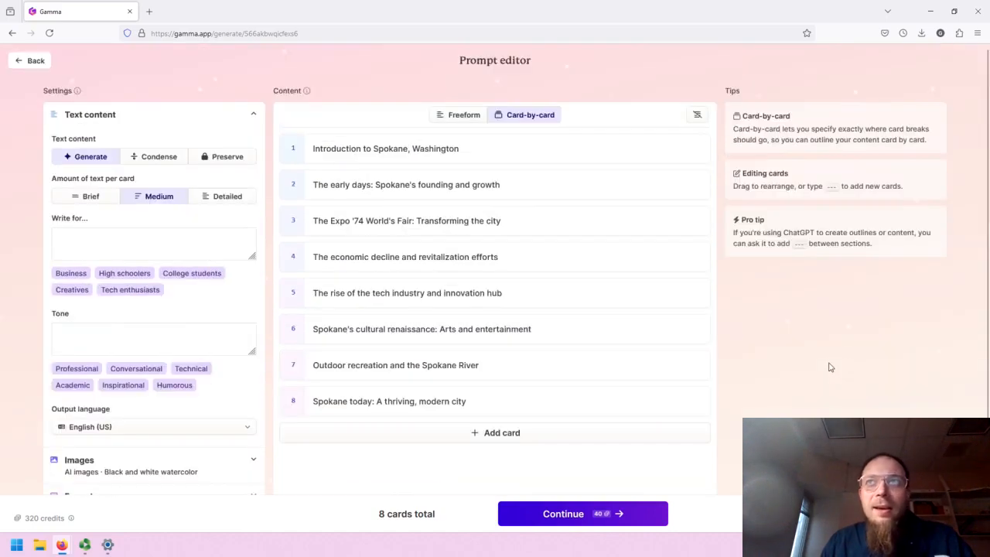
click(29, 60)
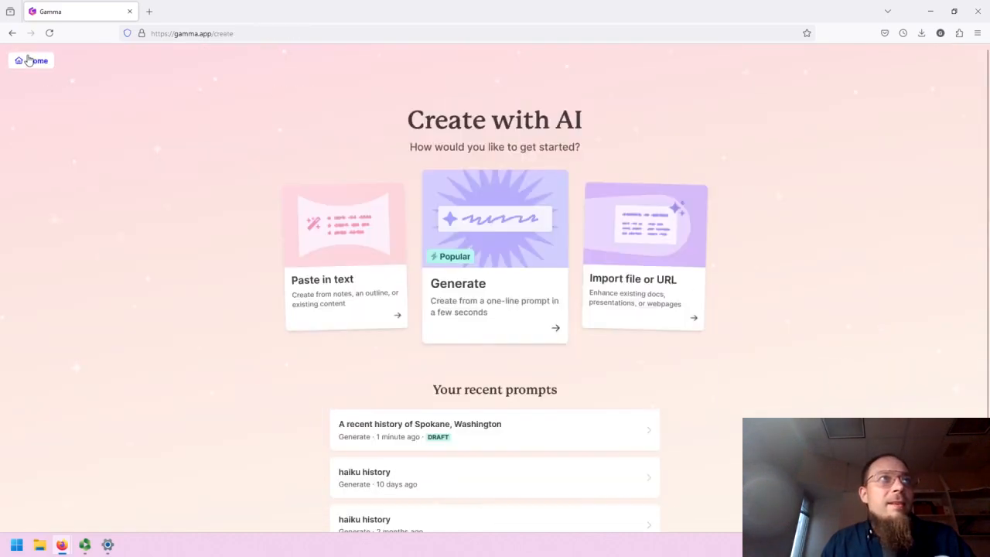
mouse_move(380, 435)
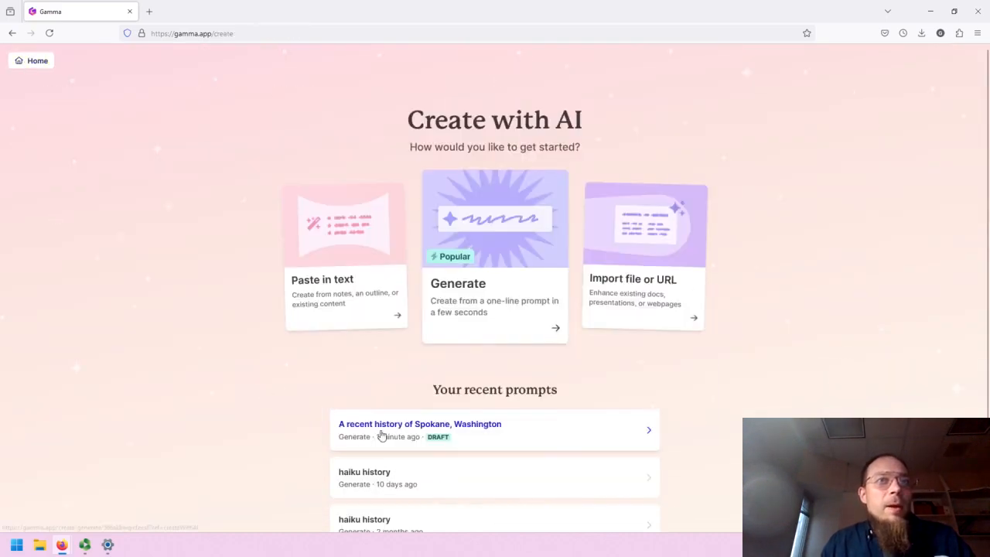
click(420, 430)
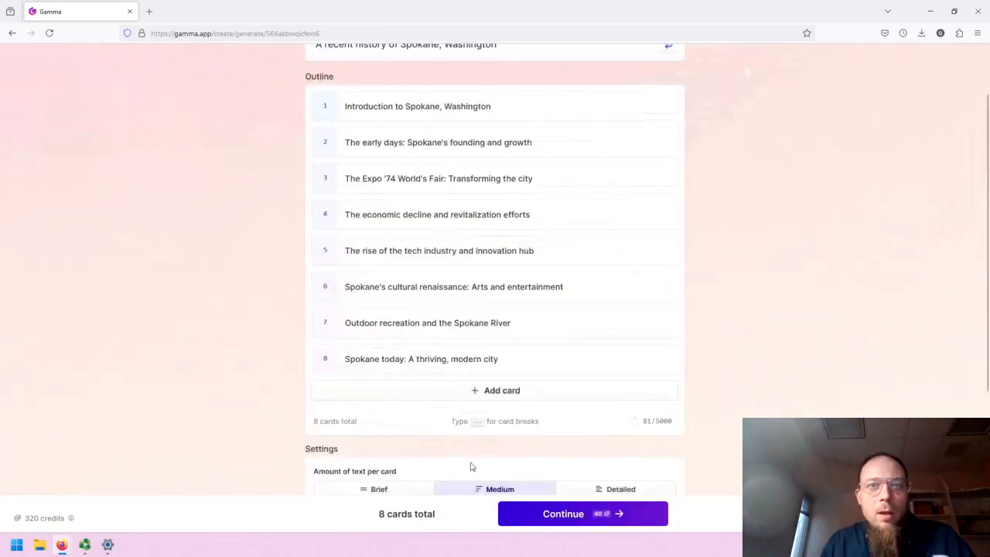
mouse_move(599, 515)
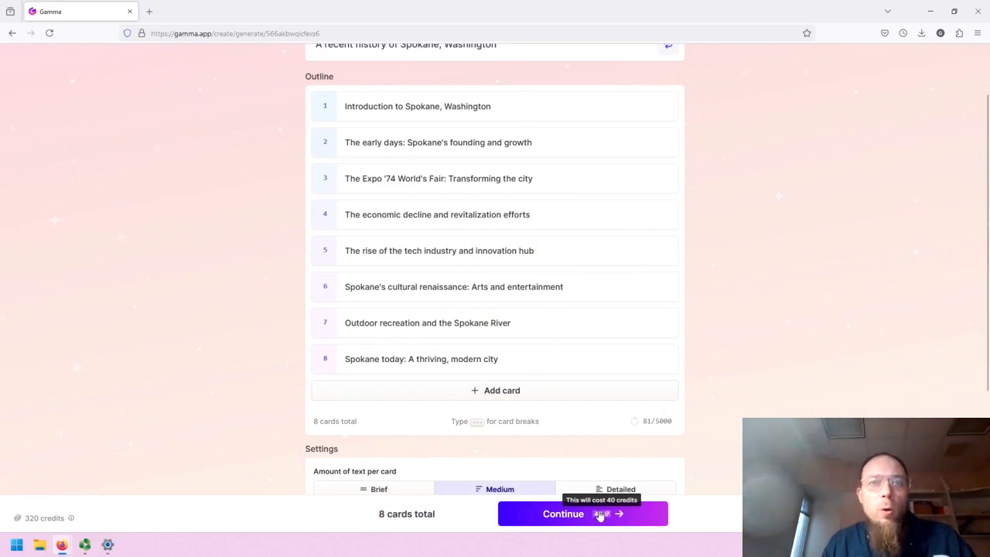
mouse_move(44, 518)
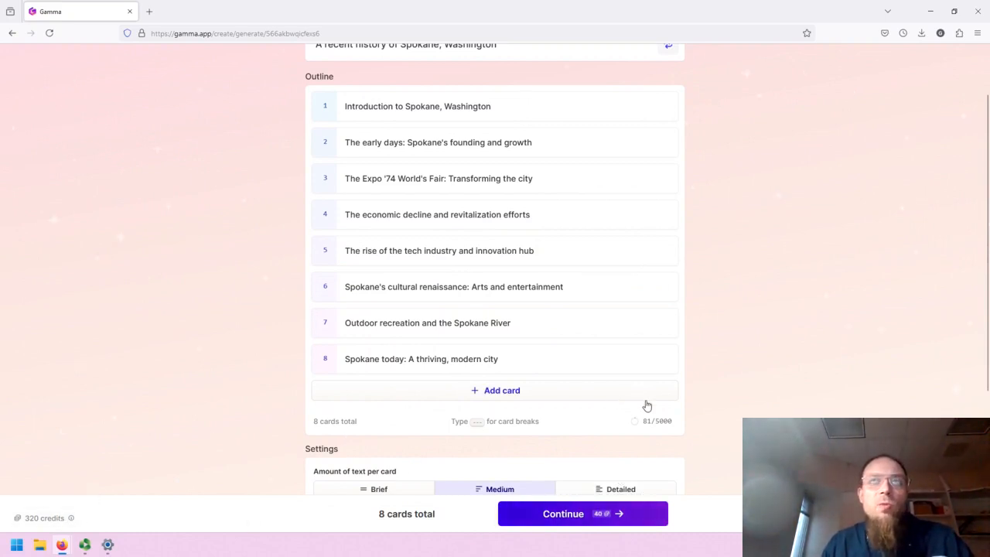
Step: Continue past the 8-card Spokane outline to the theme picker
click(583, 514)
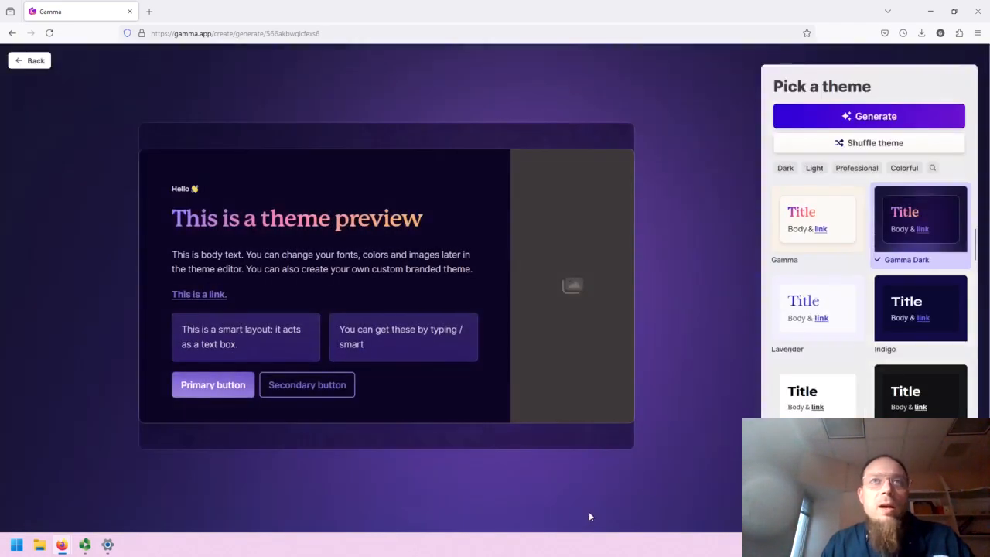
Step: Browse the theme list and generate the presentation with Gamma Dark selected
scroll(down, 3)
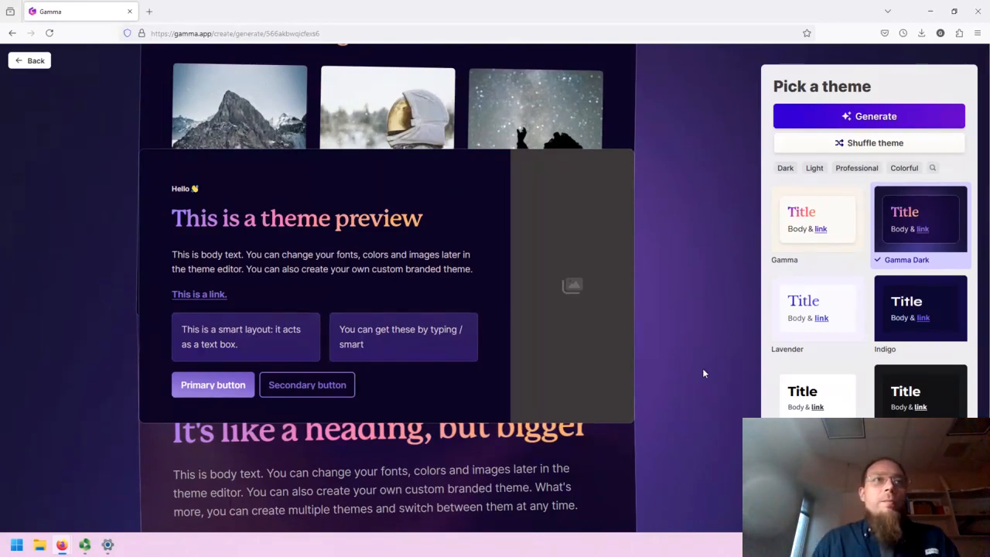
scroll(down, 3)
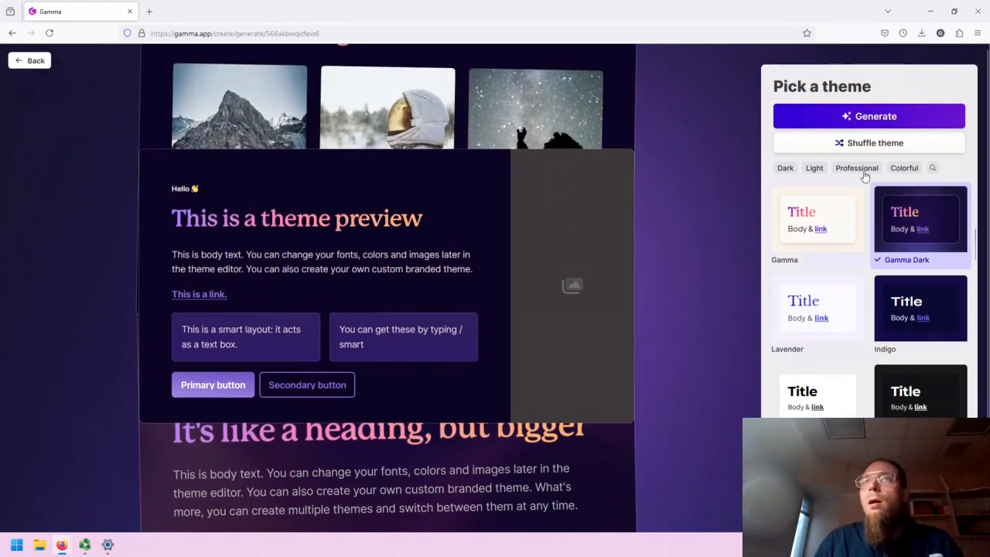
mouse_move(885, 291)
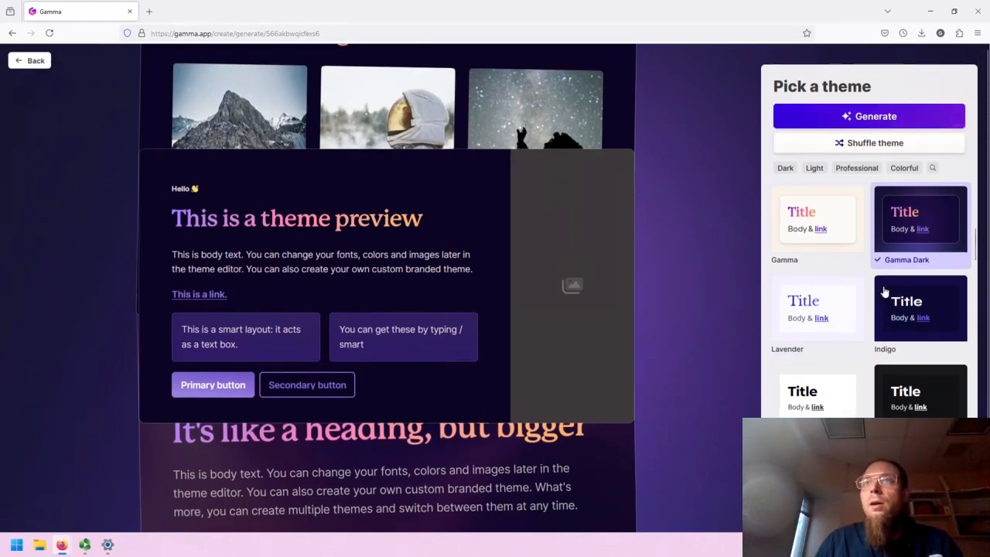
scroll(down, 3)
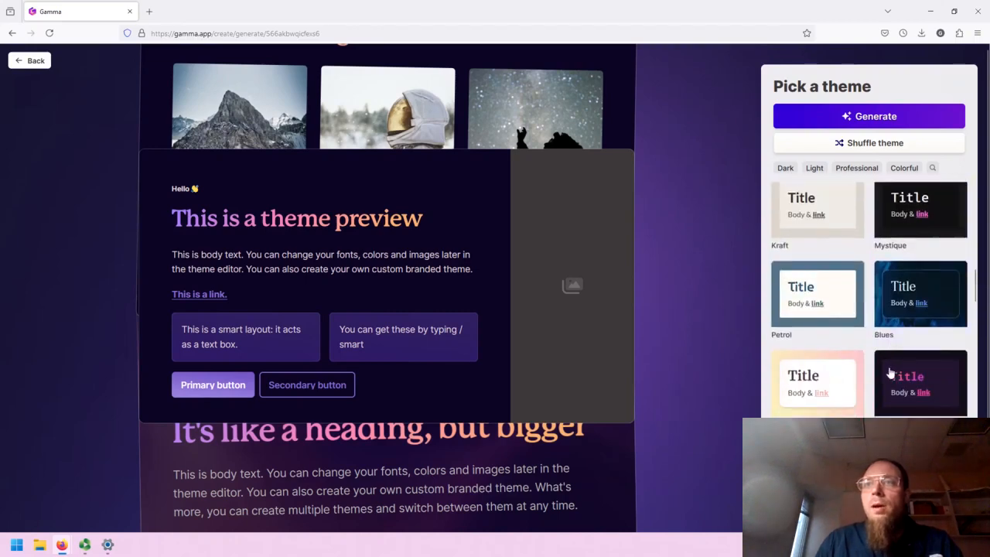
scroll(down, 3)
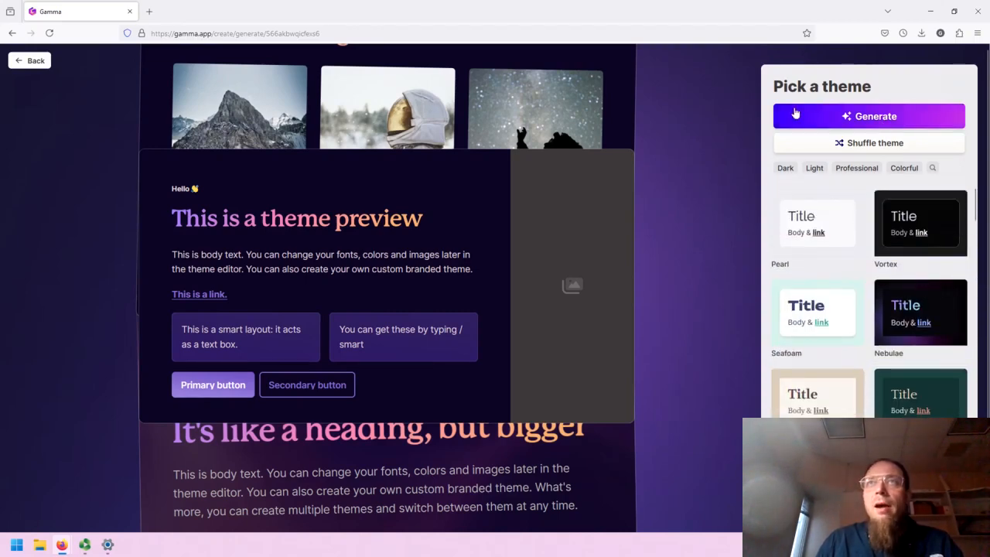
click(869, 117)
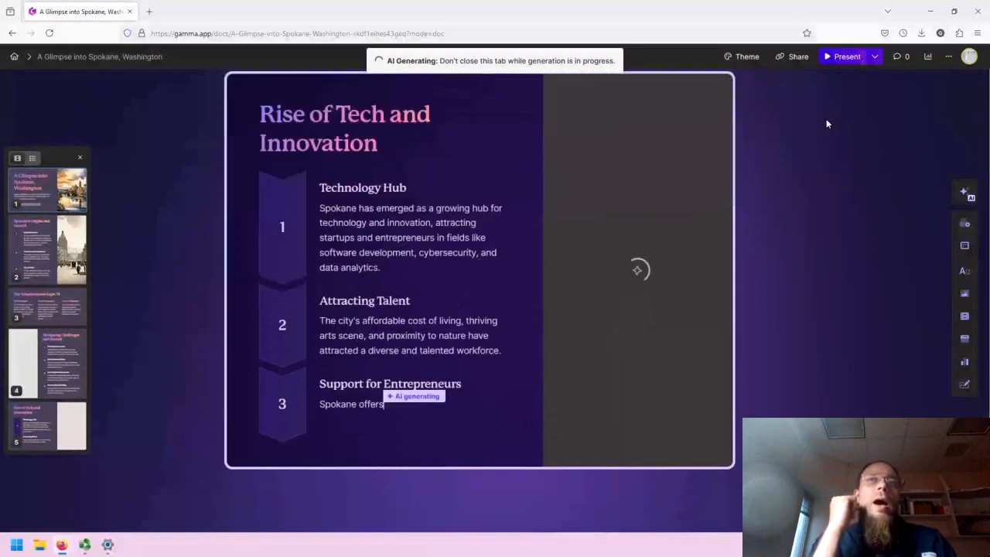
Step: Scroll through the generating cards down to the final 'Spokane Today' card and back up
scroll(down, 3)
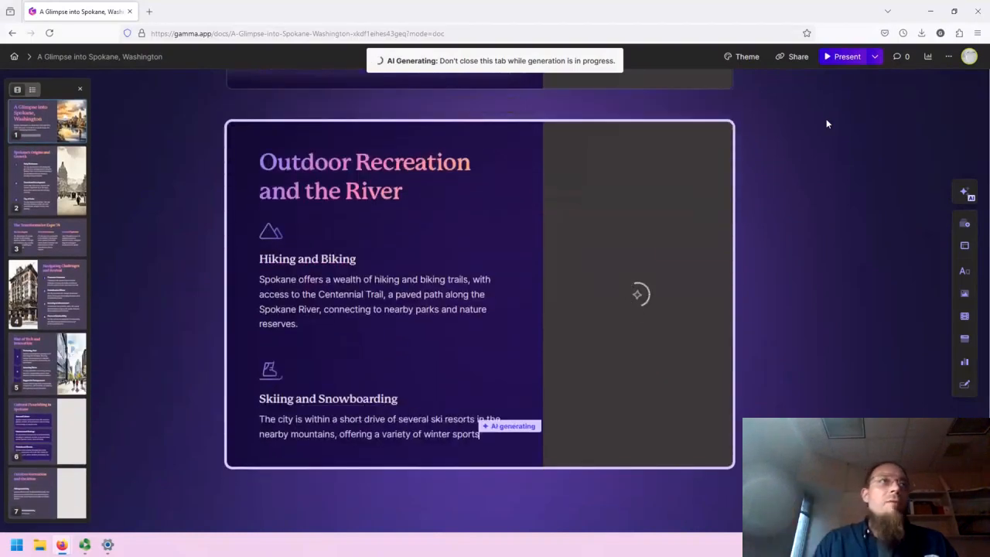
scroll(down, 3)
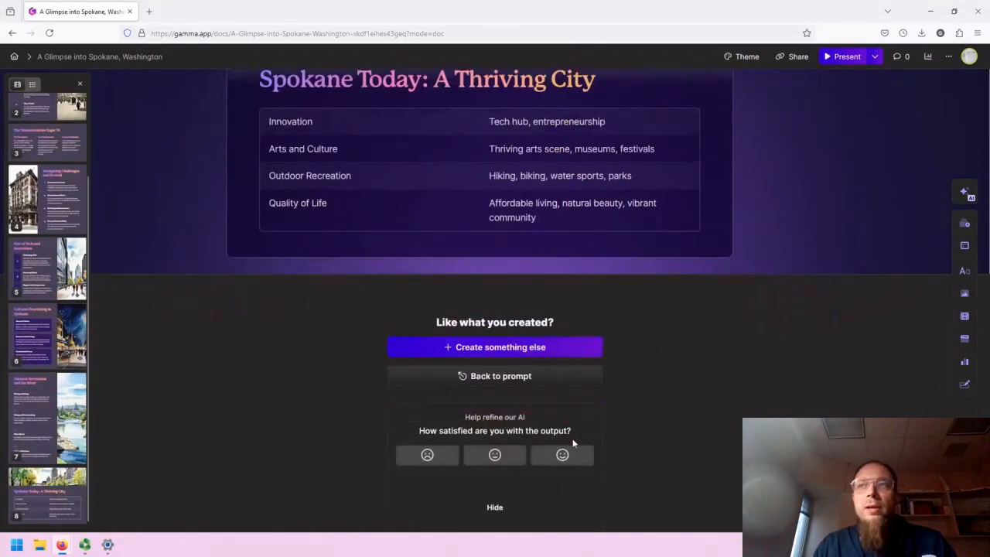
mouse_move(482, 431)
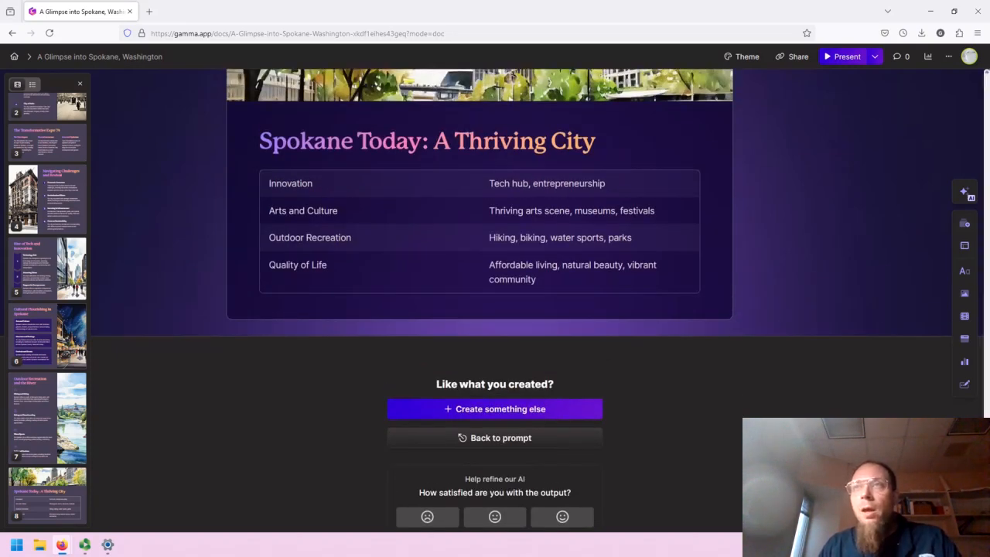
scroll(up, 3)
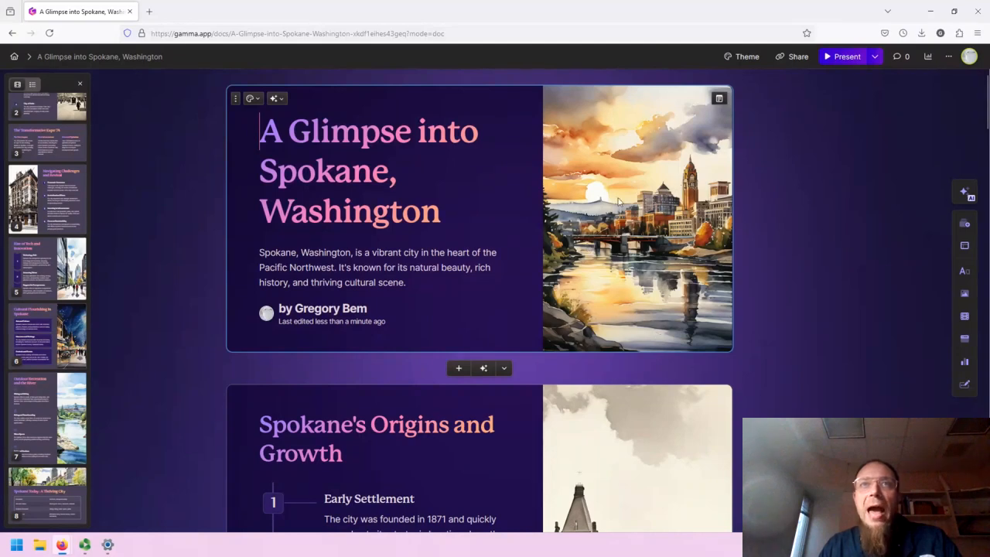
mouse_move(608, 229)
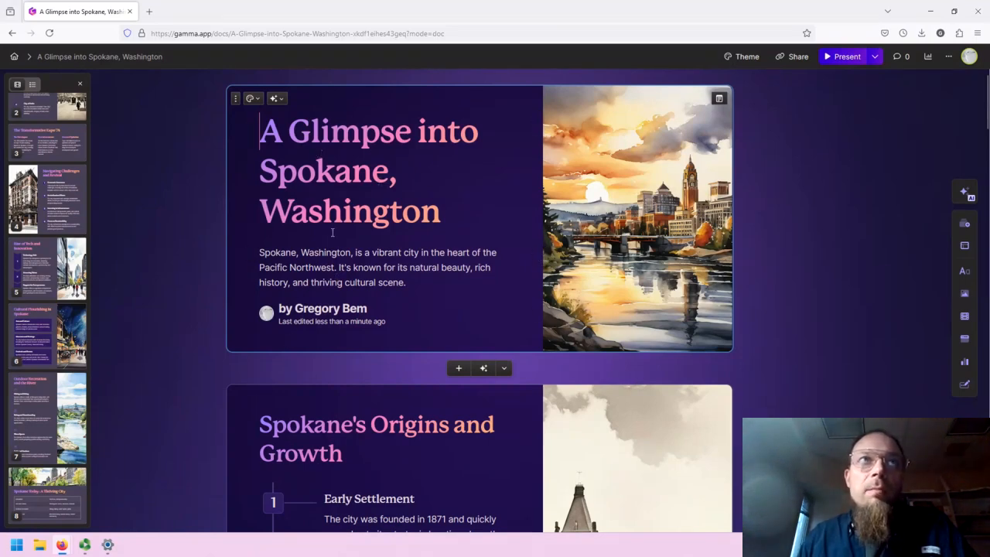
scroll(down, 3)
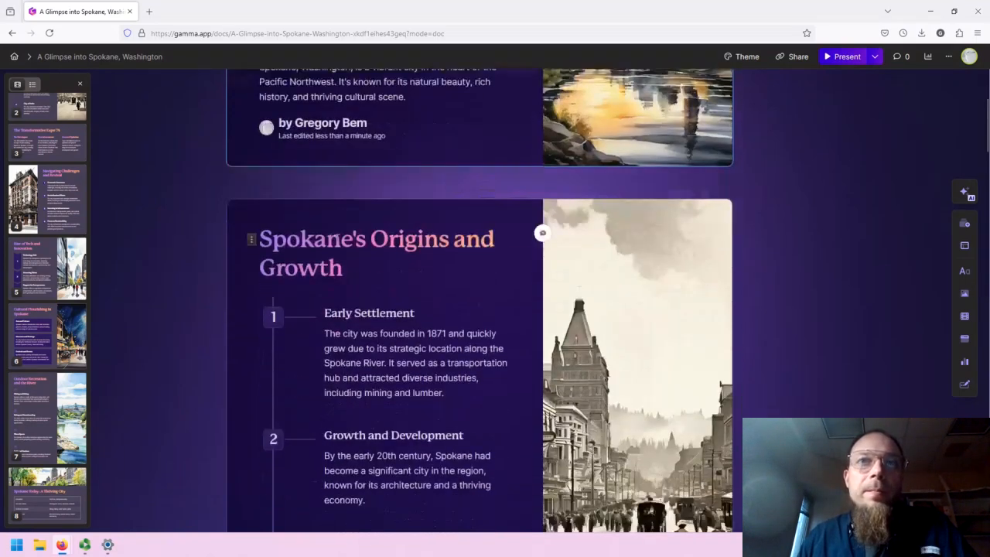
scroll(down, 3)
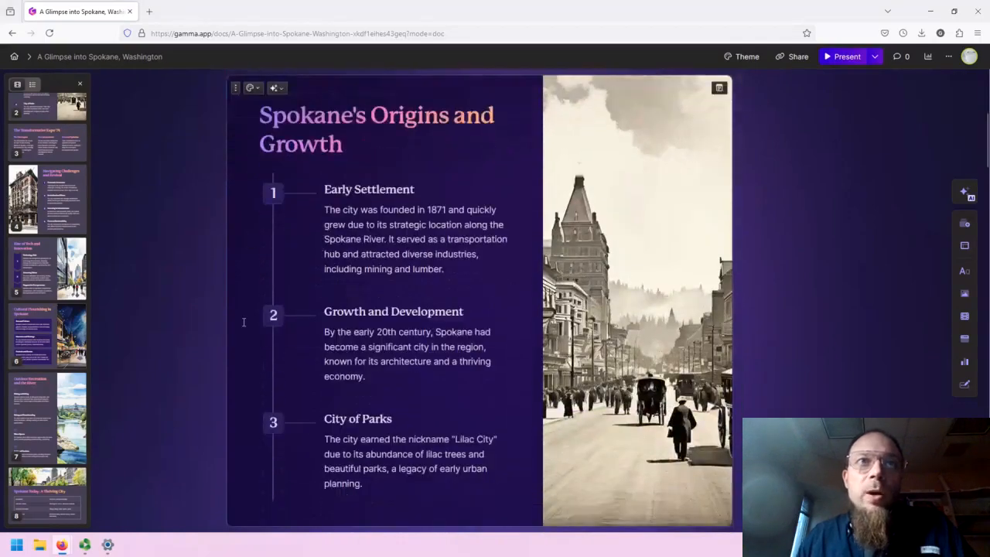
scroll(down, 3)
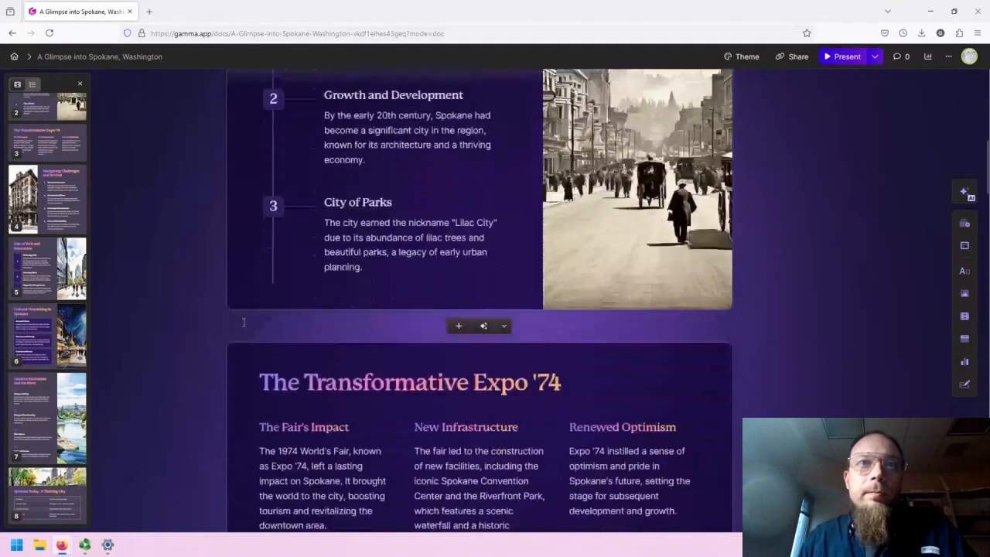
scroll(down, 3)
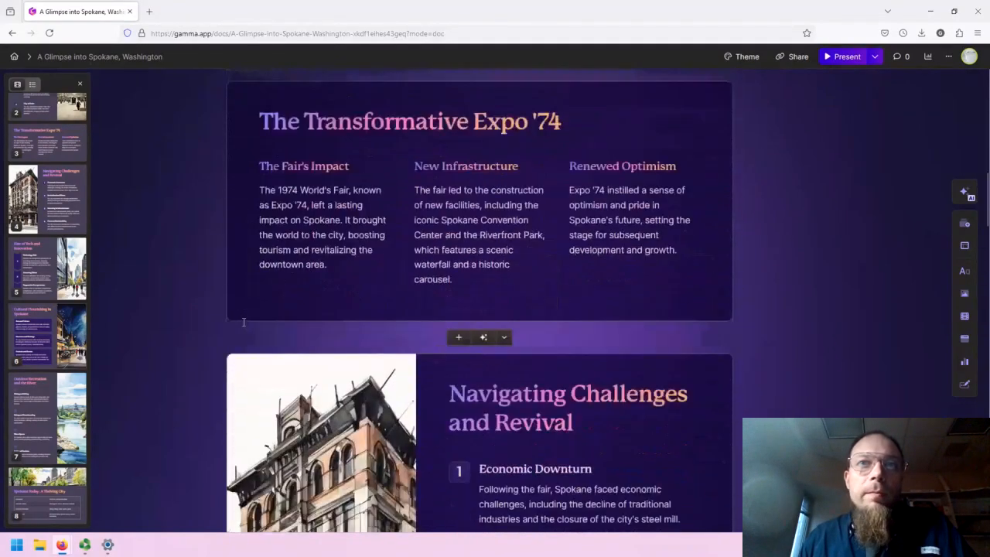
scroll(down, 3)
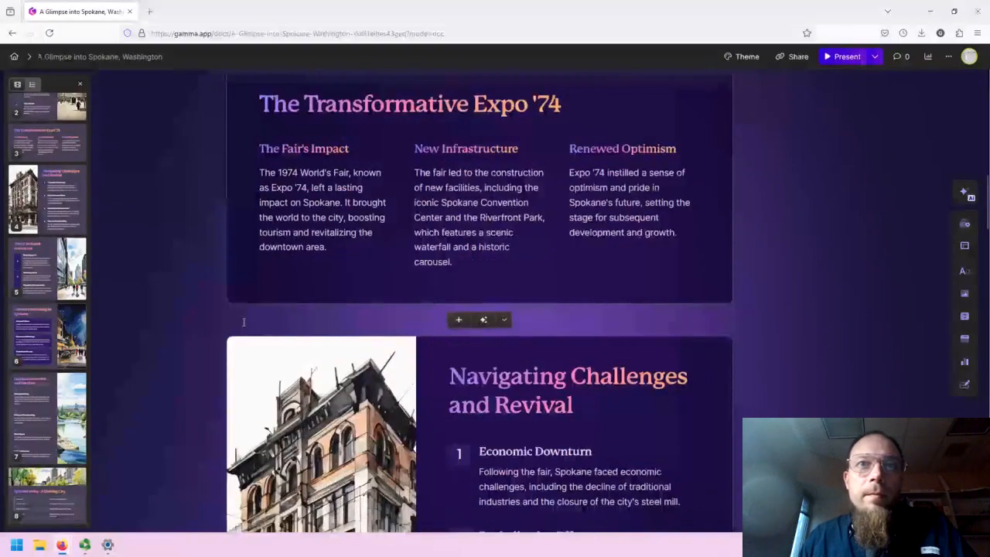
scroll(down, 3)
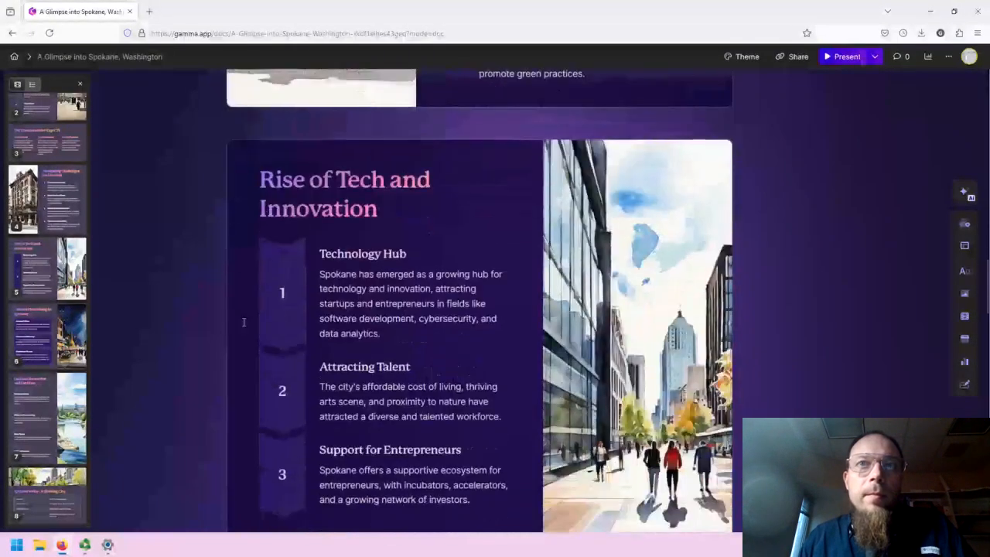
scroll(down, 3)
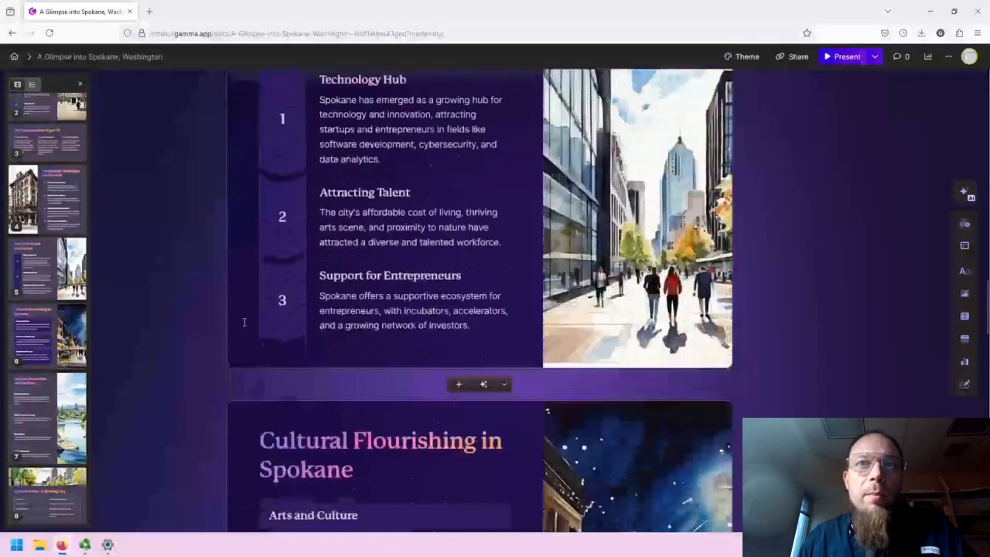
scroll(down, 3)
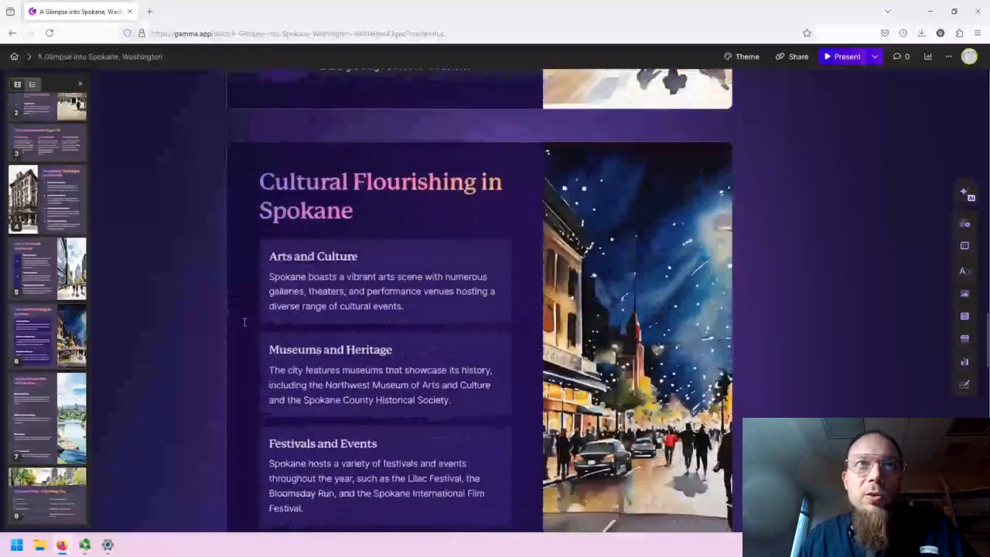
scroll(down, 3)
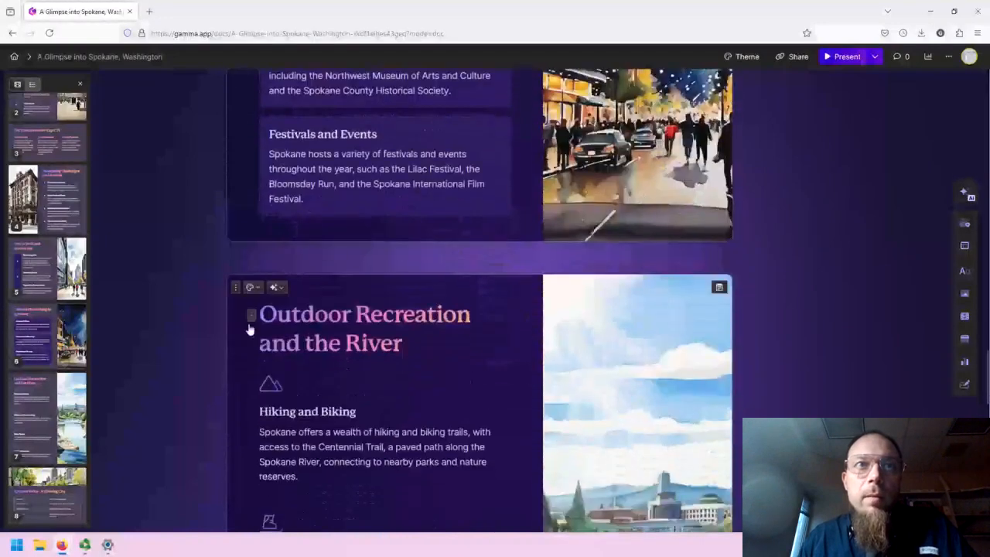
scroll(down, 3)
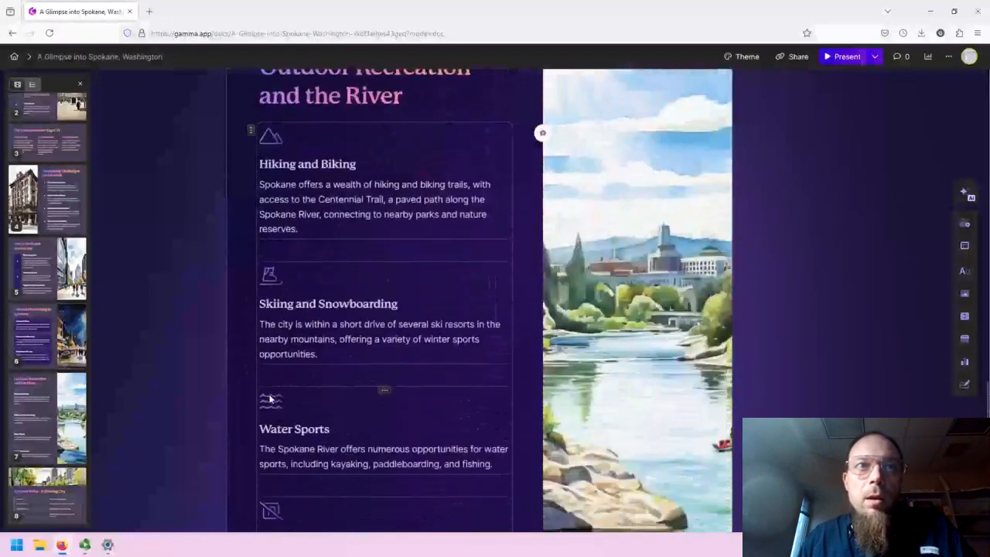
scroll(down, 3)
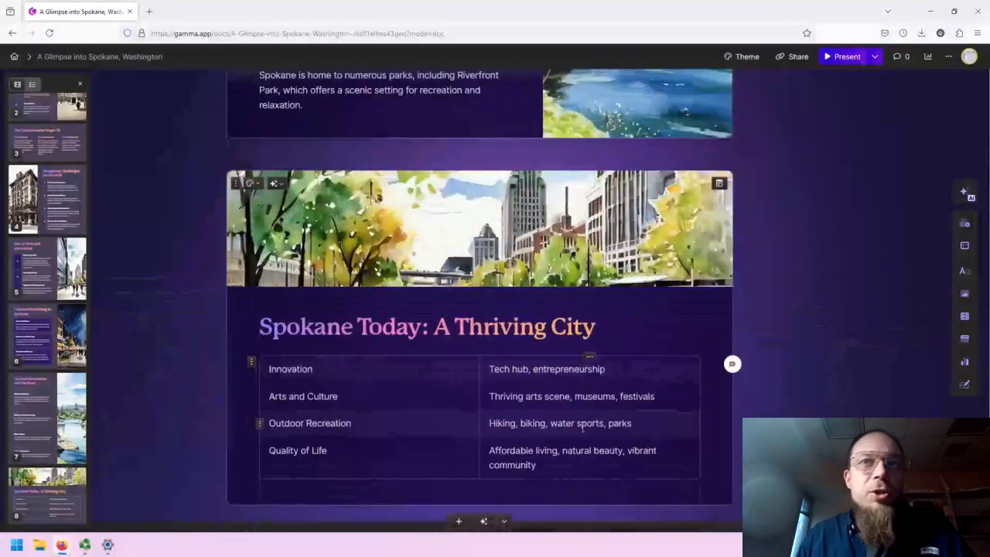
mouse_move(785, 219)
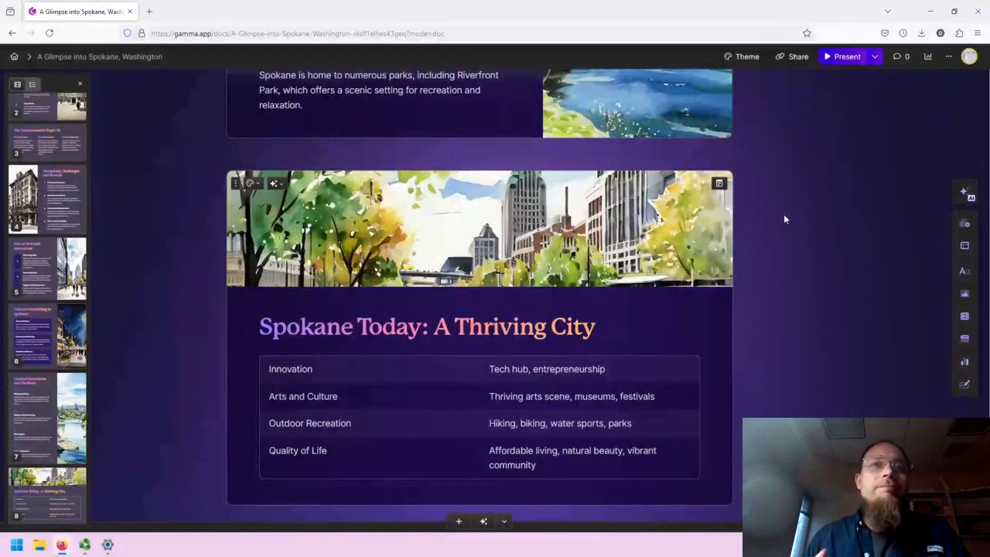
mouse_move(702, 212)
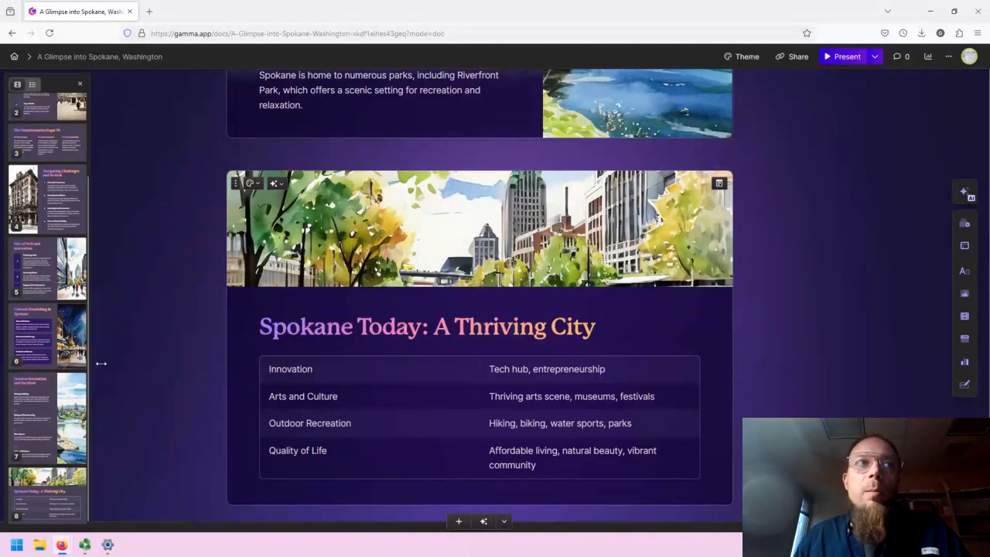
scroll(down, 3)
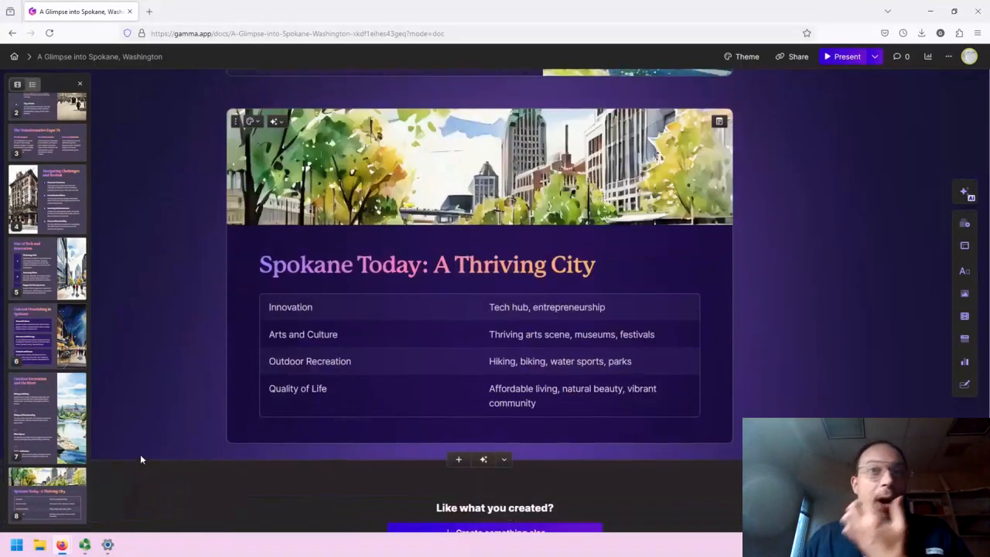
mouse_move(157, 443)
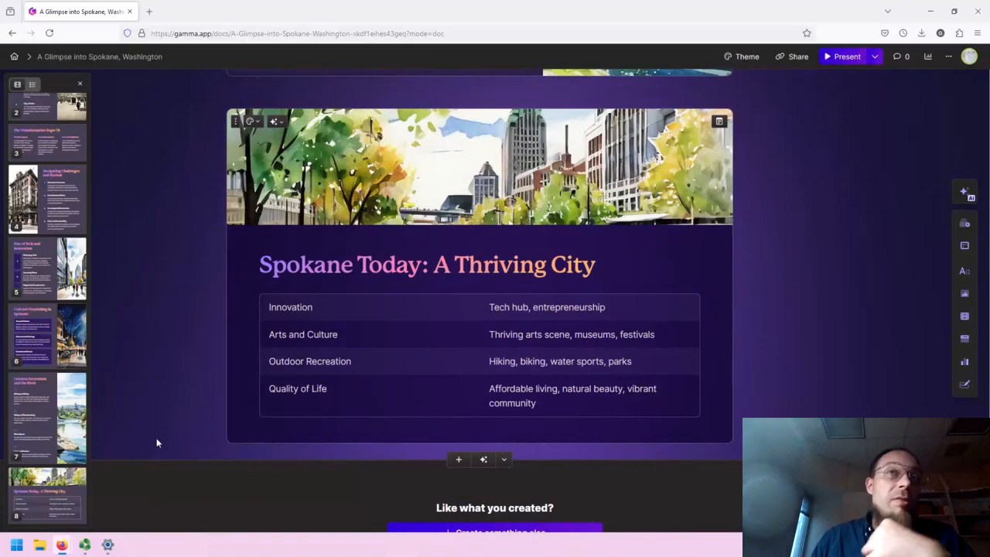
mouse_move(130, 430)
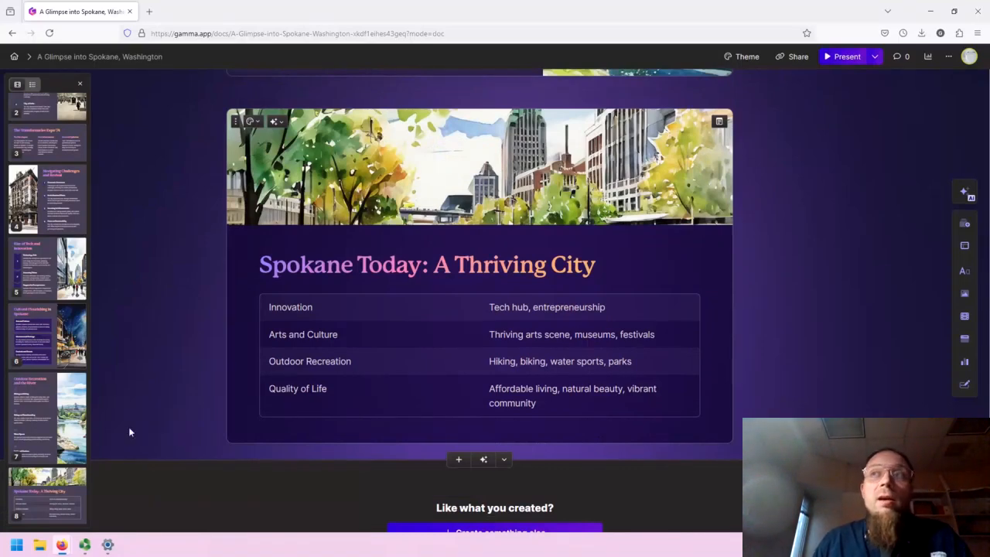
mouse_move(890, 308)
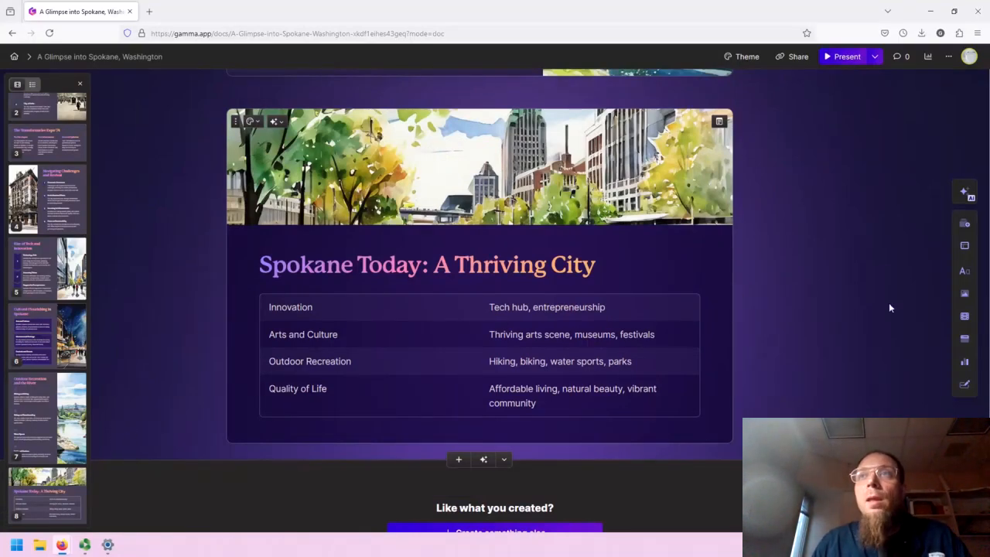
mouse_move(484, 460)
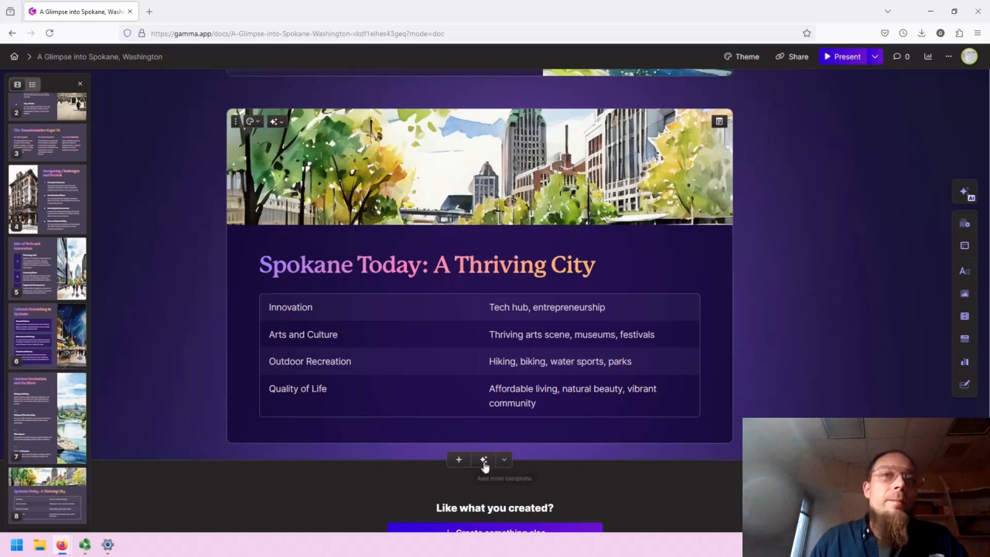
Step: Add a ninth card slot below the last card with the Generate card prompt open
click(482, 459)
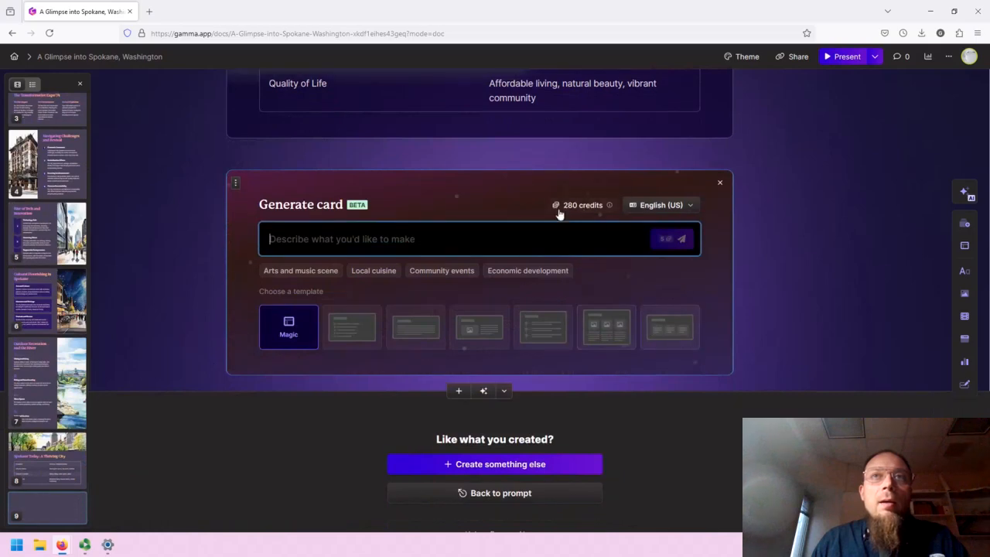
mouse_move(446, 209)
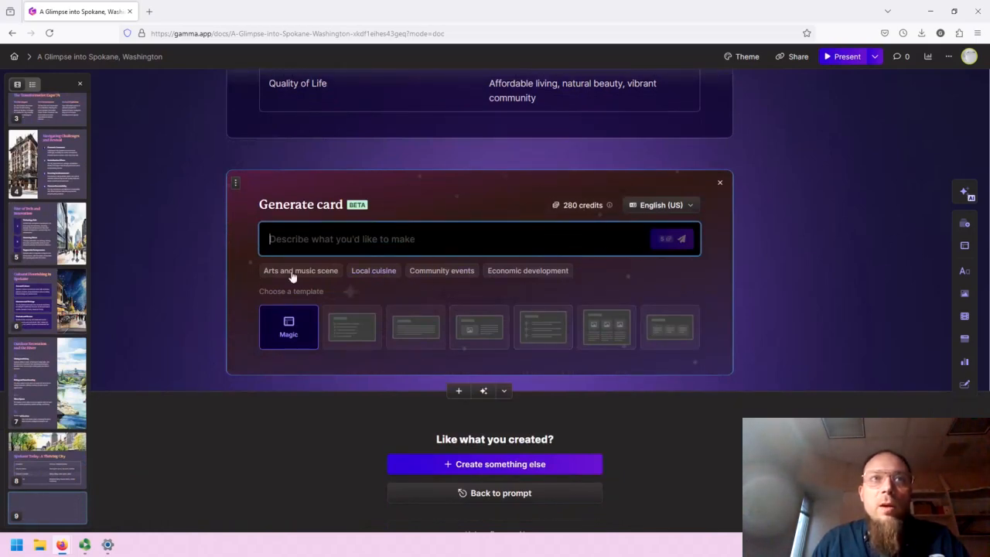
mouse_move(373, 357)
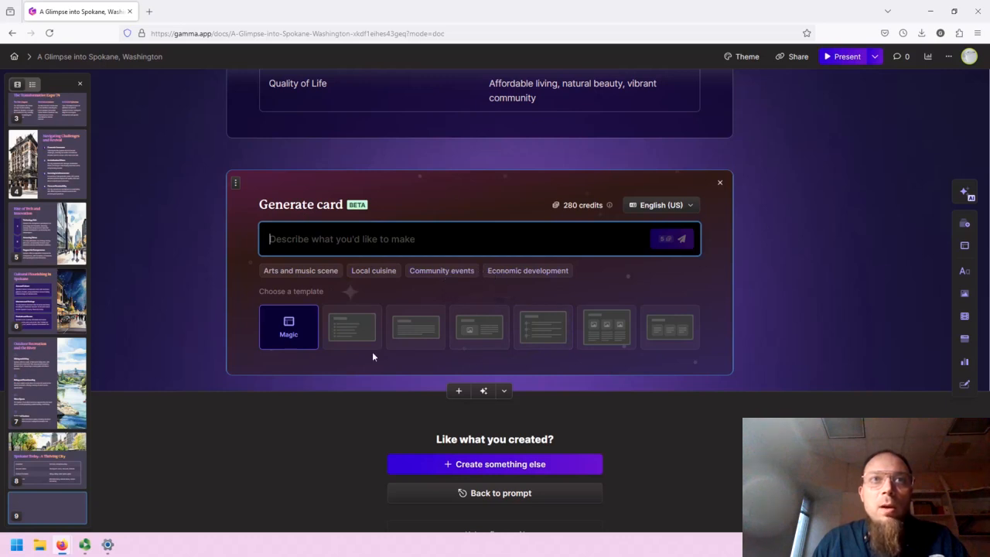
mouse_move(466, 335)
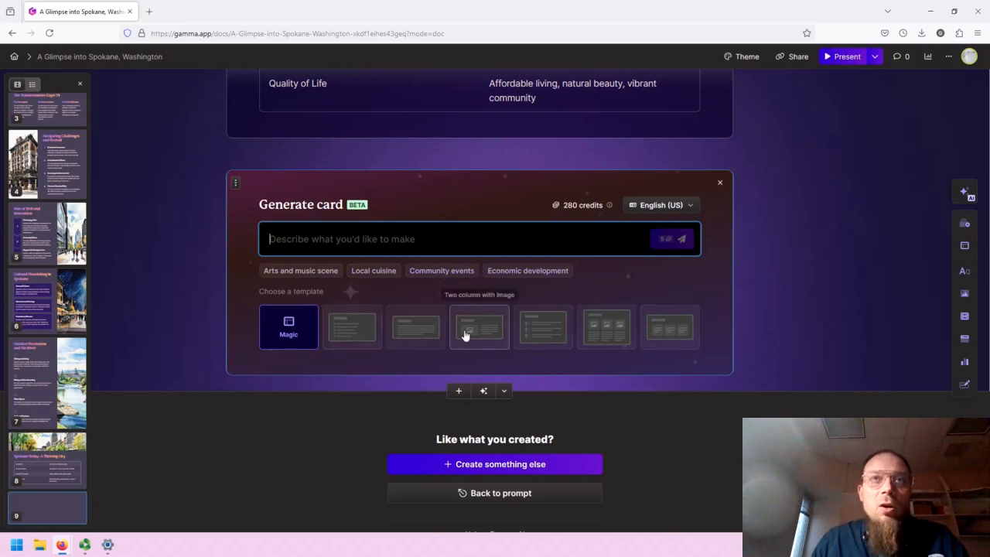
mouse_move(620, 329)
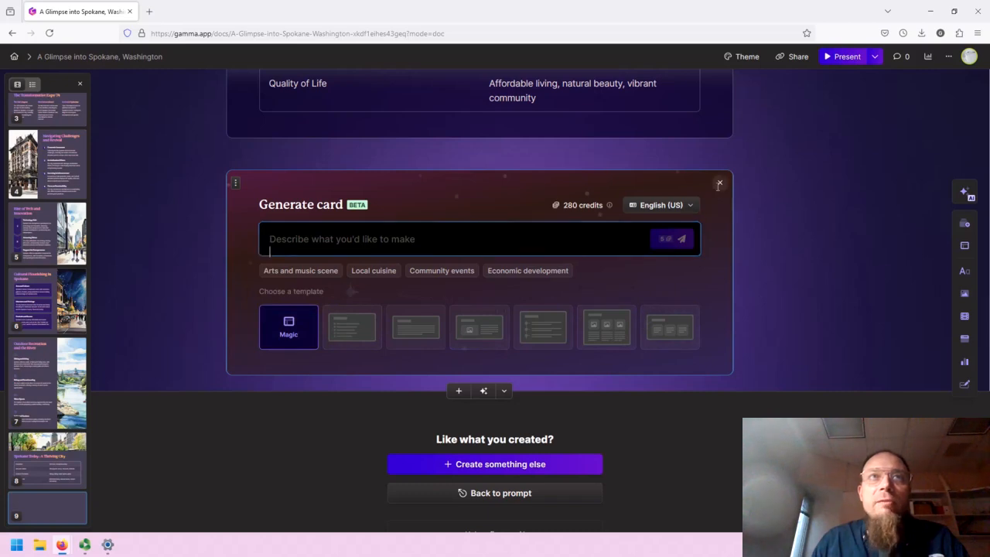
Step: Dismiss the ninth-card generator, then review the PDF and PowerPoint export options and close them
click(718, 183)
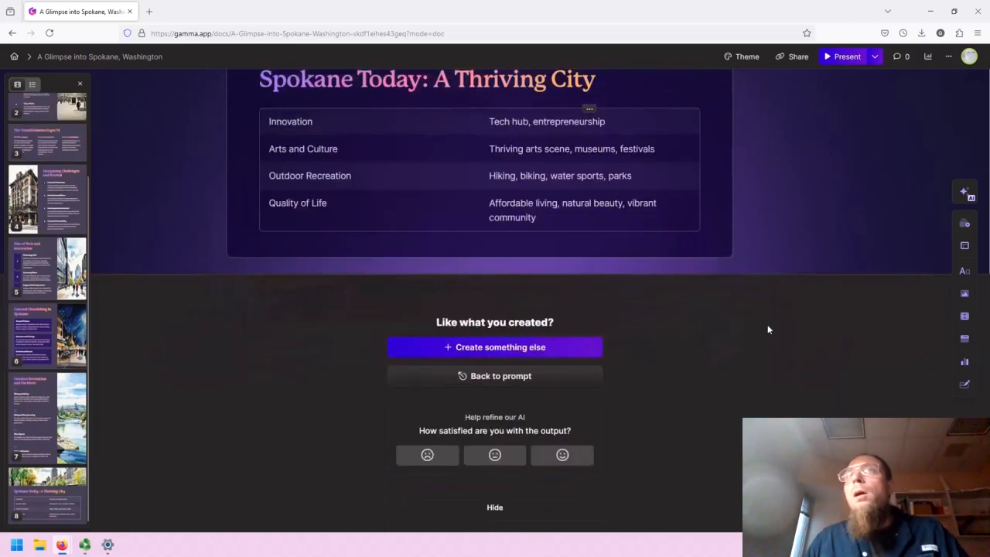
mouse_move(747, 56)
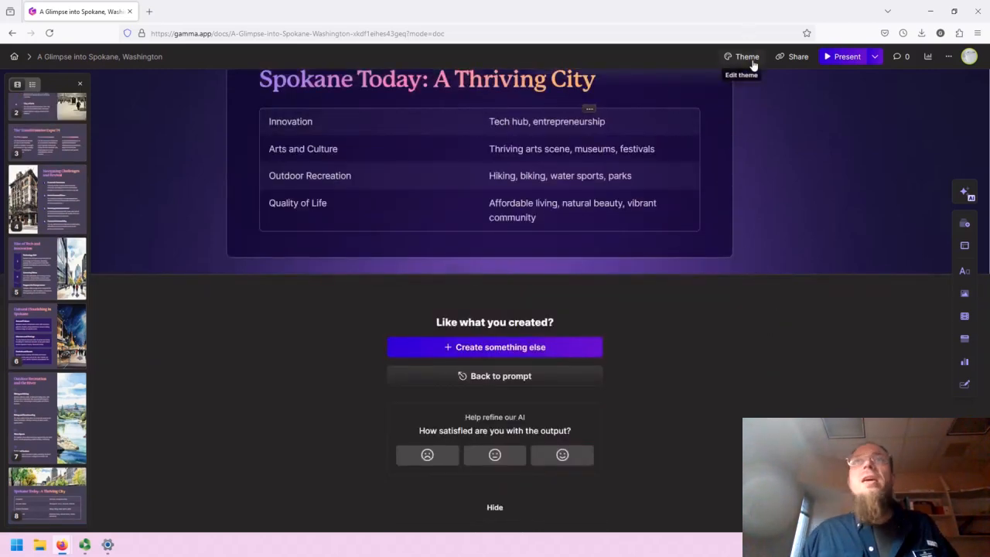
mouse_move(792, 56)
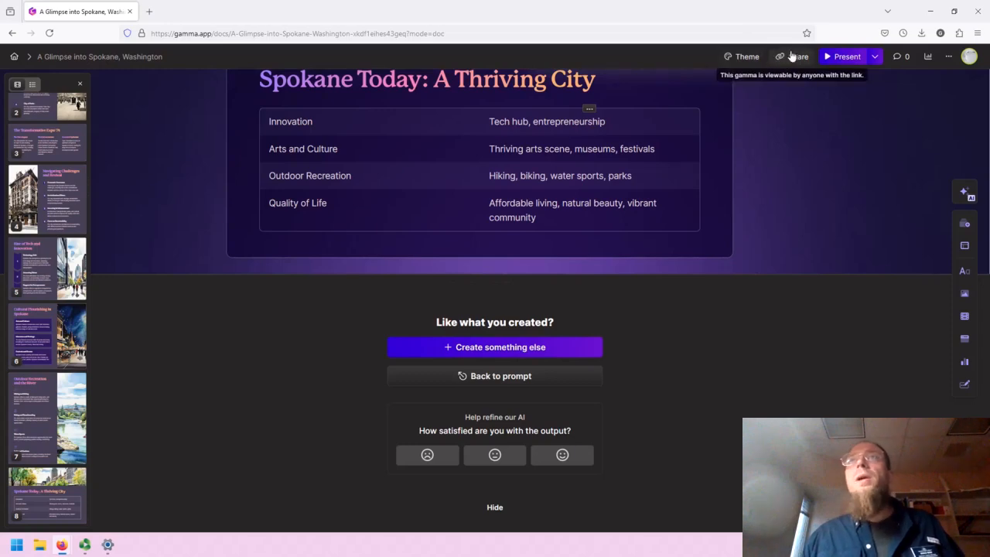
click(877, 55)
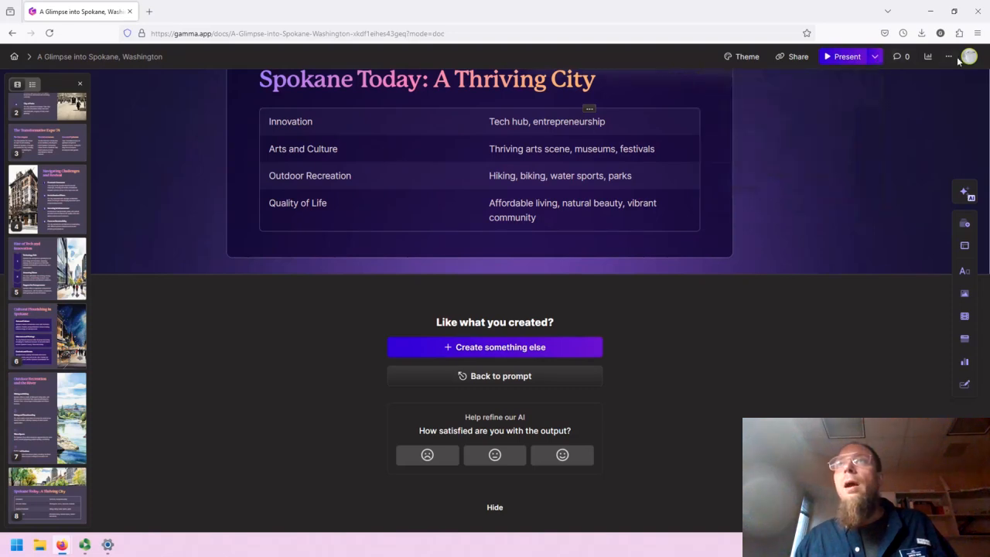
click(950, 56)
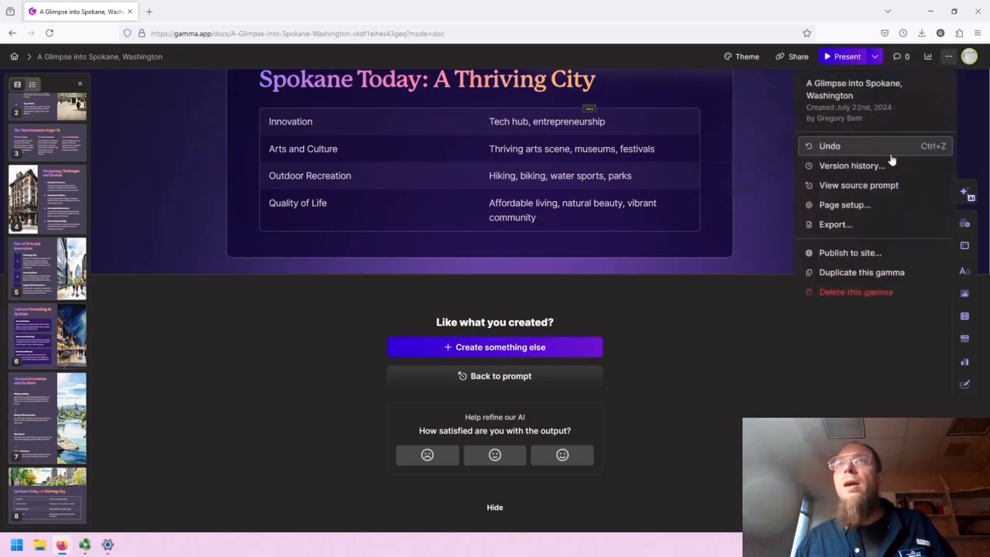
click(835, 224)
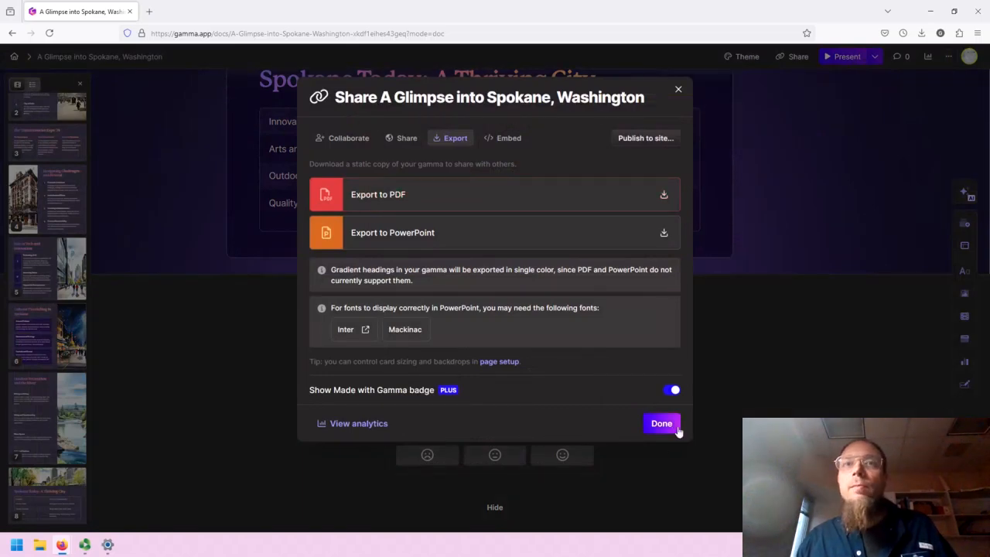
click(661, 423)
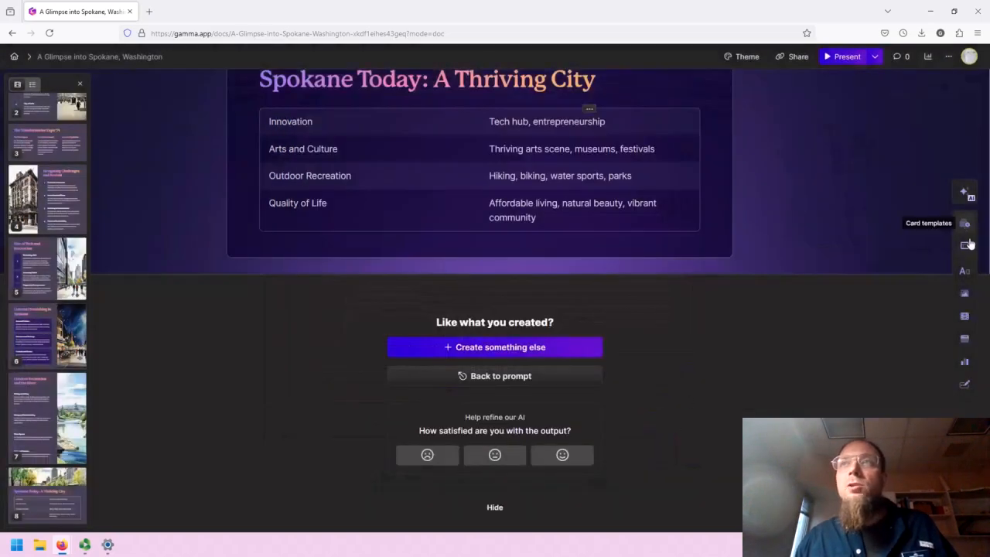
mouse_move(971, 315)
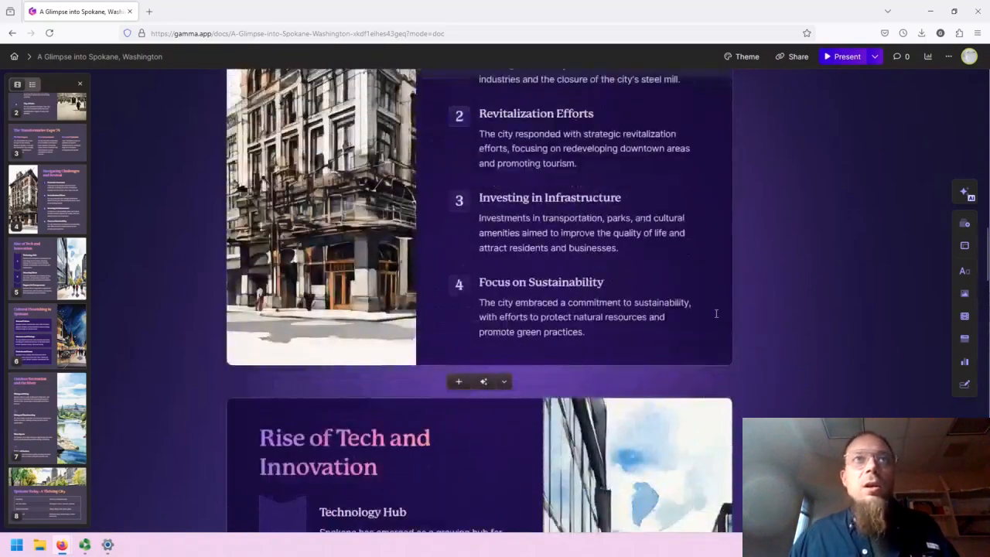
scroll(up, 3)
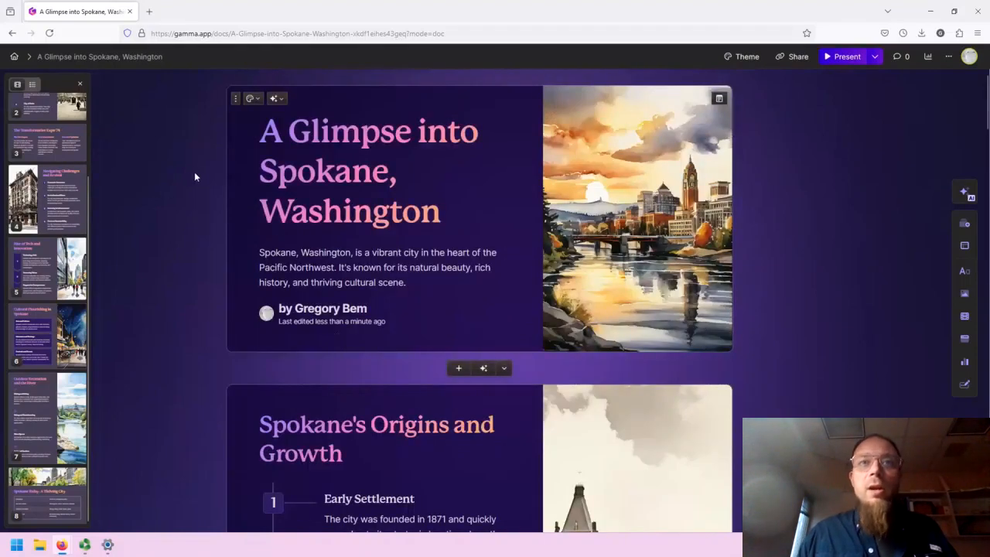
mouse_move(112, 456)
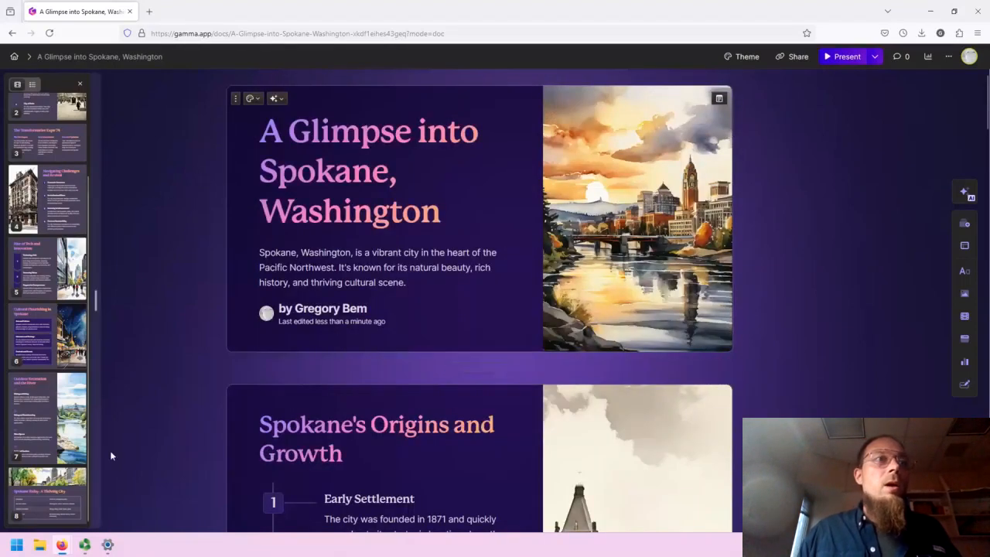